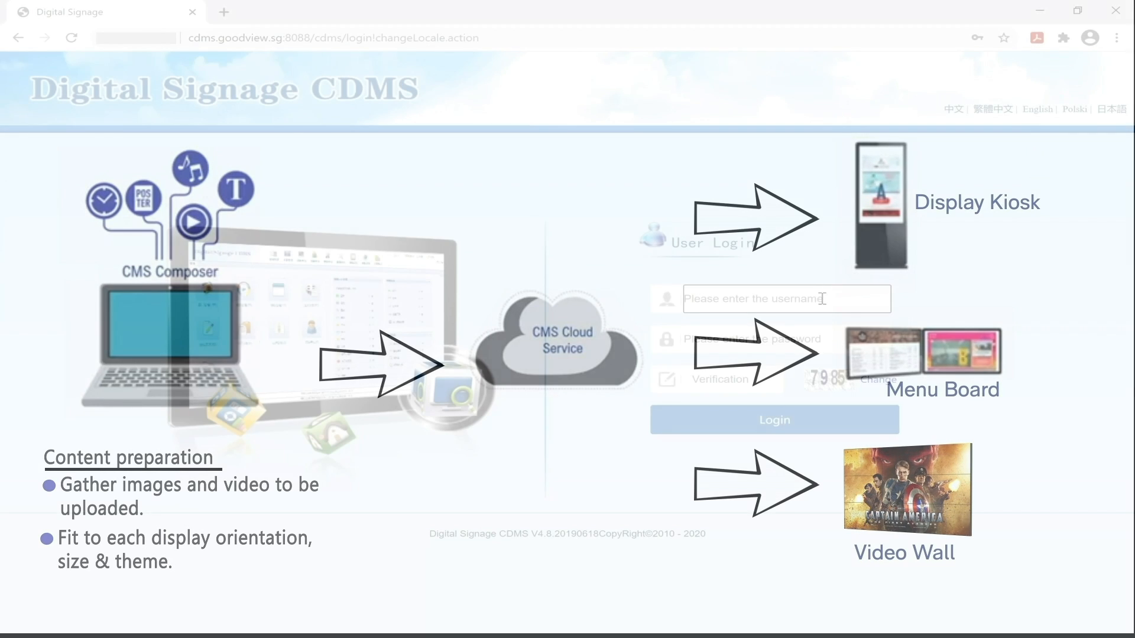
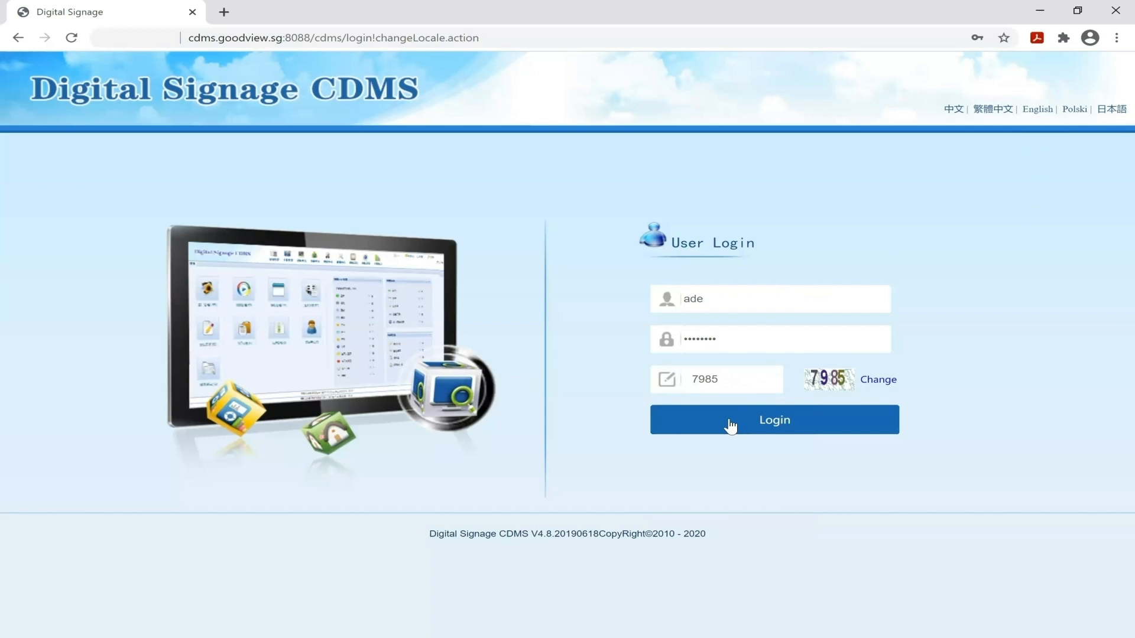
Sign in with the username, password and verification code to reach the home dashboard
{"action": "left_click", "coordinate": [773, 419]}
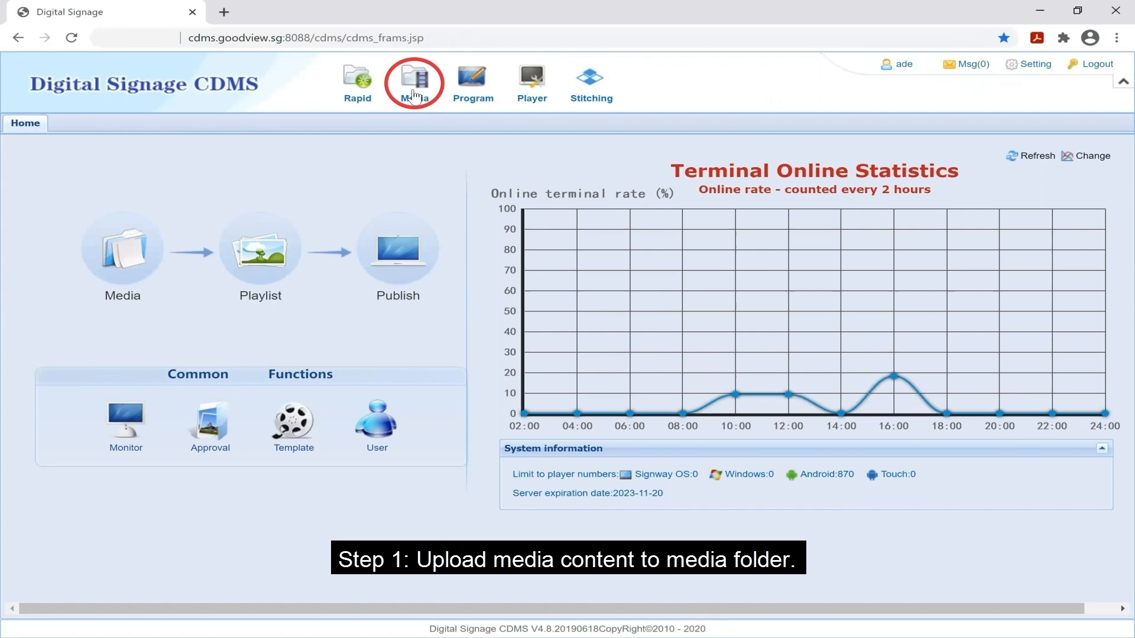
Upload the eight food menu pictures from the computer into the image media library
{"action": "left_click", "coordinate": [414, 79]}
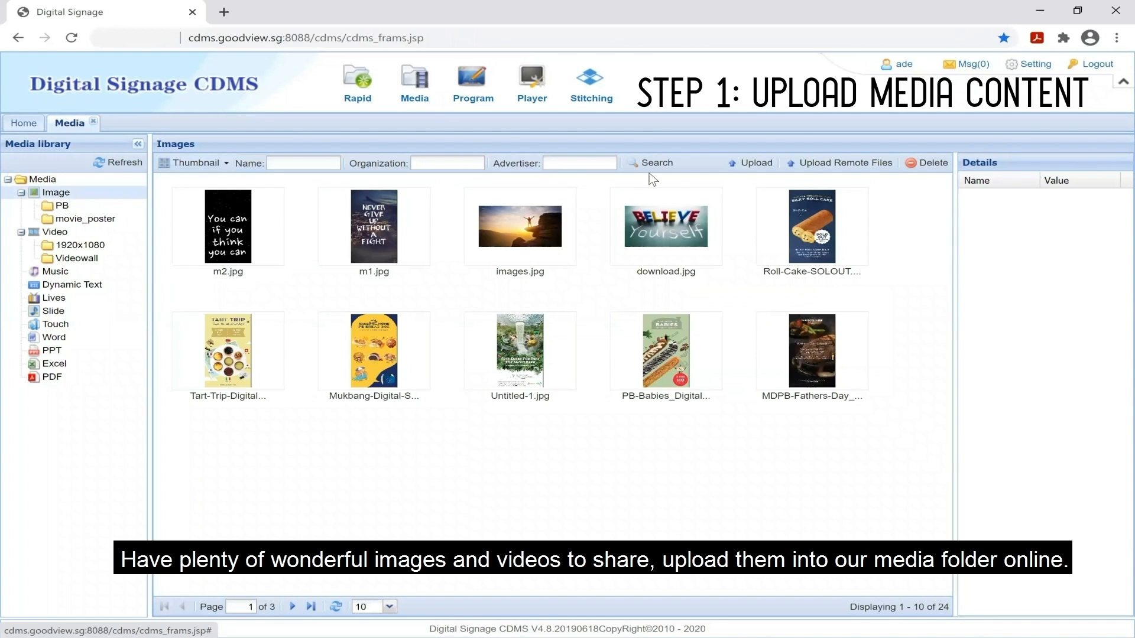
{"action": "left_click", "coordinate": [755, 162]}
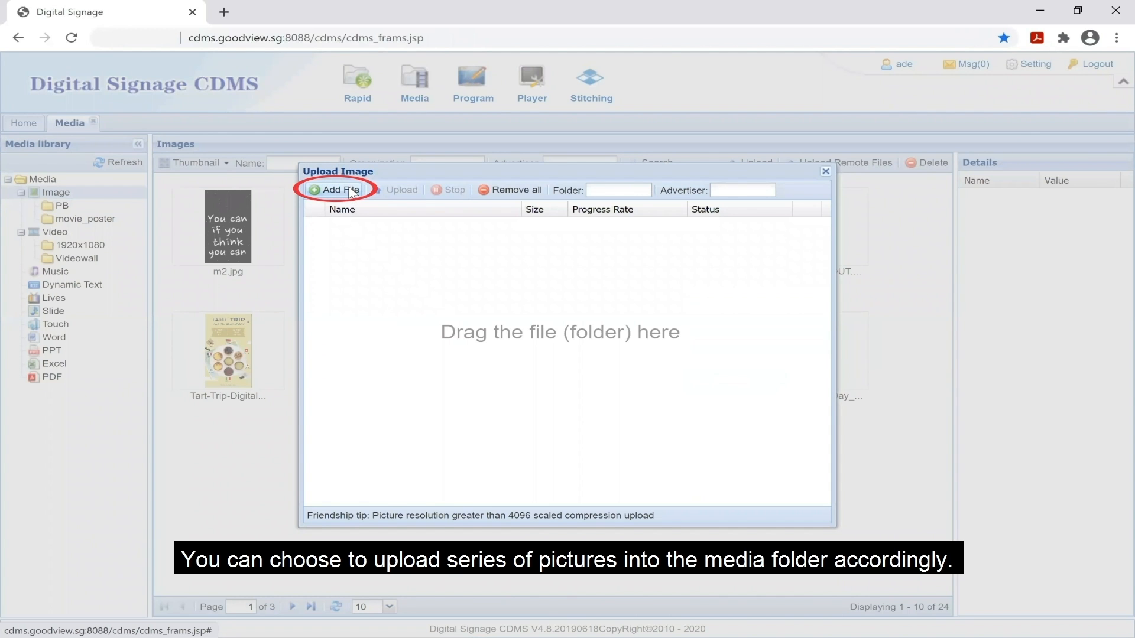
{"action": "left_click", "coordinate": [334, 189]}
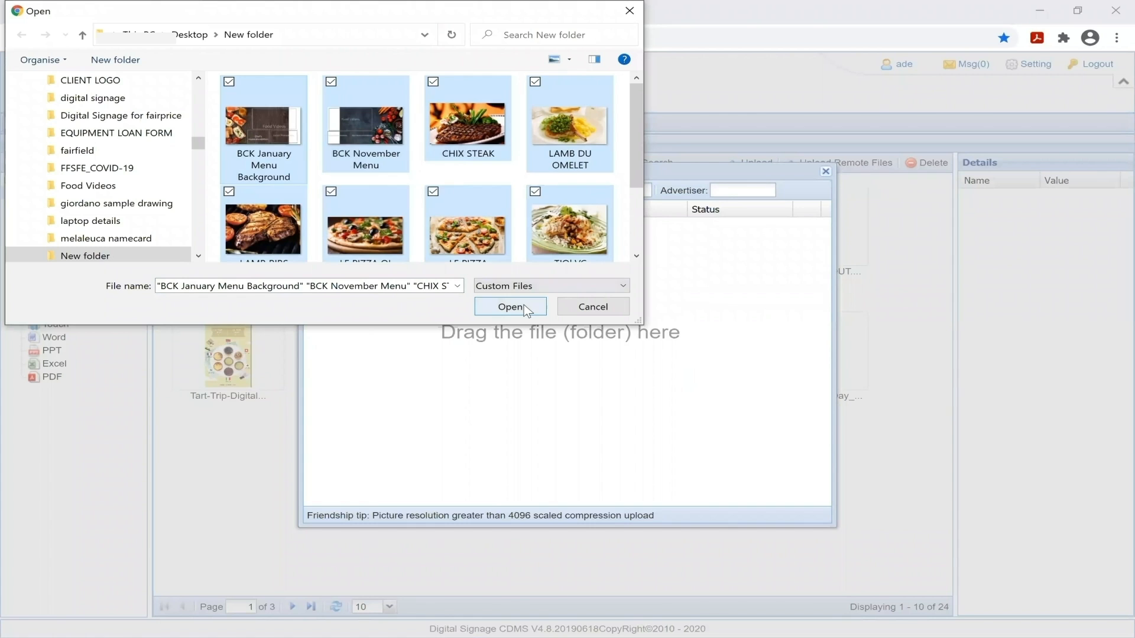
{"action": "left_click", "coordinate": [510, 306]}
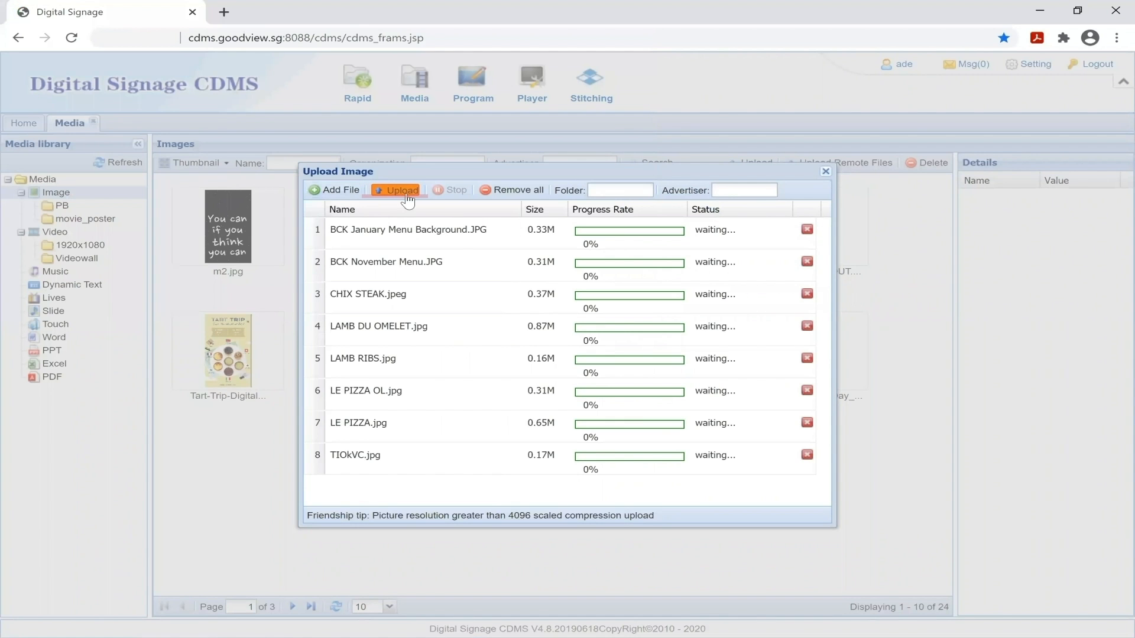
{"action": "left_click", "coordinate": [395, 190]}
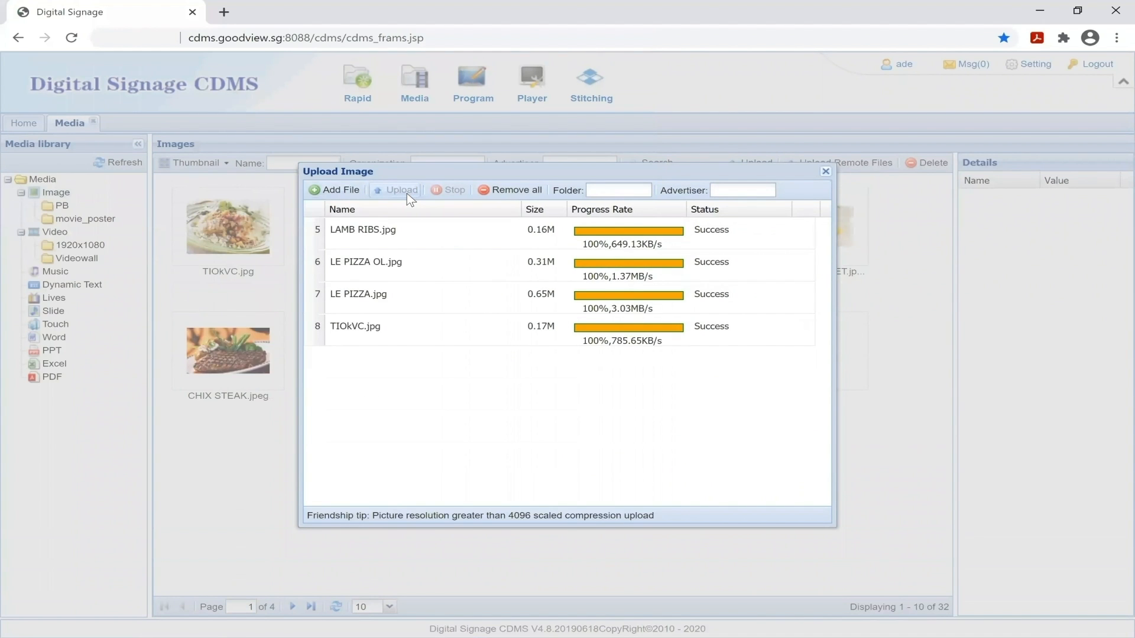
{"action": "left_click", "coordinate": [509, 189]}
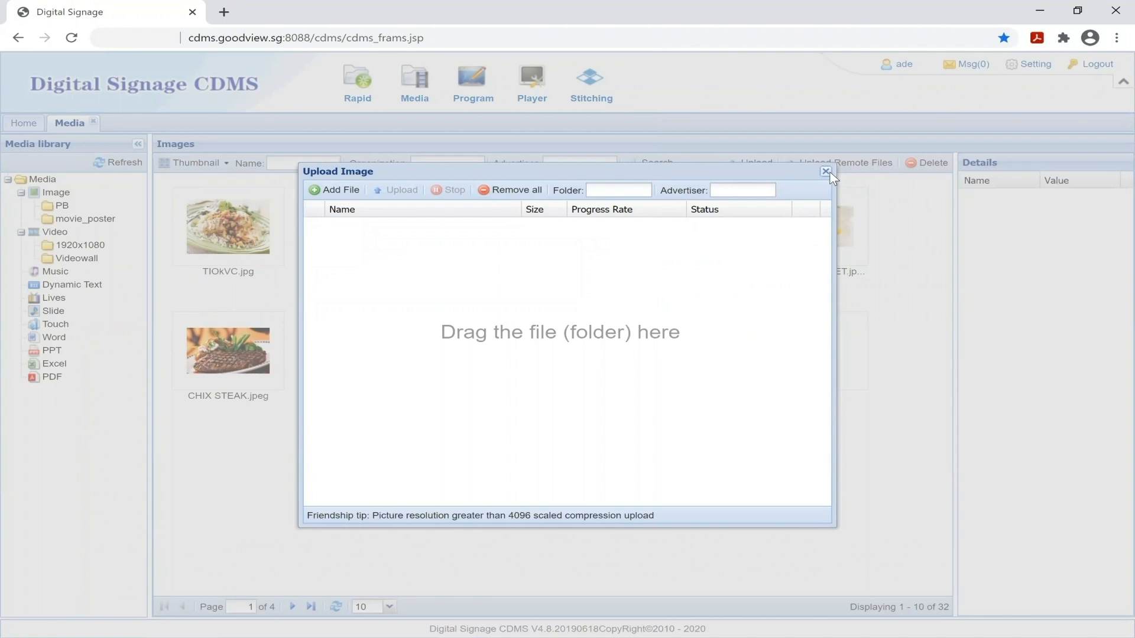
{"action": "left_click", "coordinate": [826, 171]}
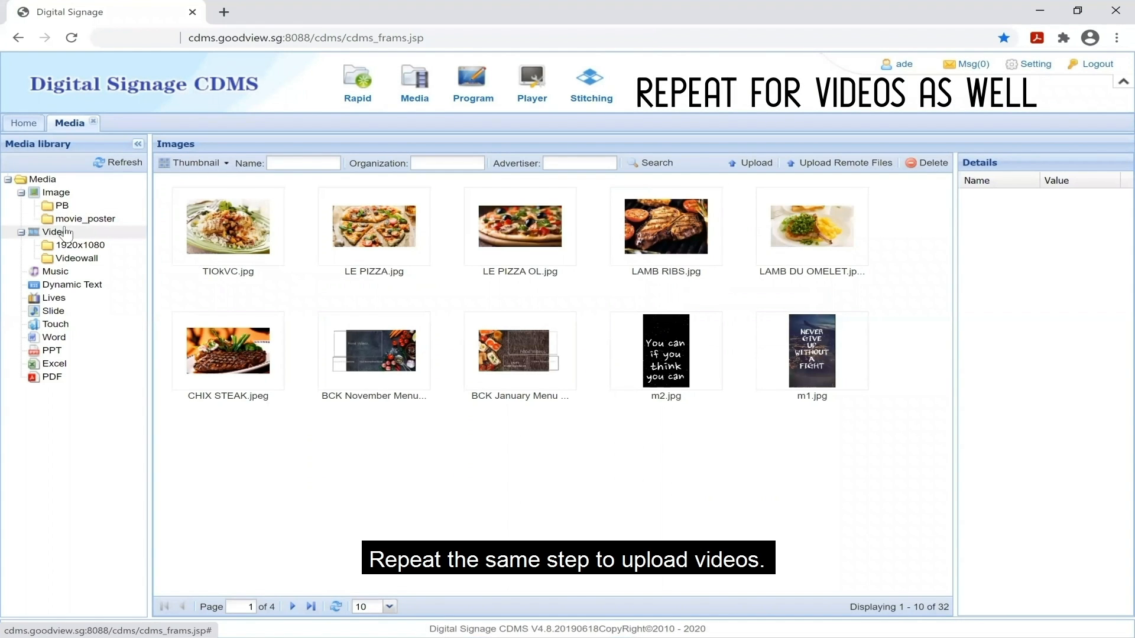
Upload the DaVinciGourmet brand video and LE EPIC STEAK HEAVEN into the video library
{"action": "left_click", "coordinate": [56, 232]}
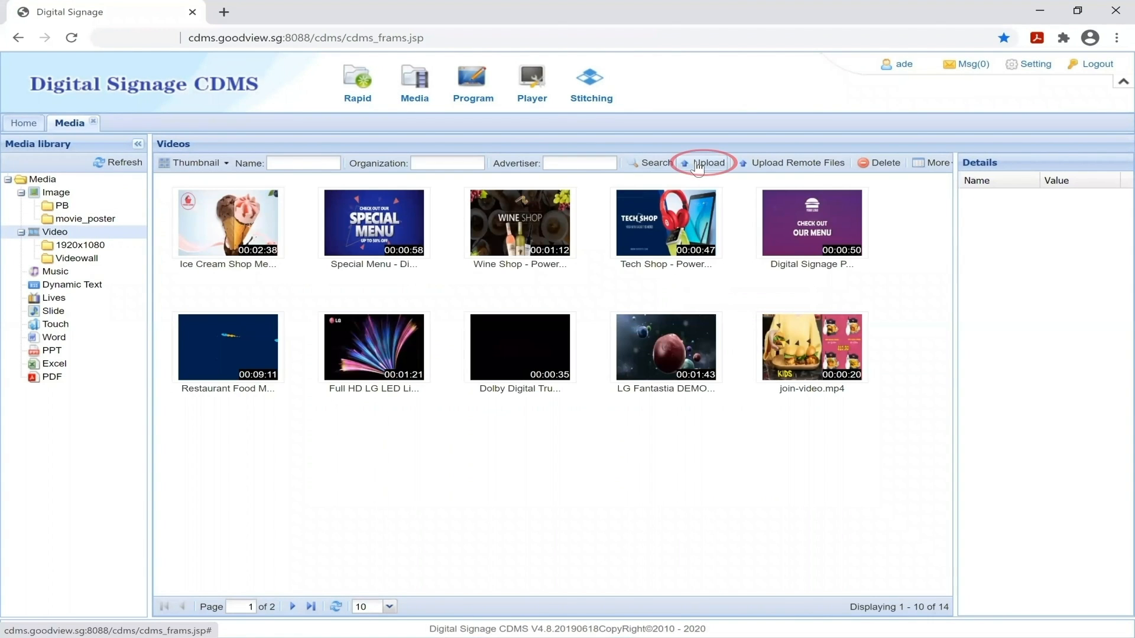
{"action": "left_click", "coordinate": [708, 162]}
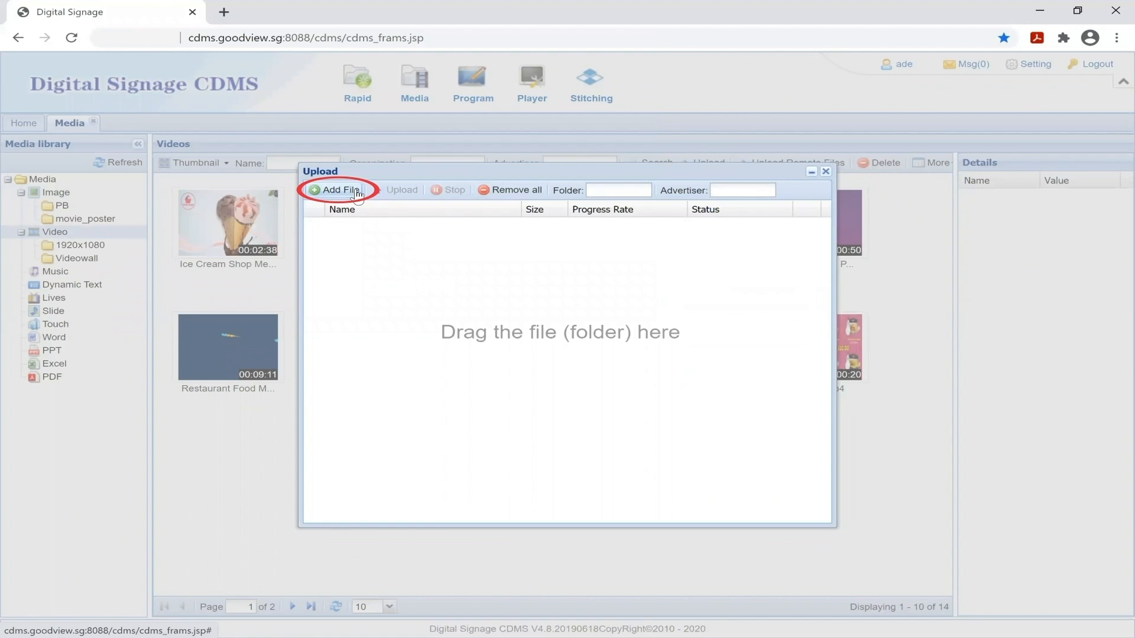
{"action": "left_click", "coordinate": [337, 189]}
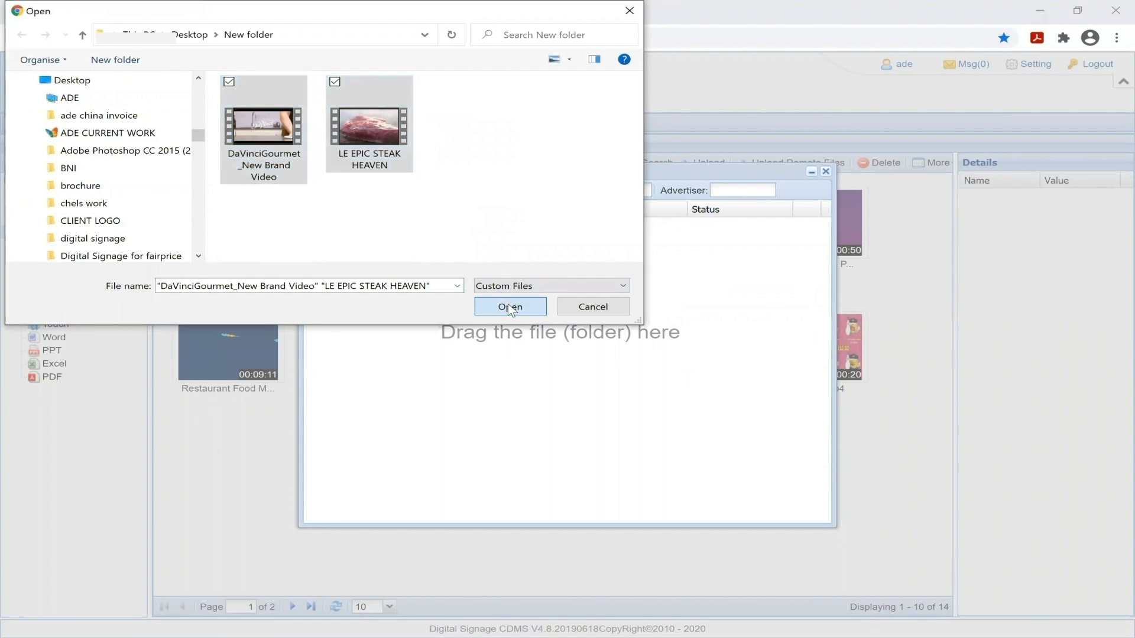
{"action": "left_click", "coordinate": [510, 306]}
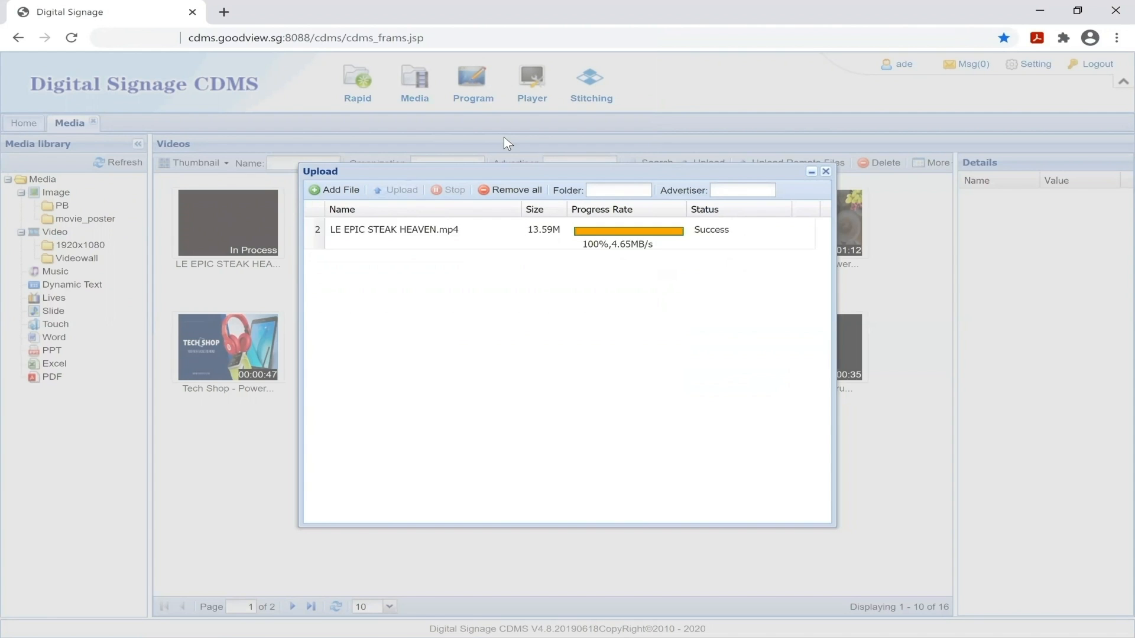
{"action": "left_click", "coordinate": [514, 190]}
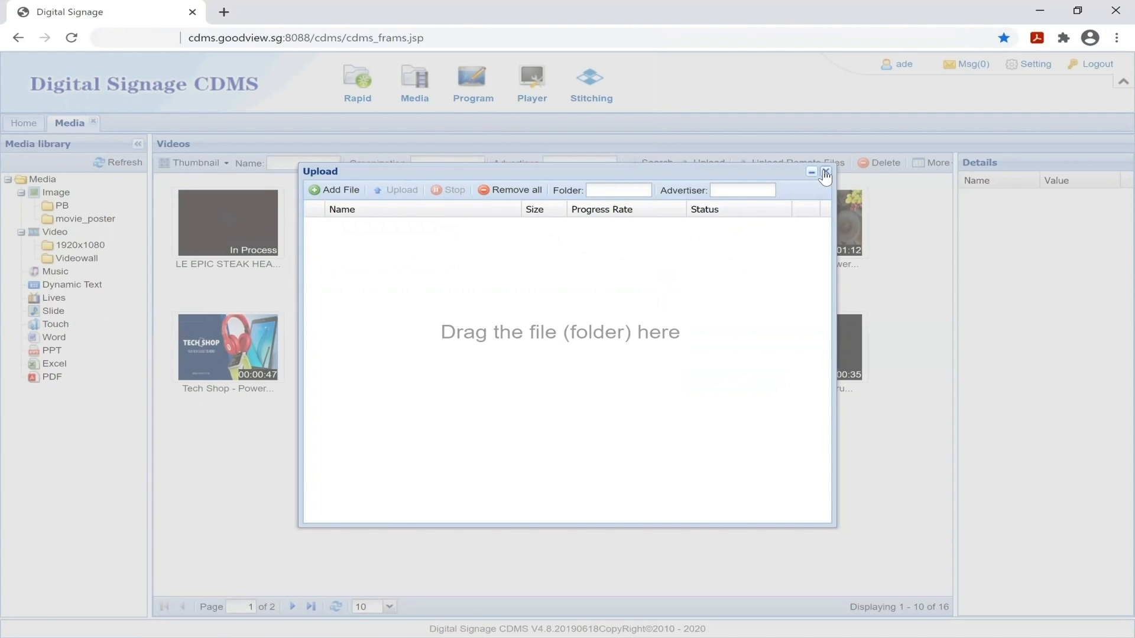
{"action": "left_click", "coordinate": [473, 83]}
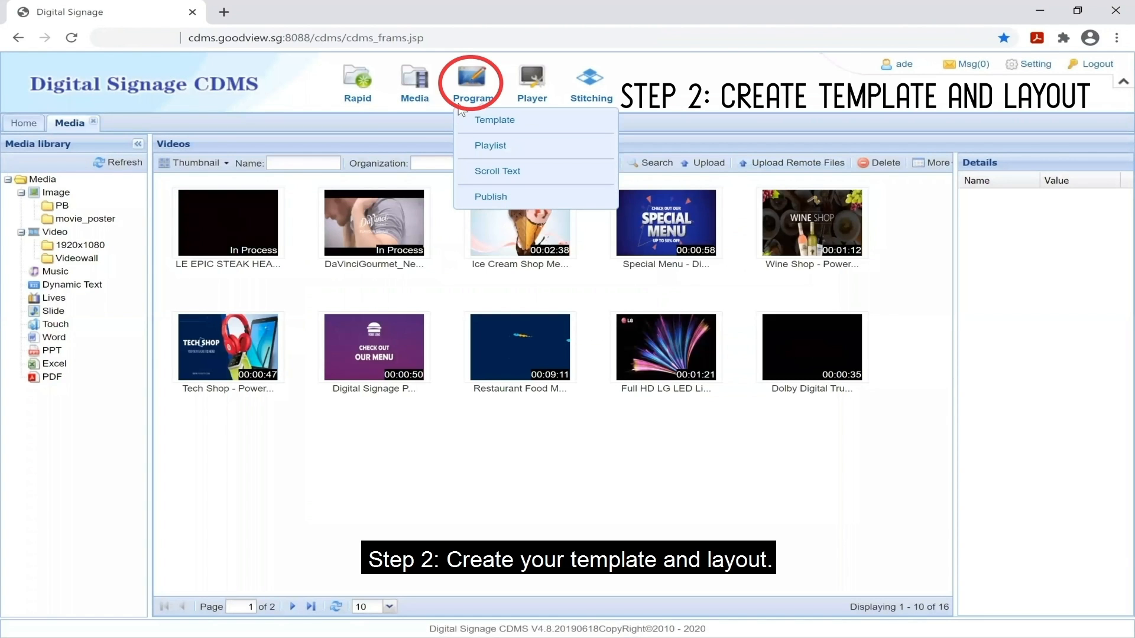
Create a new 1920x1080 user template named LETS DO THIS and enter its layout editor
{"action": "left_click", "coordinate": [496, 120]}
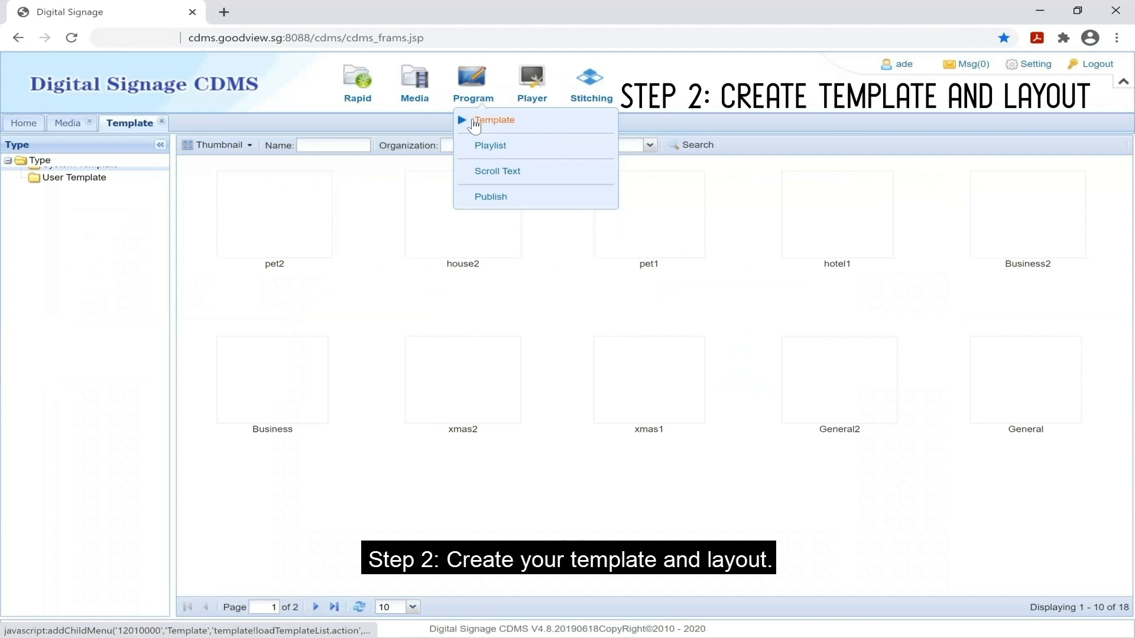
{"action": "left_click", "coordinate": [495, 121]}
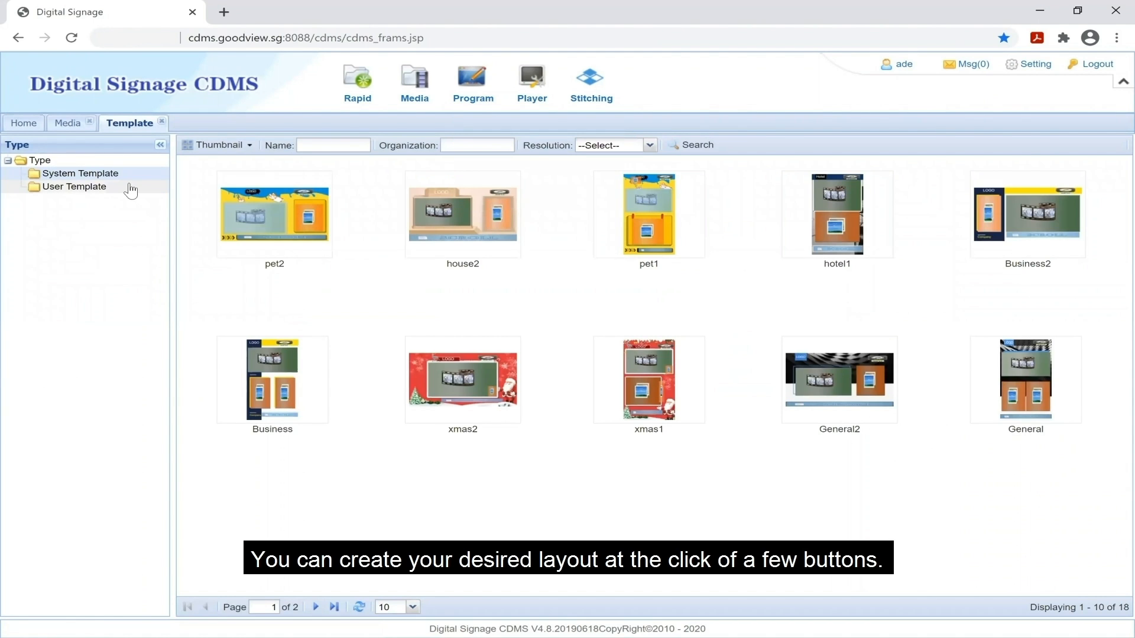
{"action": "left_click", "coordinate": [73, 186]}
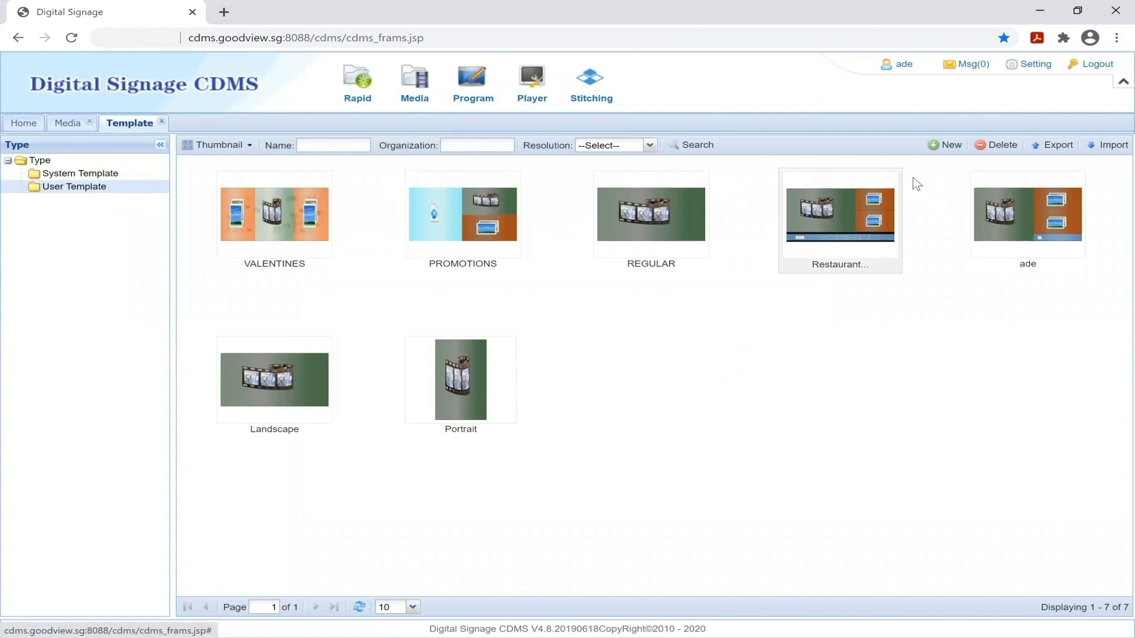
{"action": "left_click", "coordinate": [950, 144]}
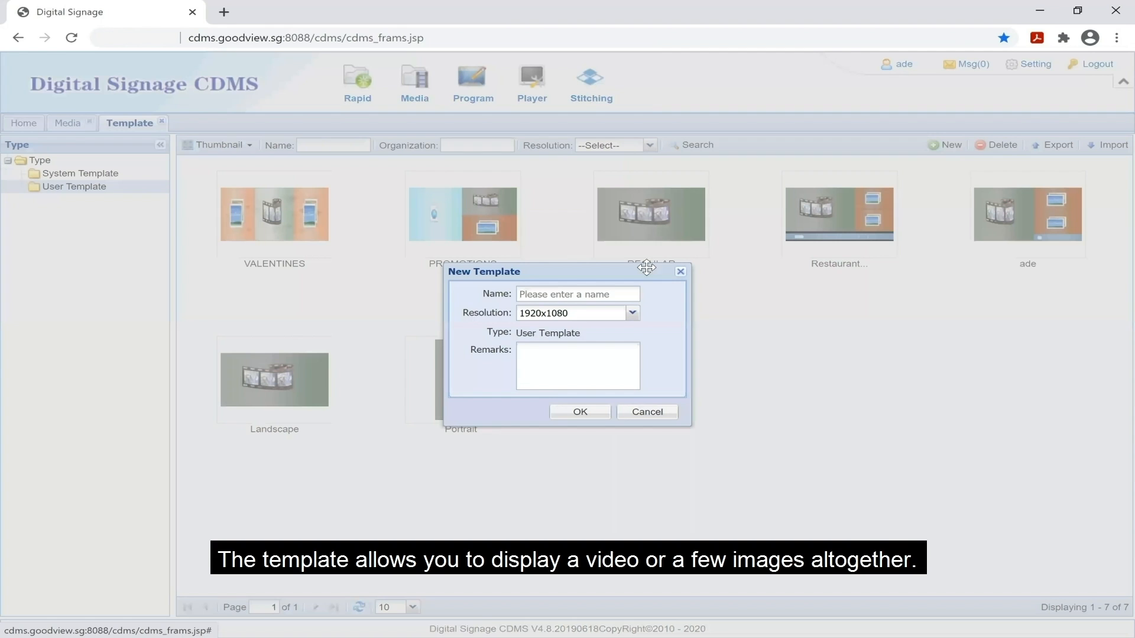
{"action": "type", "text": "LETS DO THIS"}
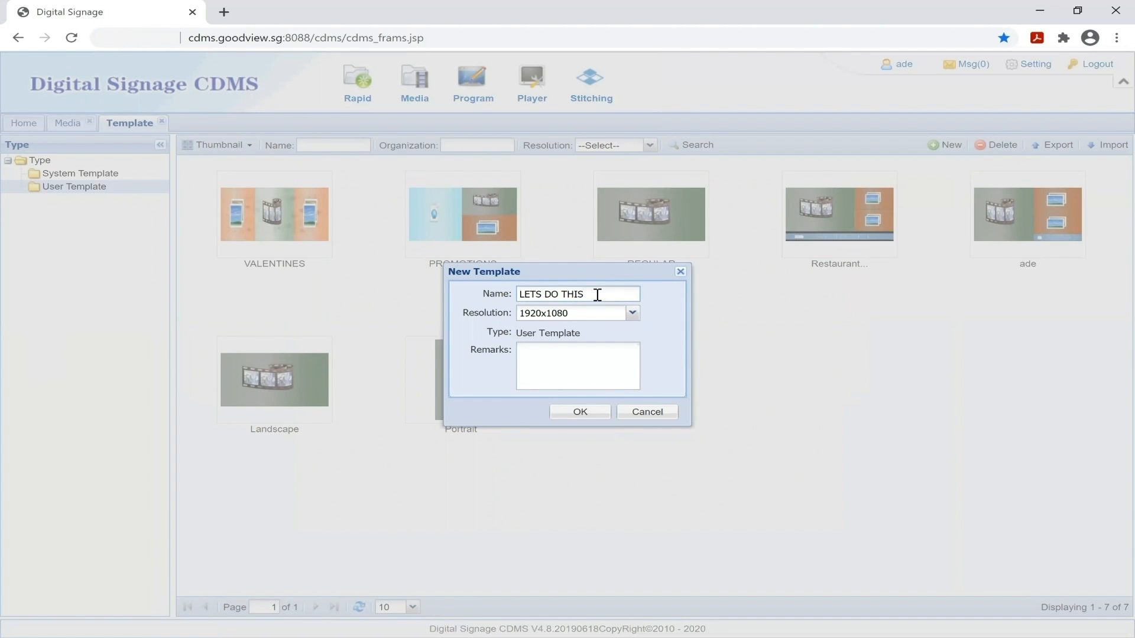
{"action": "left_click", "coordinate": [579, 412]}
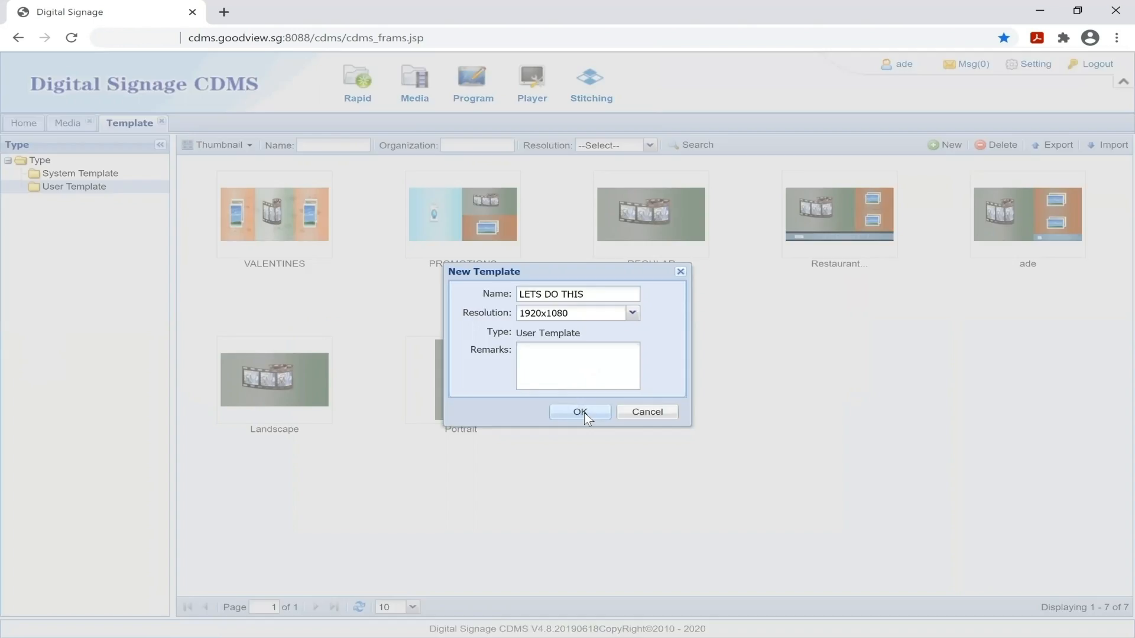
{"action": "left_click", "coordinate": [580, 411]}
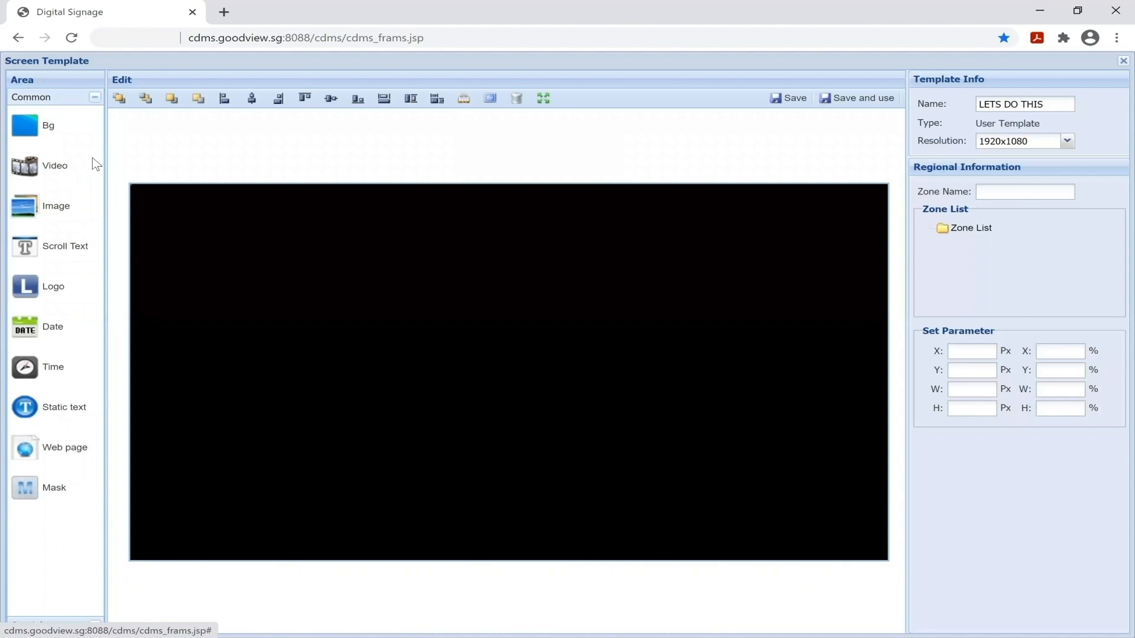
Add a food-themed background picture and a video zone over the Food Videos area
{"action": "left_click", "coordinate": [48, 126]}
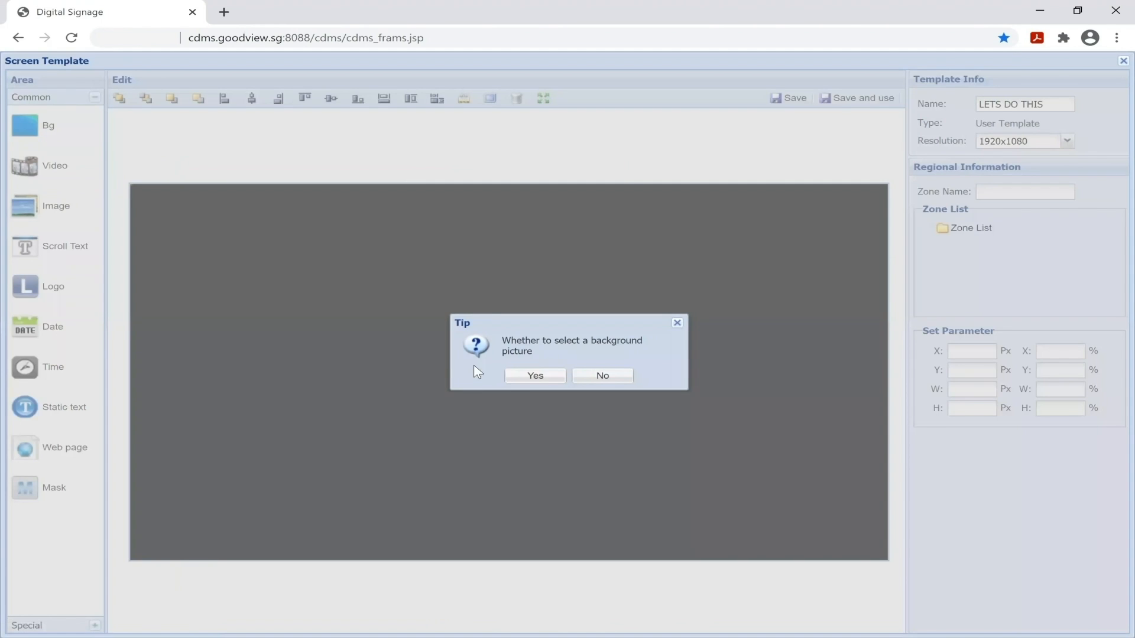
{"action": "left_click", "coordinate": [535, 376]}
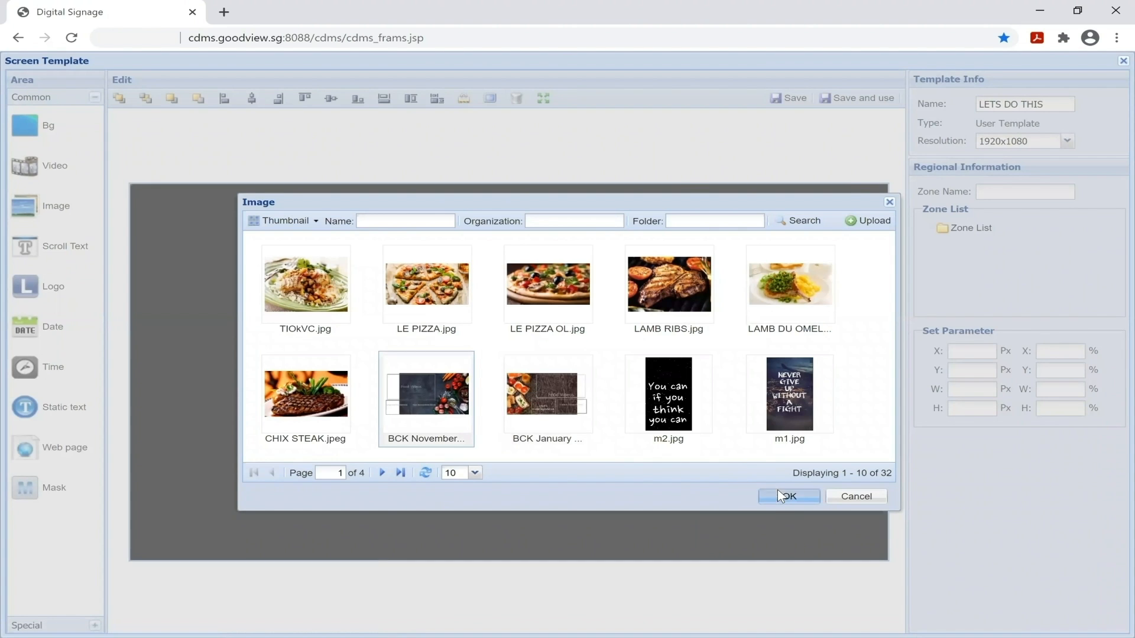
{"action": "left_click", "coordinate": [787, 497]}
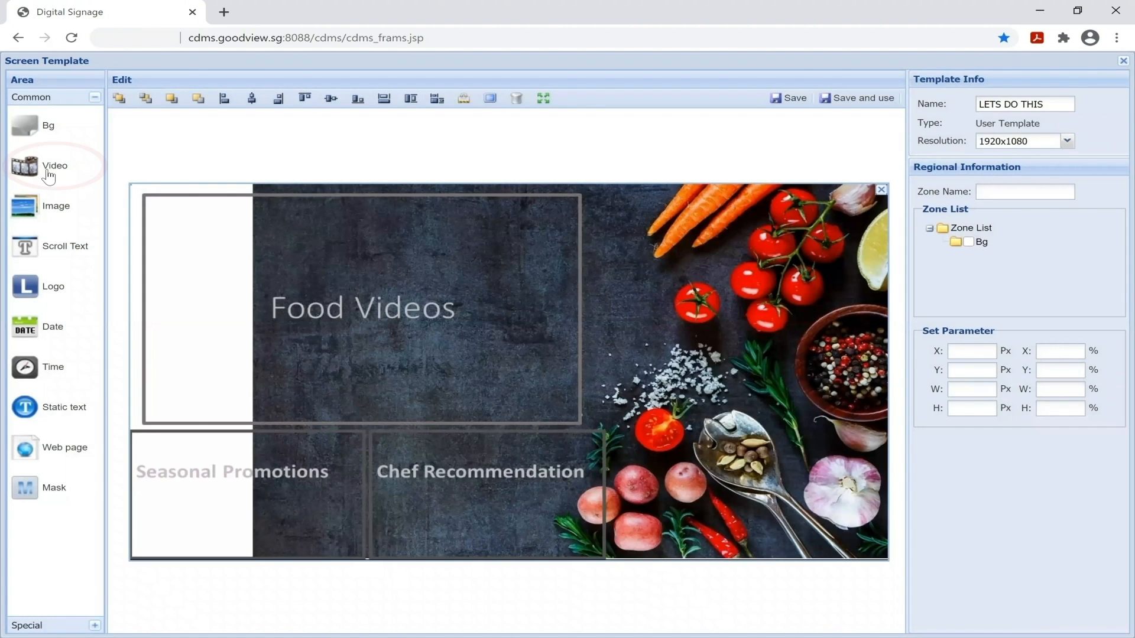
{"action": "left_click", "coordinate": [56, 166]}
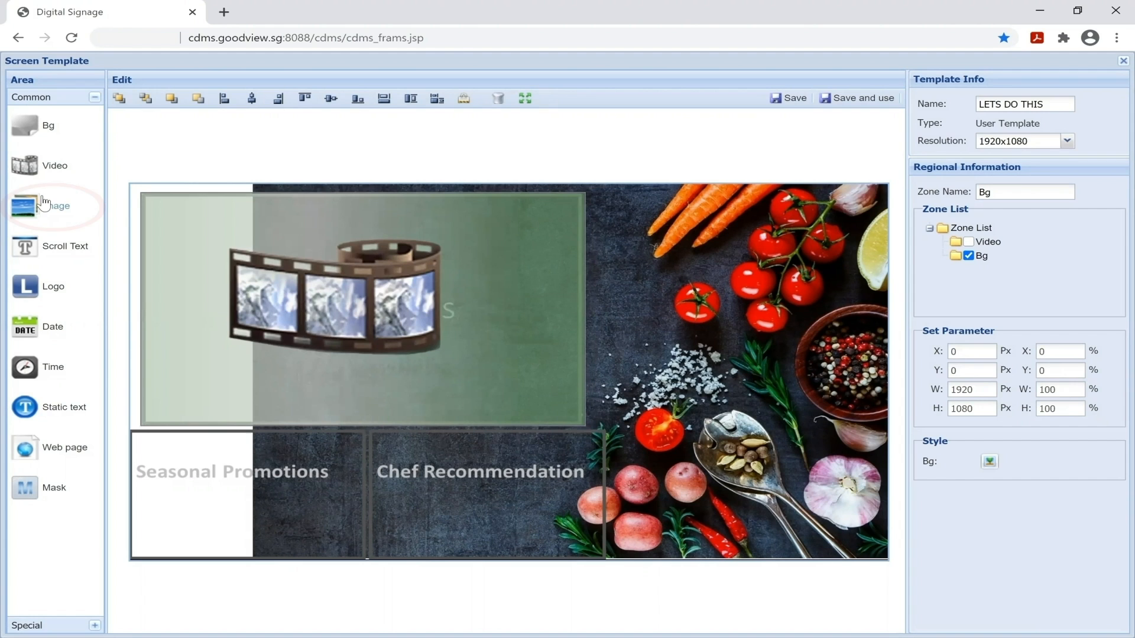
Add two image zones sized over the Seasonal Promotions and Chef Recommendation areas
{"action": "left_click", "coordinate": [55, 206]}
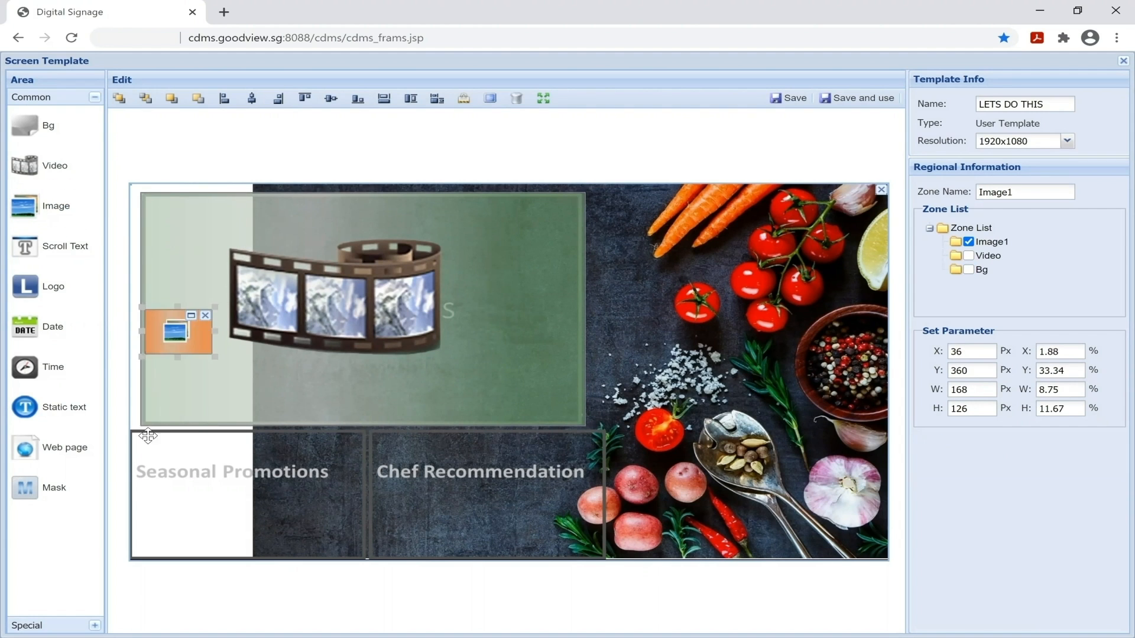
{"action": "left_click_drag", "start_coordinate": [177, 334], "coordinate": [163, 451]}
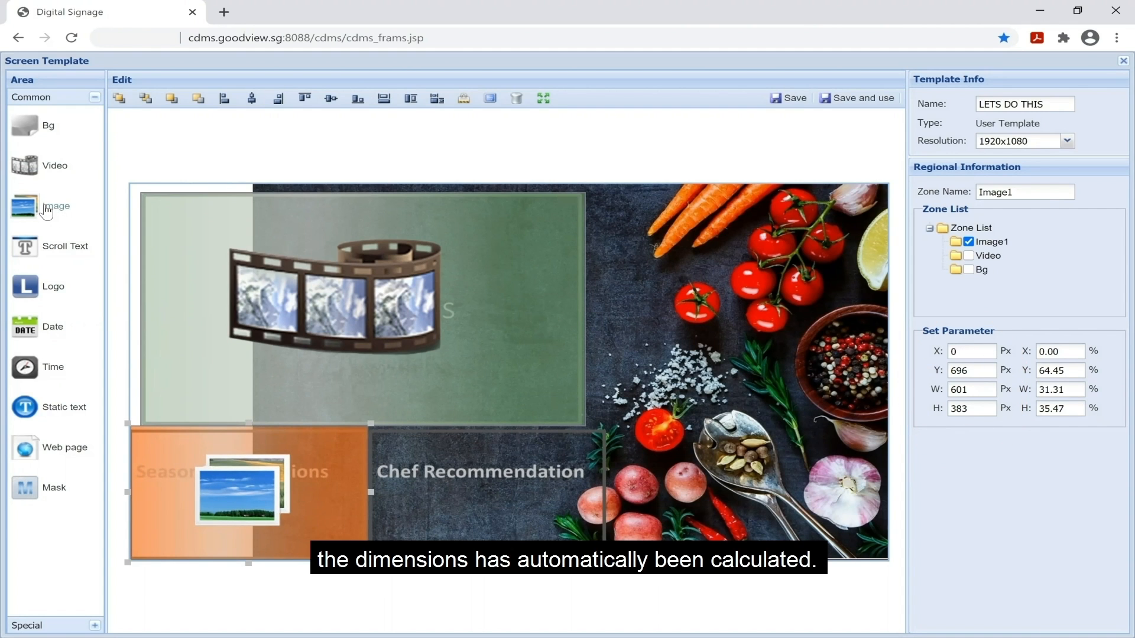
{"action": "left_click", "coordinate": [56, 206]}
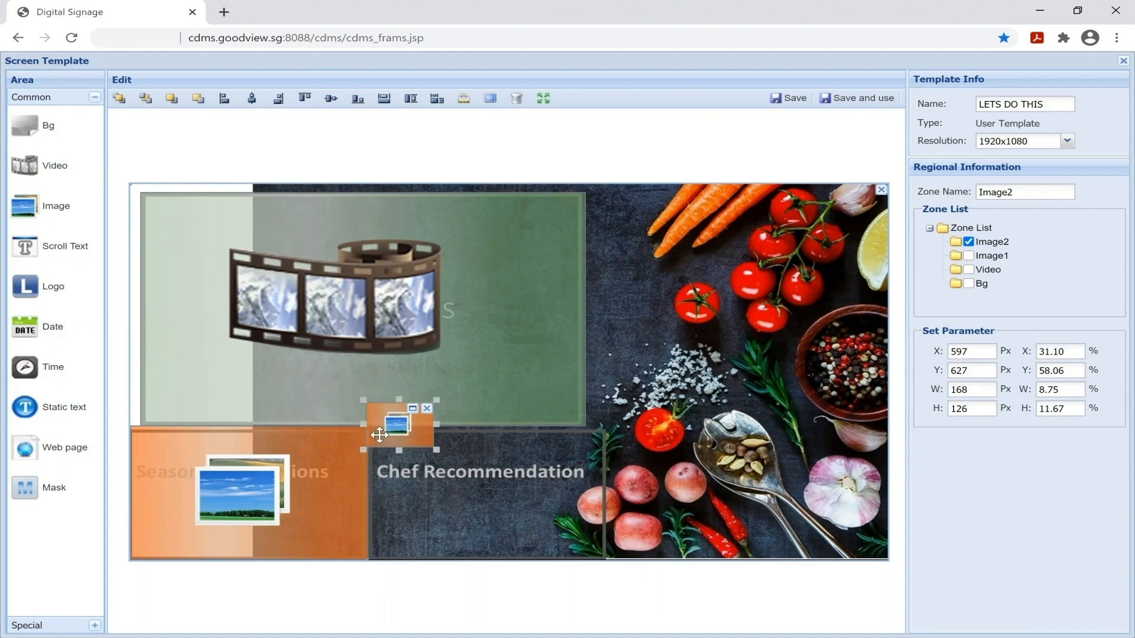
{"action": "left_click_drag", "start_coordinate": [399, 423], "coordinate": [402, 446]}
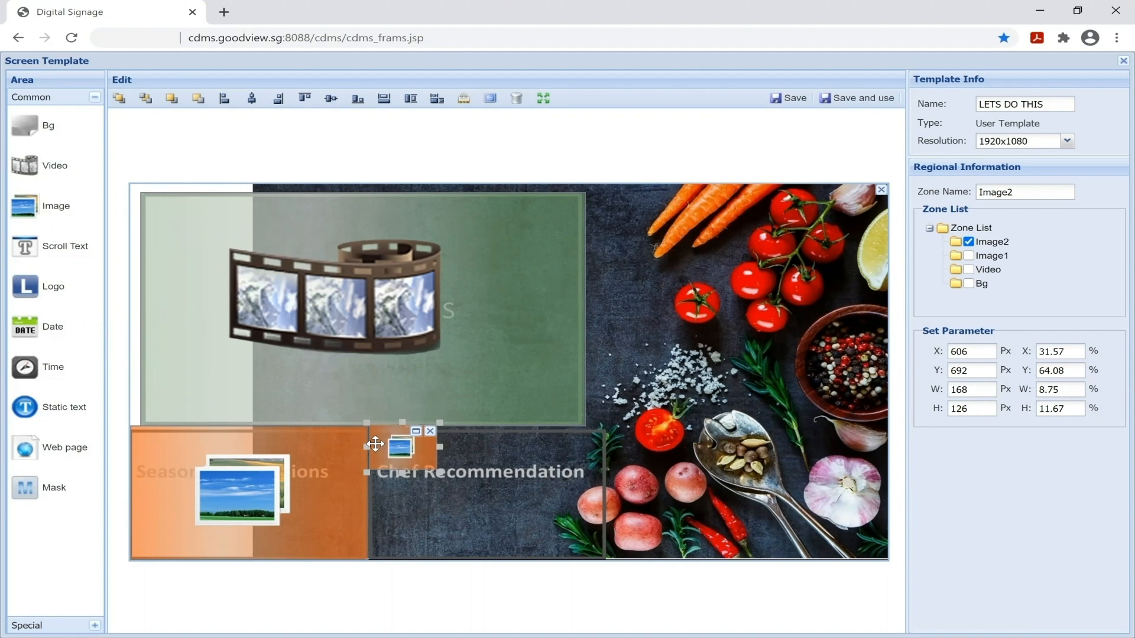
{"action": "left_click_drag", "start_coordinate": [449, 450], "coordinate": [590, 562]}
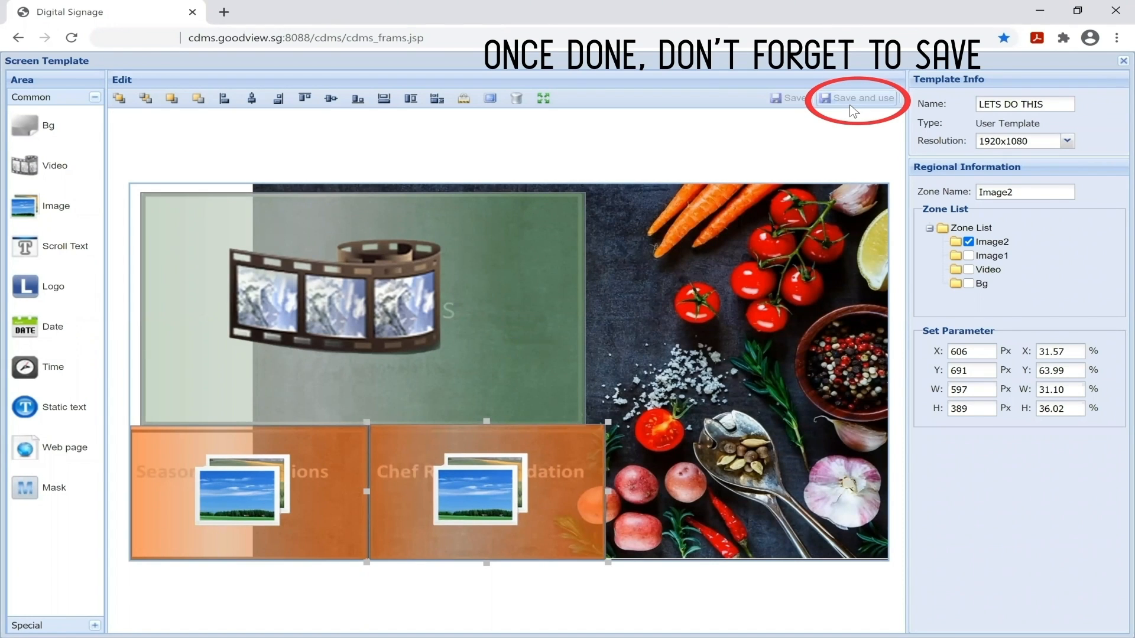
Save the template for use, landing in its playlist editor
{"action": "left_click", "coordinate": [857, 98]}
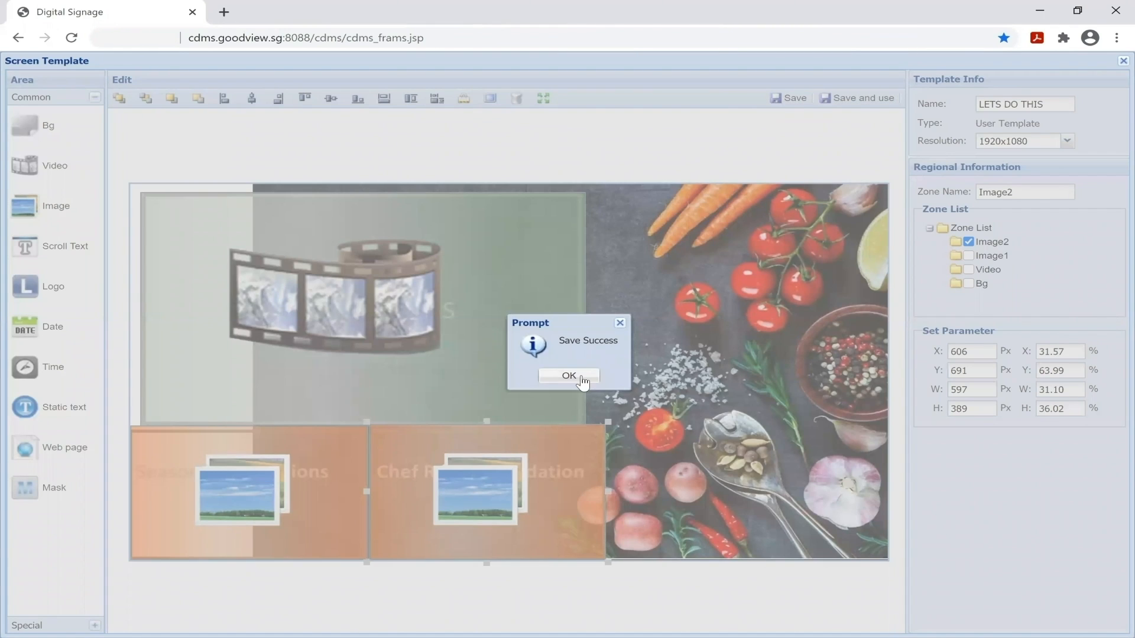
{"action": "left_click", "coordinate": [569, 376]}
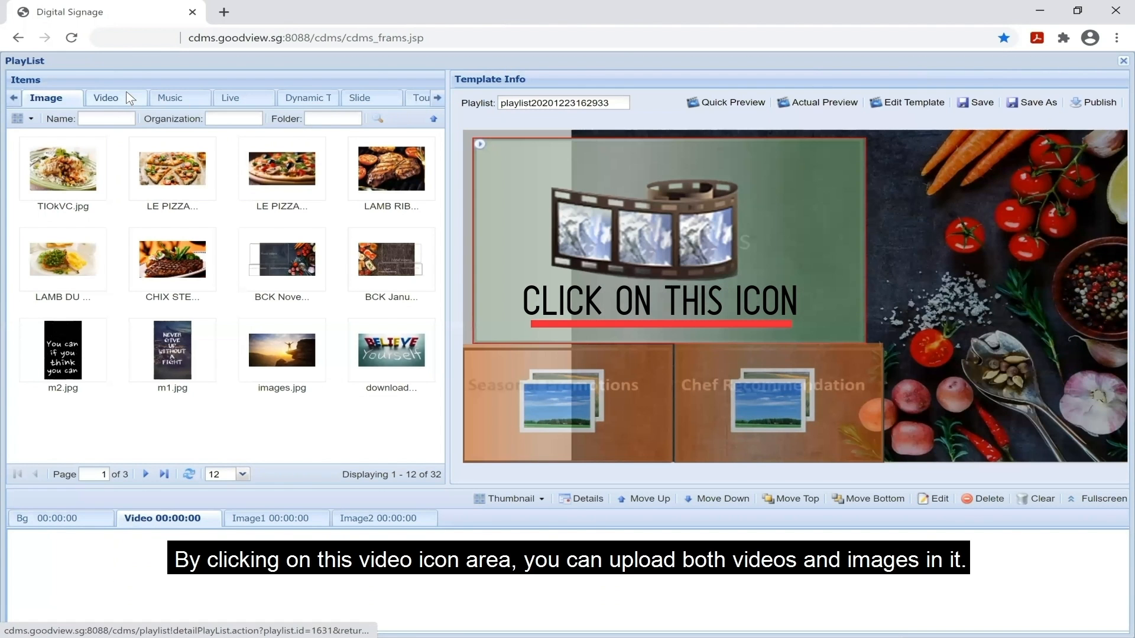
Put the cooking videos in the video zone and three food images in Seasonal Promotions
{"action": "left_click", "coordinate": [106, 98]}
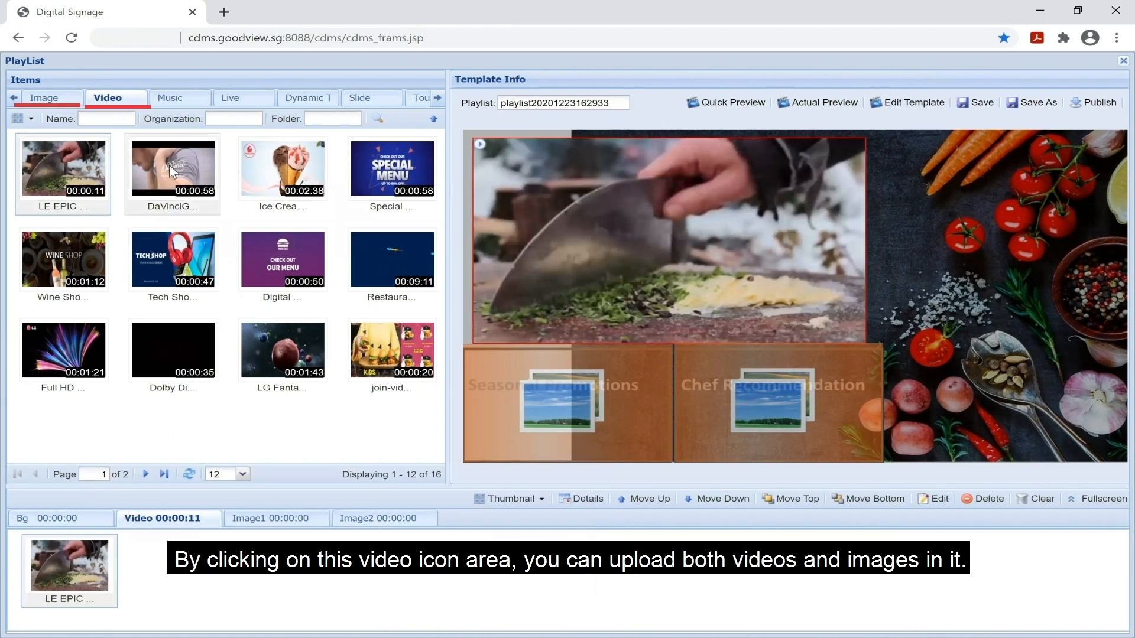
{"action": "left_click", "coordinate": [173, 168]}
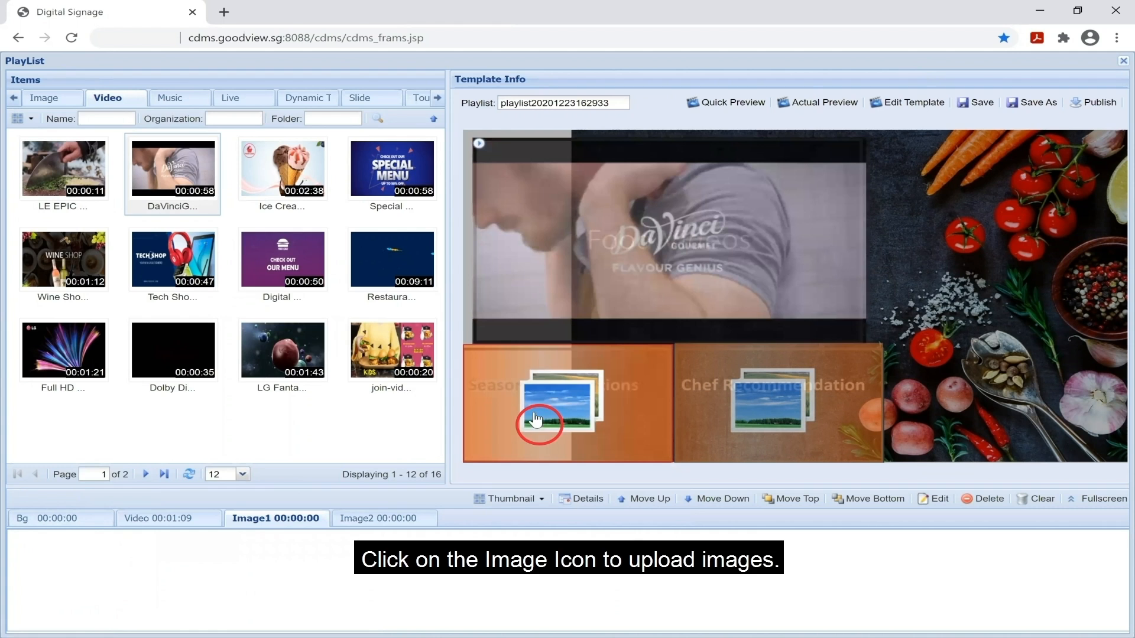
{"action": "left_click", "coordinate": [44, 98]}
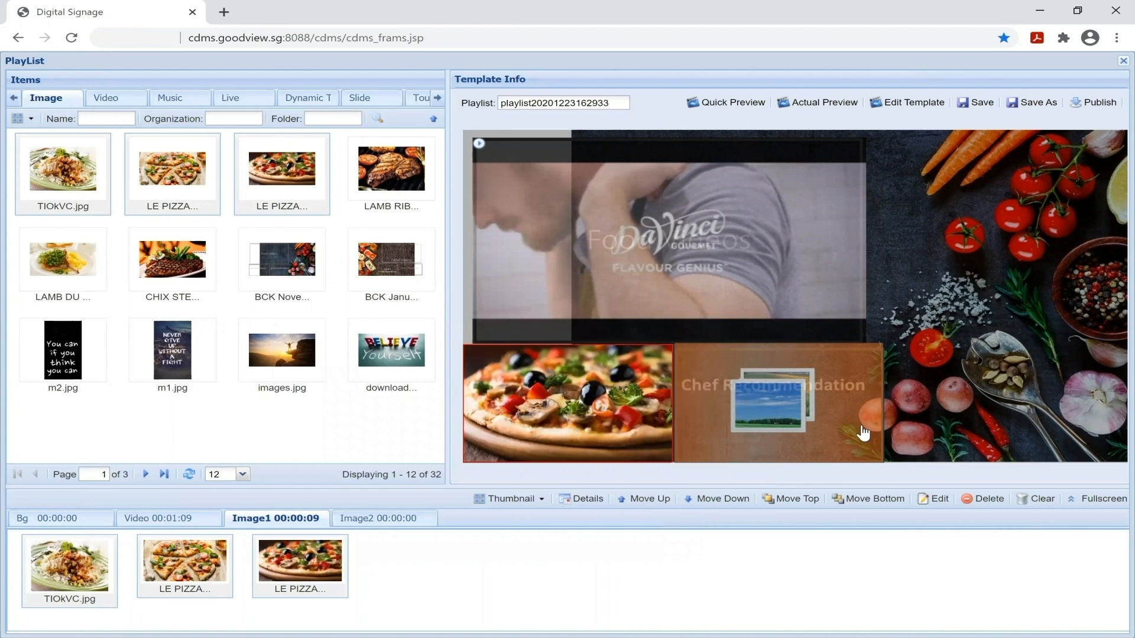
{"action": "left_click", "coordinate": [384, 518]}
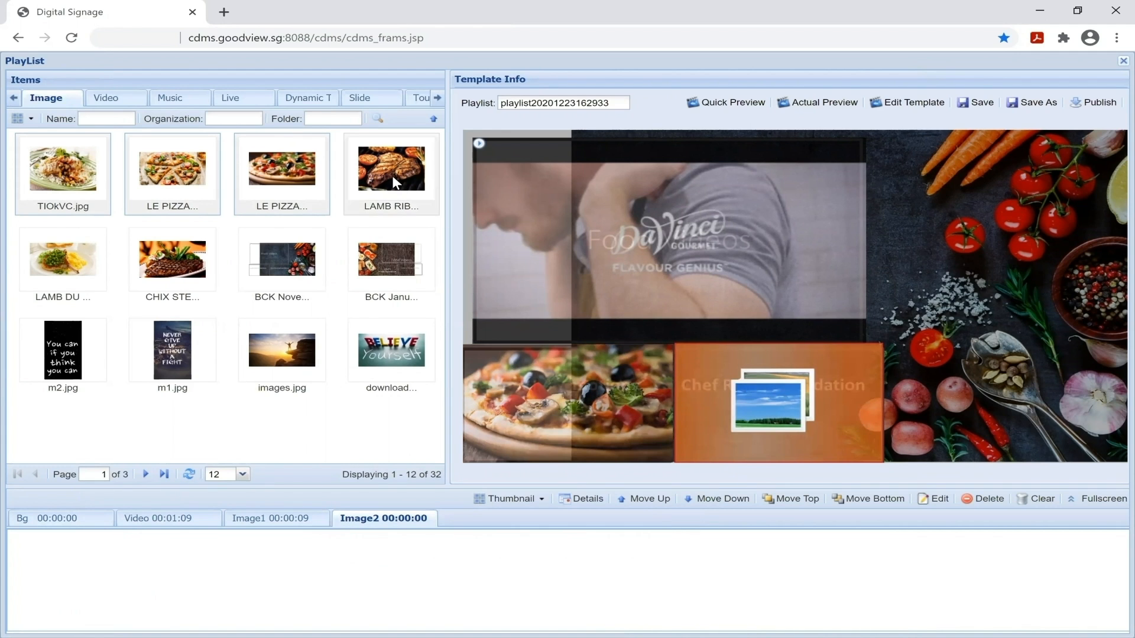
Add lamb ribs and two more meat images; show lamb ribs 00:00:10 with a left-sliding transition
{"action": "left_click", "coordinate": [62, 259]}
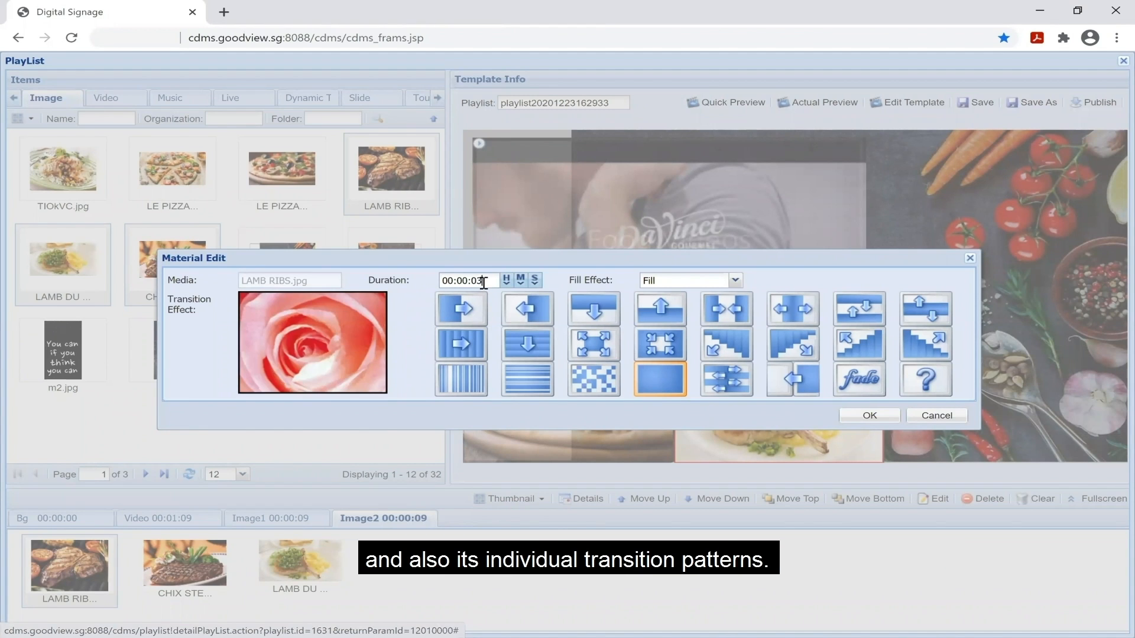
{"action": "left_click", "coordinate": [469, 281]}
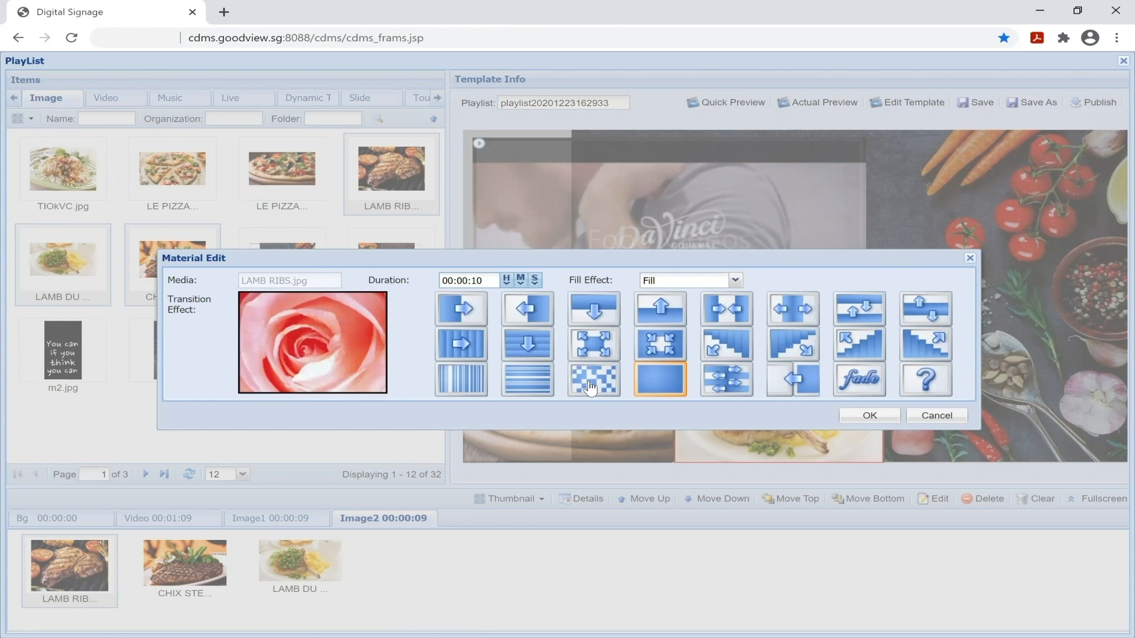
{"action": "left_click", "coordinate": [594, 379]}
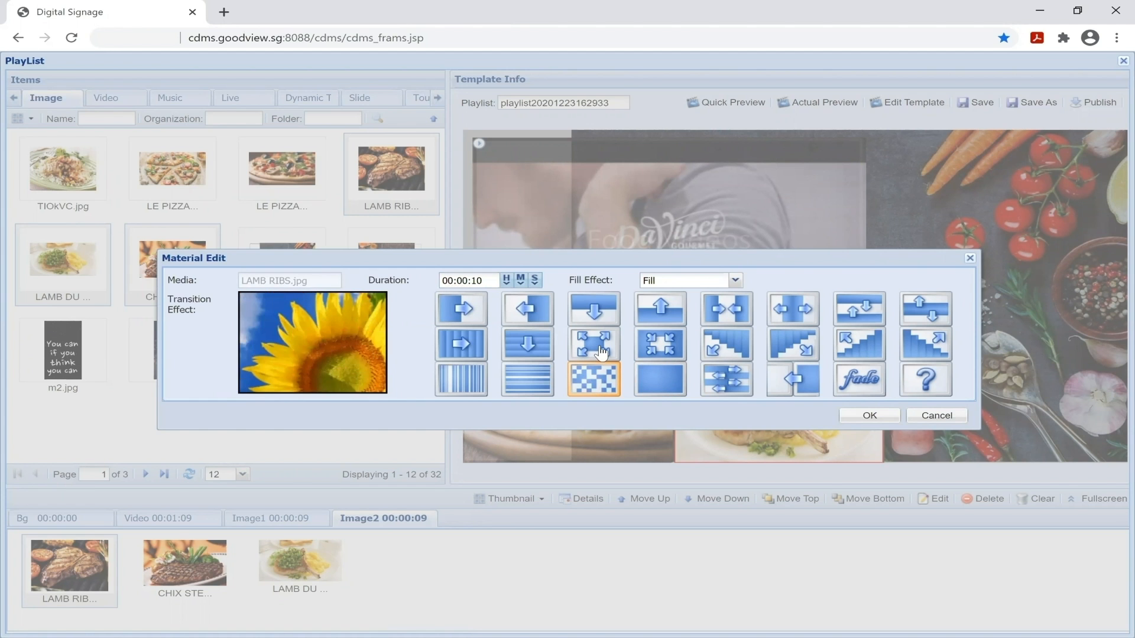
{"action": "left_click", "coordinate": [593, 343]}
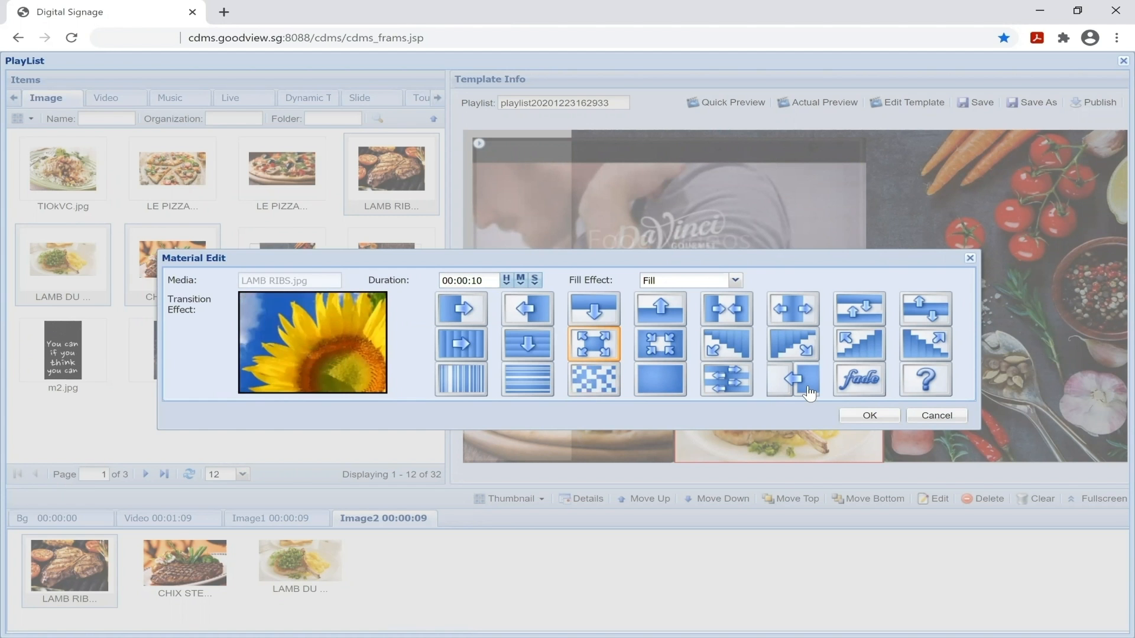
{"action": "left_click", "coordinate": [792, 379]}
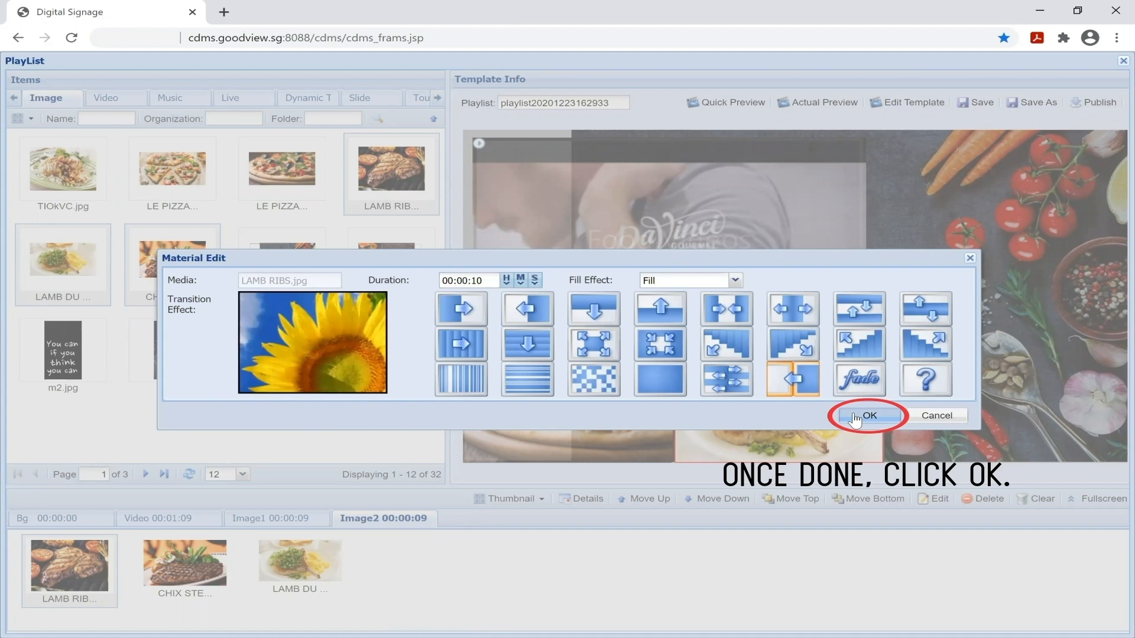
{"action": "left_click", "coordinate": [866, 415]}
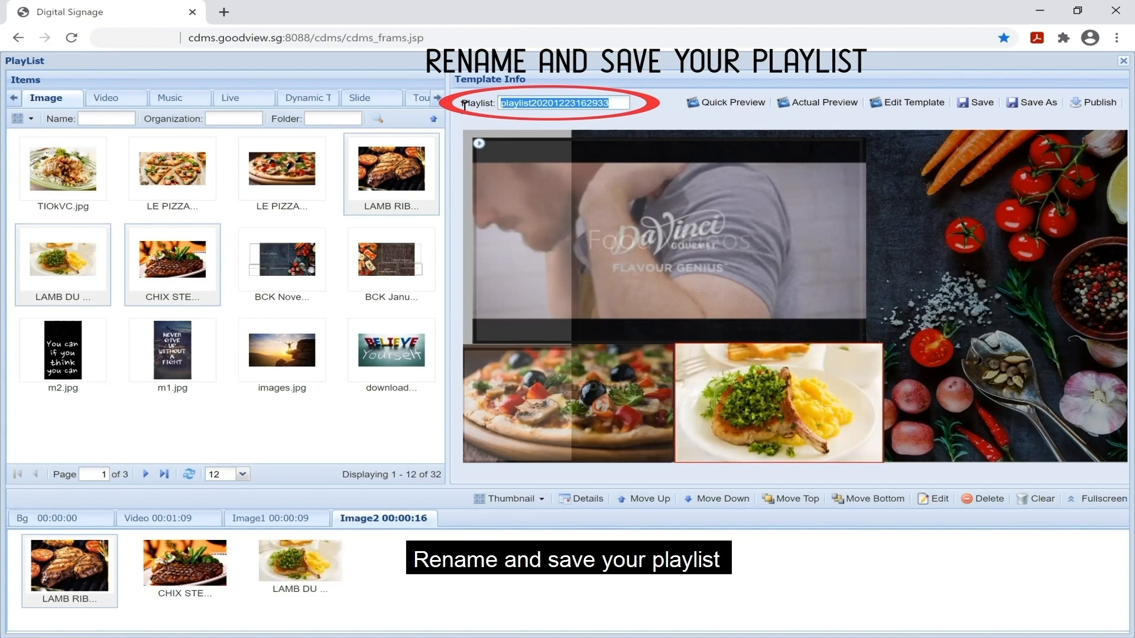
Rename the playlist FESTIVAL GOURMET, save it and send it to Release Management for publishing
{"action": "type", "text": "FESTIVAL GO"}
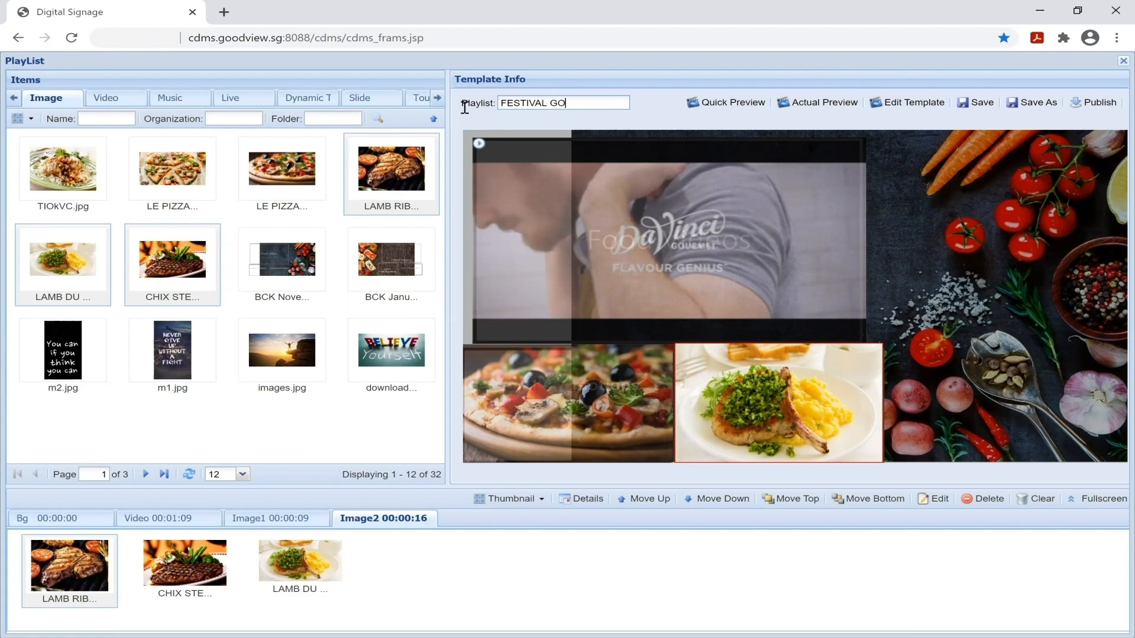
{"action": "type", "text": "URMET"}
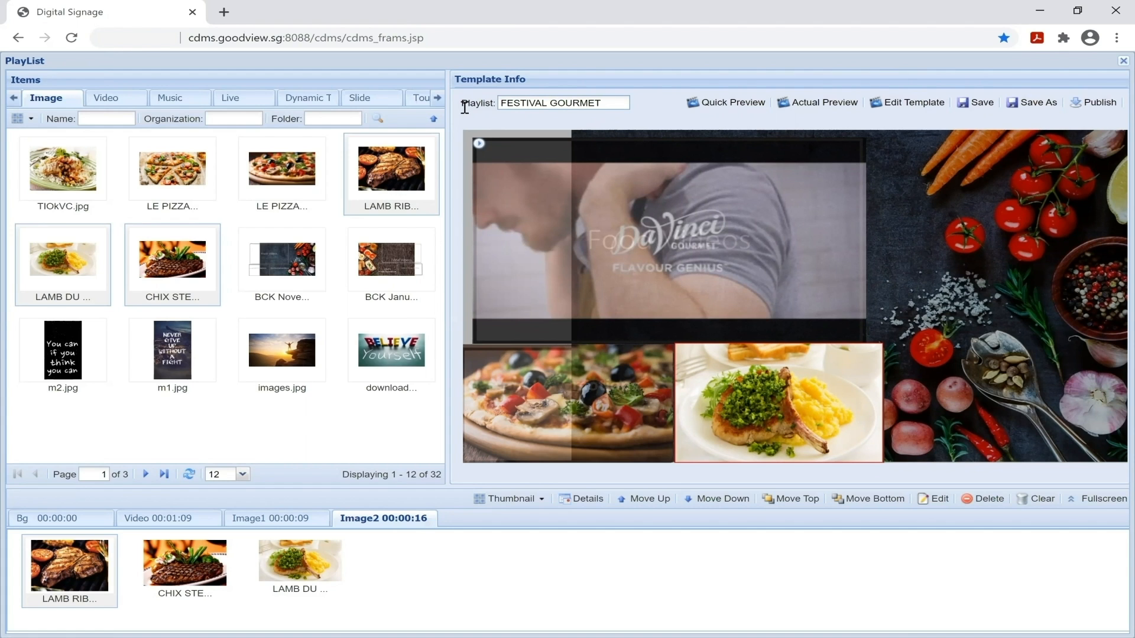
{"action": "left_click", "coordinate": [979, 102]}
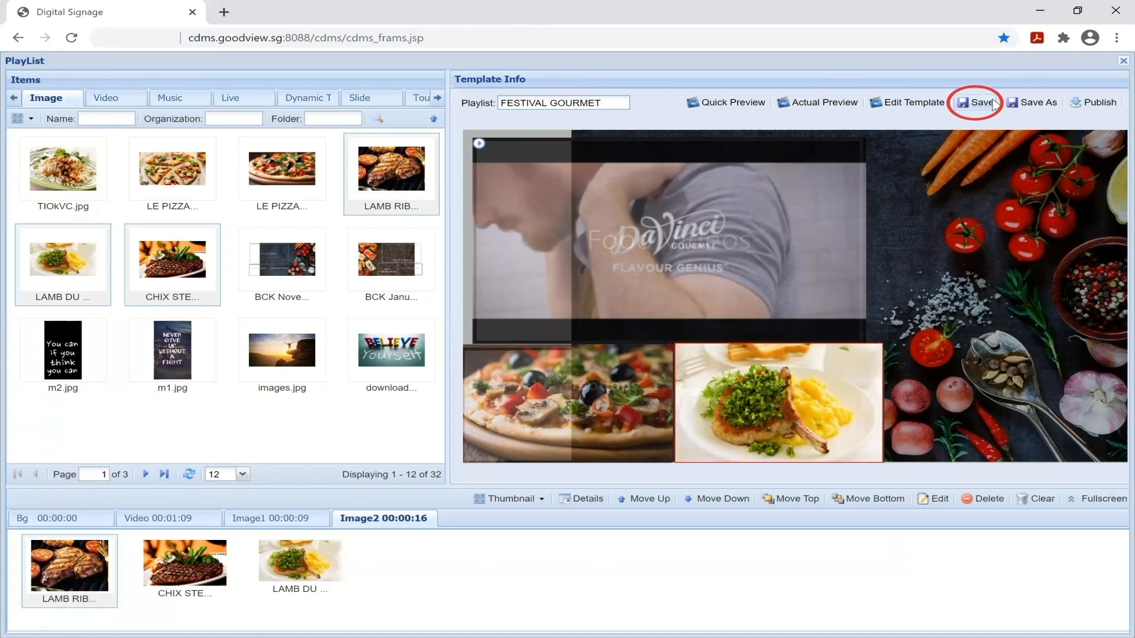
{"action": "left_click", "coordinate": [981, 102]}
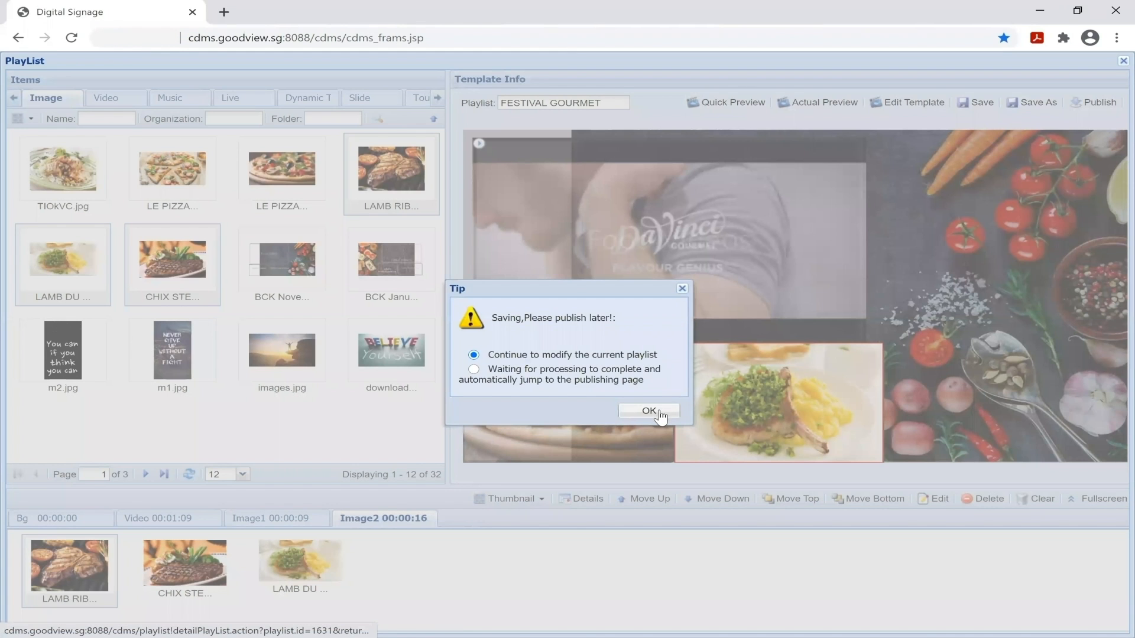
{"action": "left_click", "coordinate": [648, 411]}
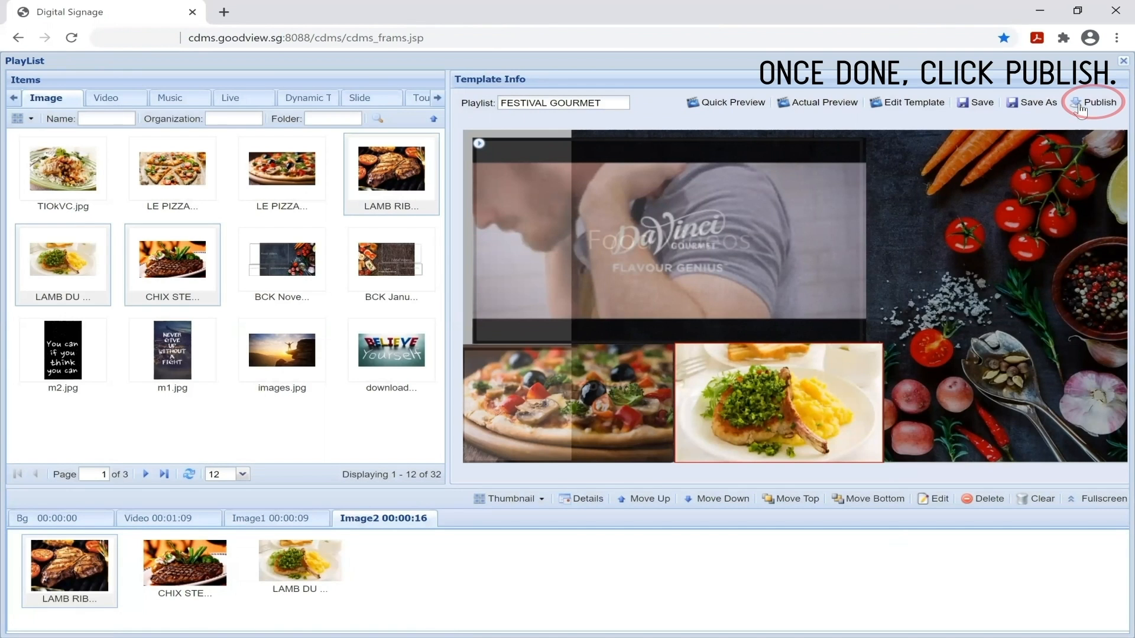
{"action": "left_click", "coordinate": [1099, 102]}
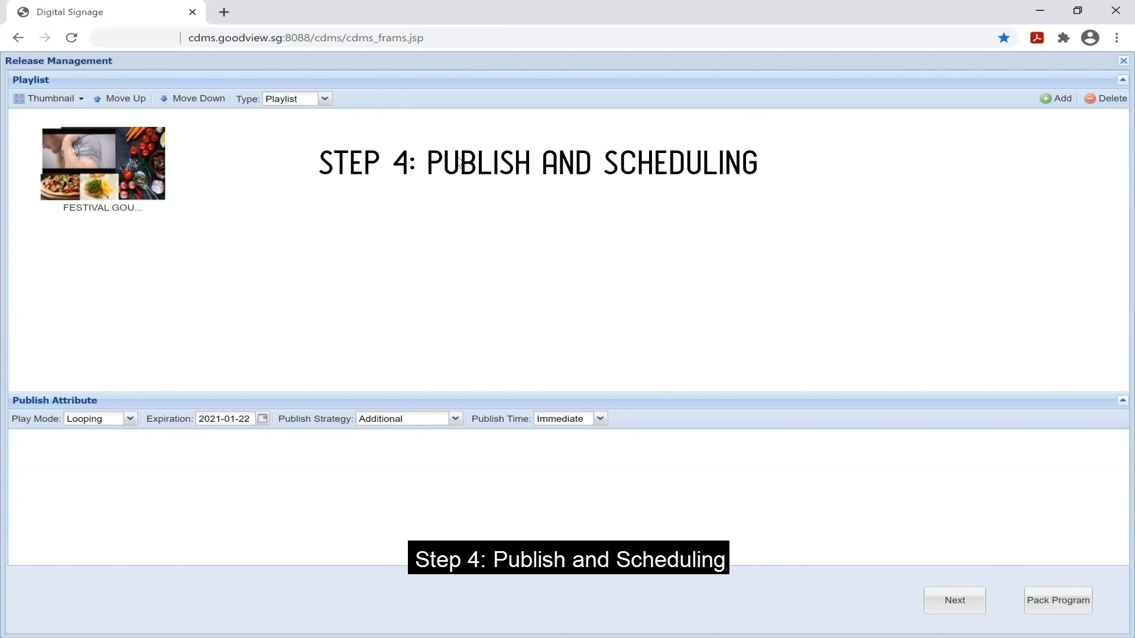
Add the VALENTINES playlist to the release beside FESTIVAL GOURMET
{"action": "left_click", "coordinate": [1061, 98]}
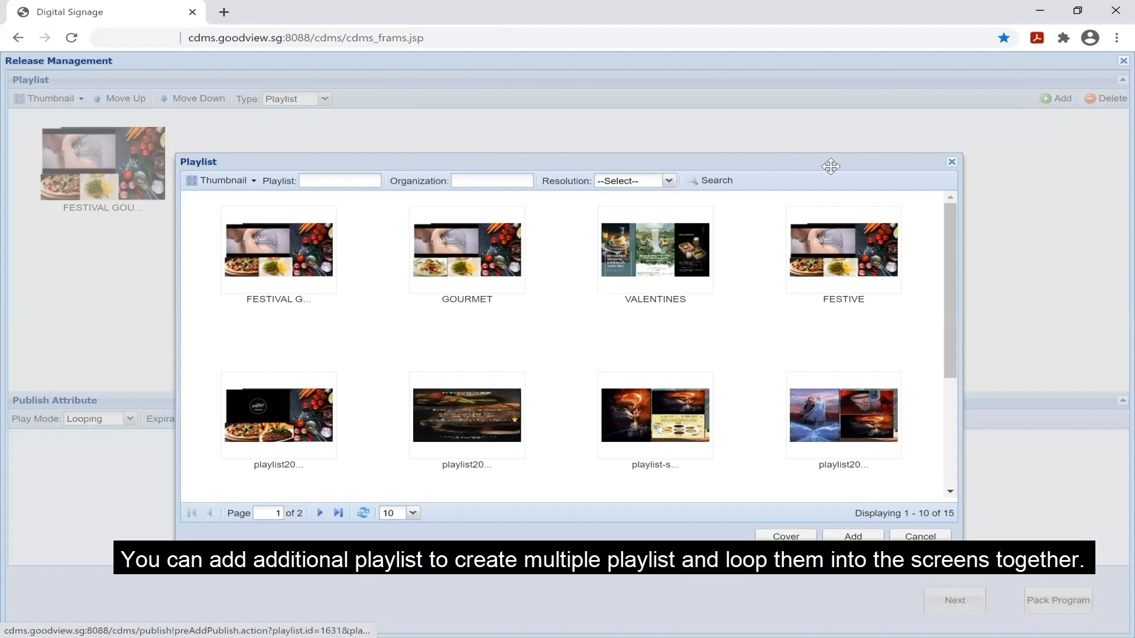
{"action": "left_click", "coordinate": [654, 249]}
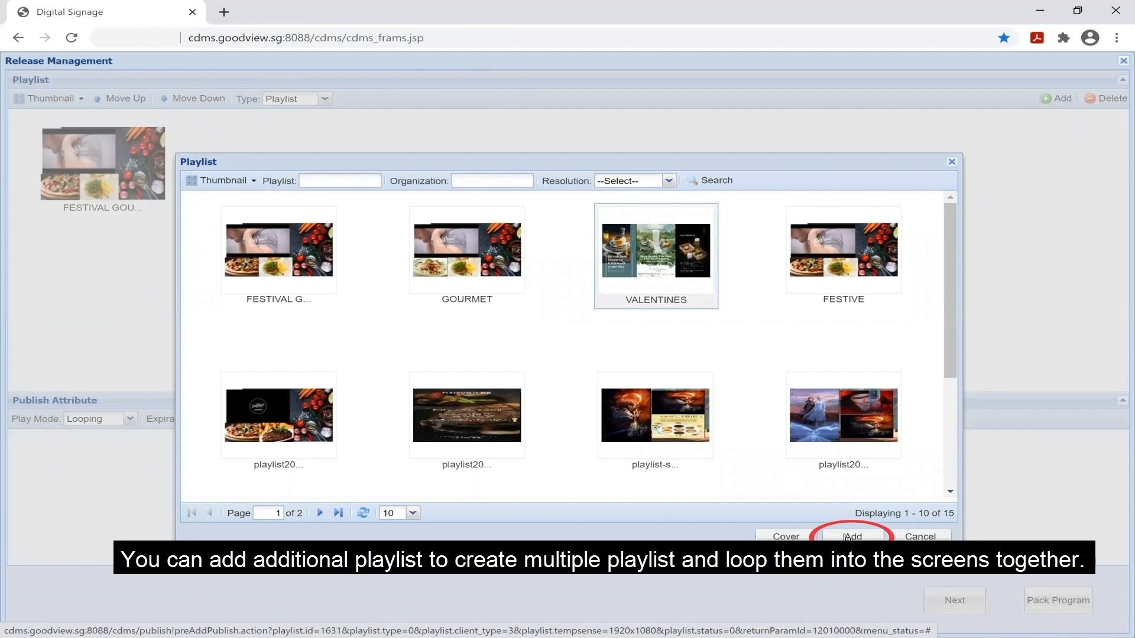
{"action": "left_click", "coordinate": [853, 537]}
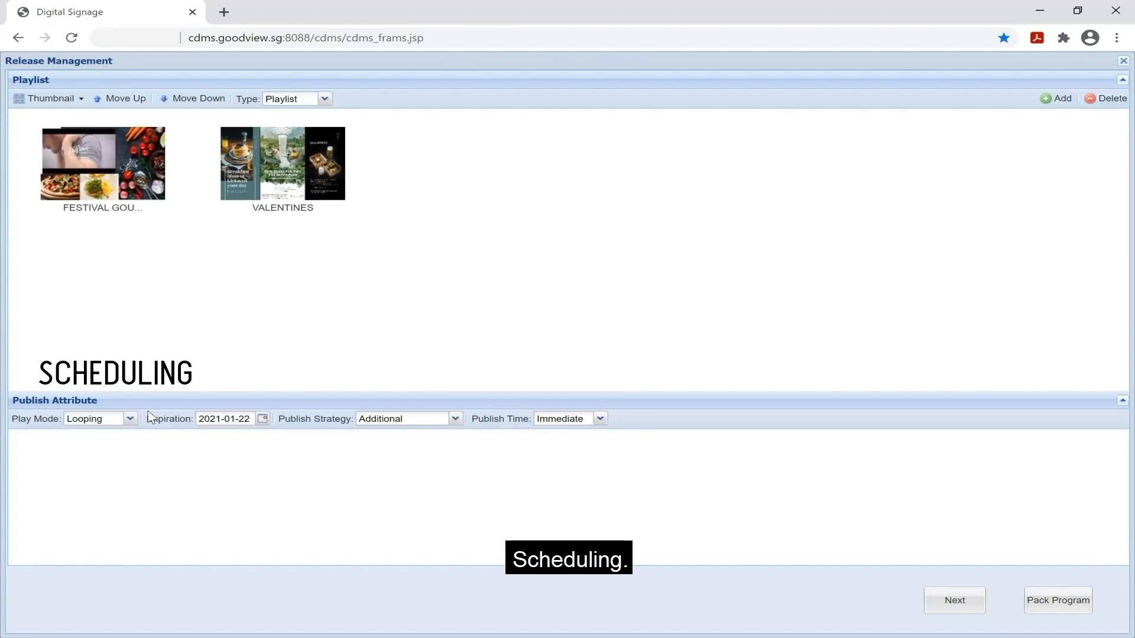
Keep Play Mode on Looping and set the release to expire on 2020-12-31
{"action": "left_click", "coordinate": [129, 418]}
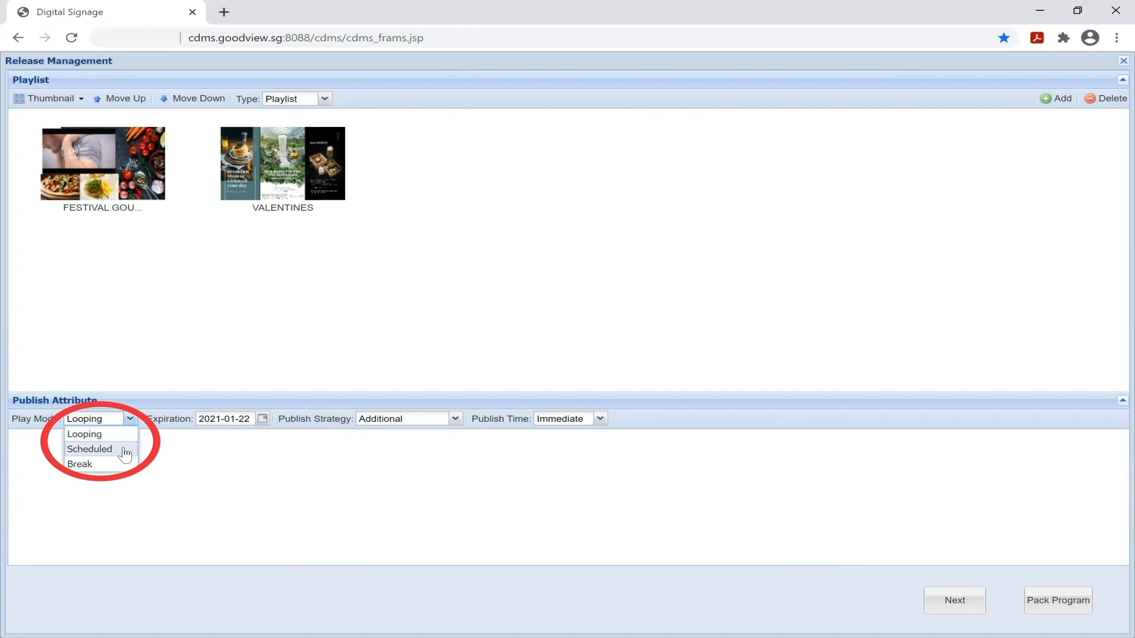
{"action": "left_click", "coordinate": [89, 450]}
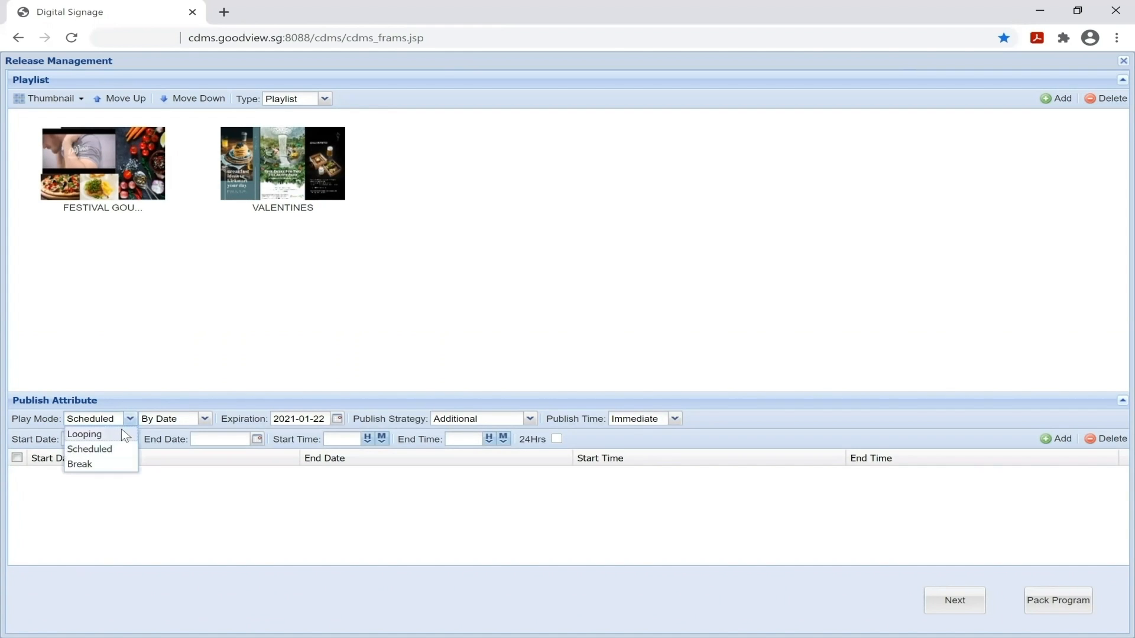
{"action": "left_click", "coordinate": [84, 434]}
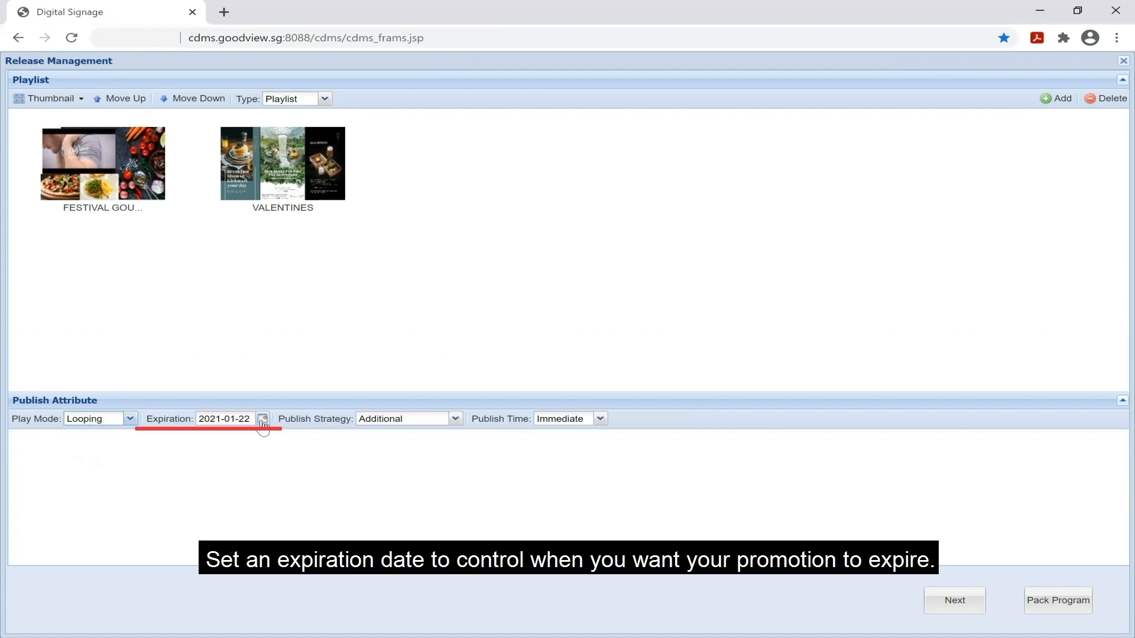
{"action": "left_click", "coordinate": [262, 419]}
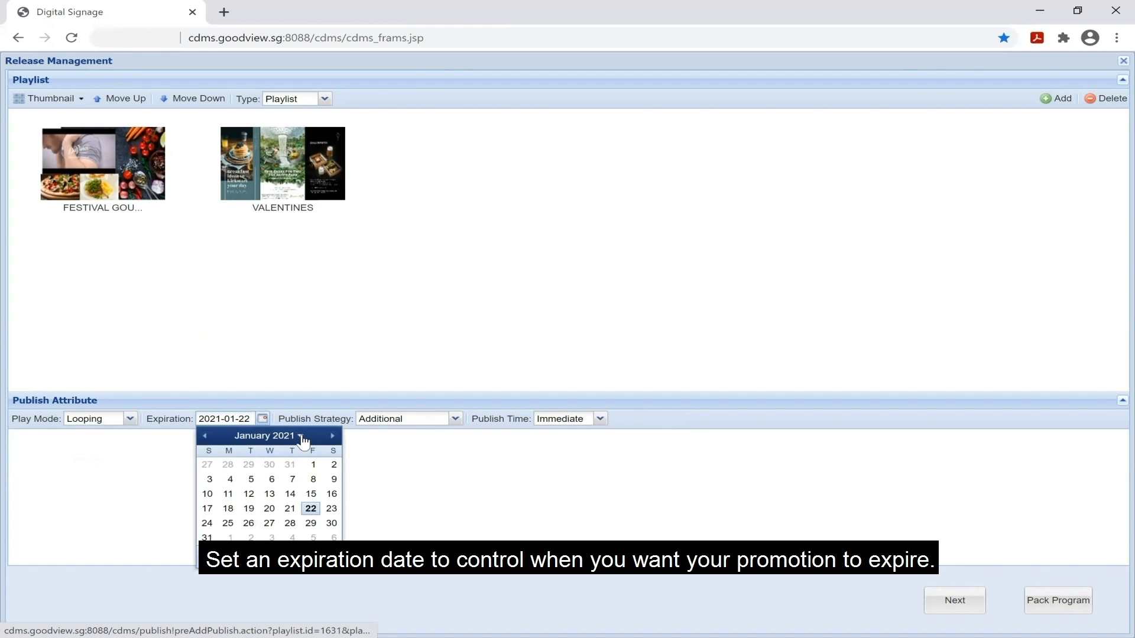
{"action": "left_click", "coordinate": [263, 436]}
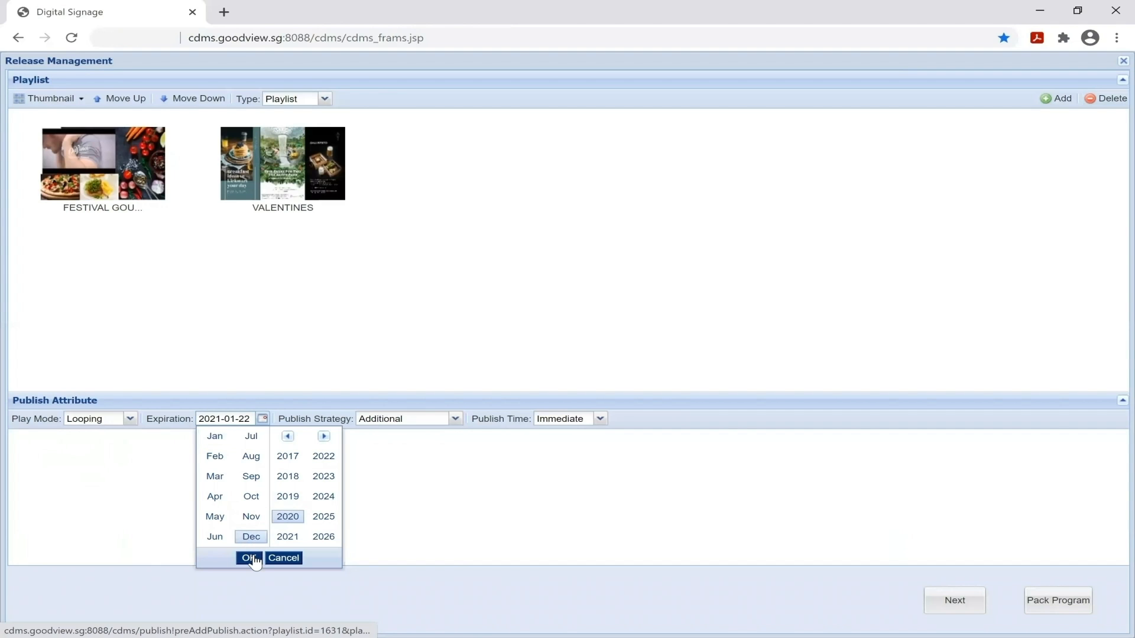
{"action": "left_click", "coordinate": [250, 558]}
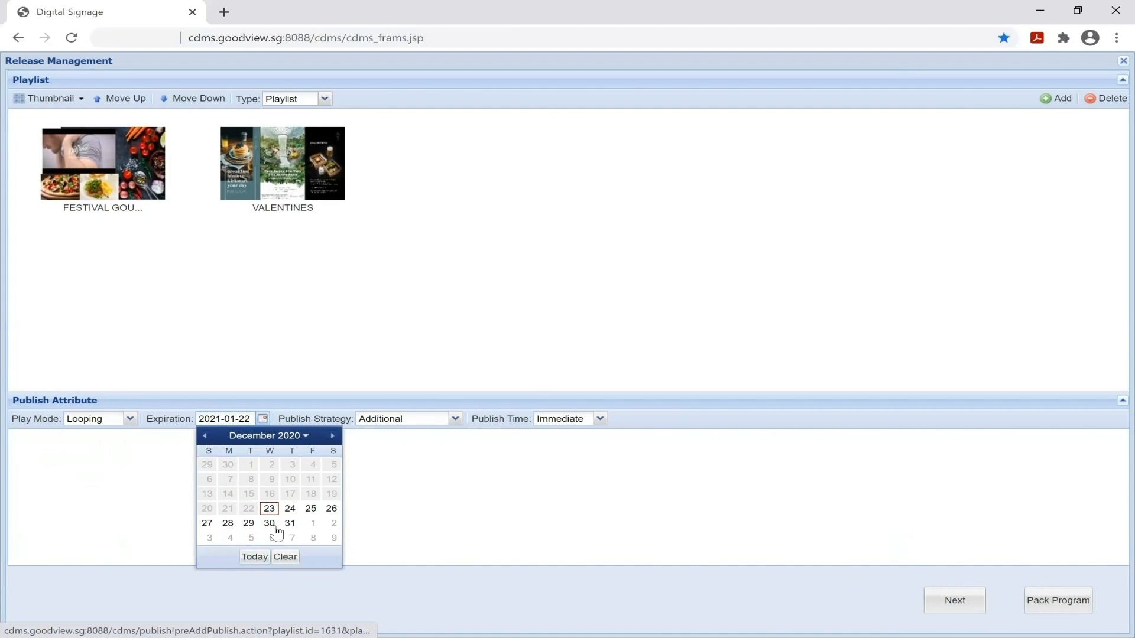
{"action": "left_click", "coordinate": [290, 524]}
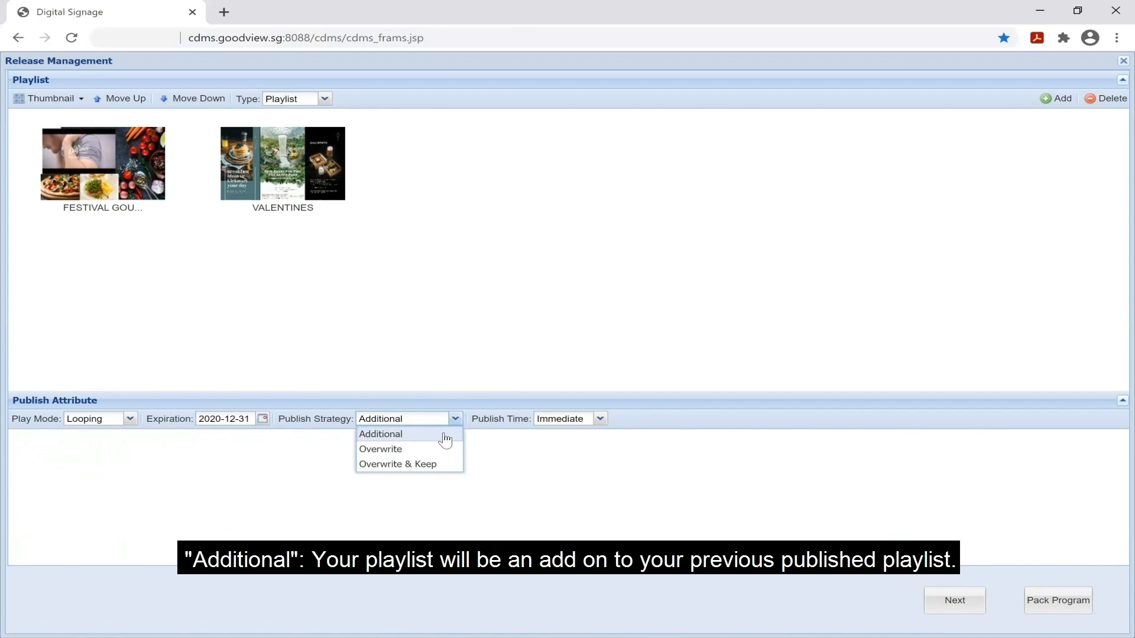
{"action": "mouse_move", "coordinate": [380, 449]}
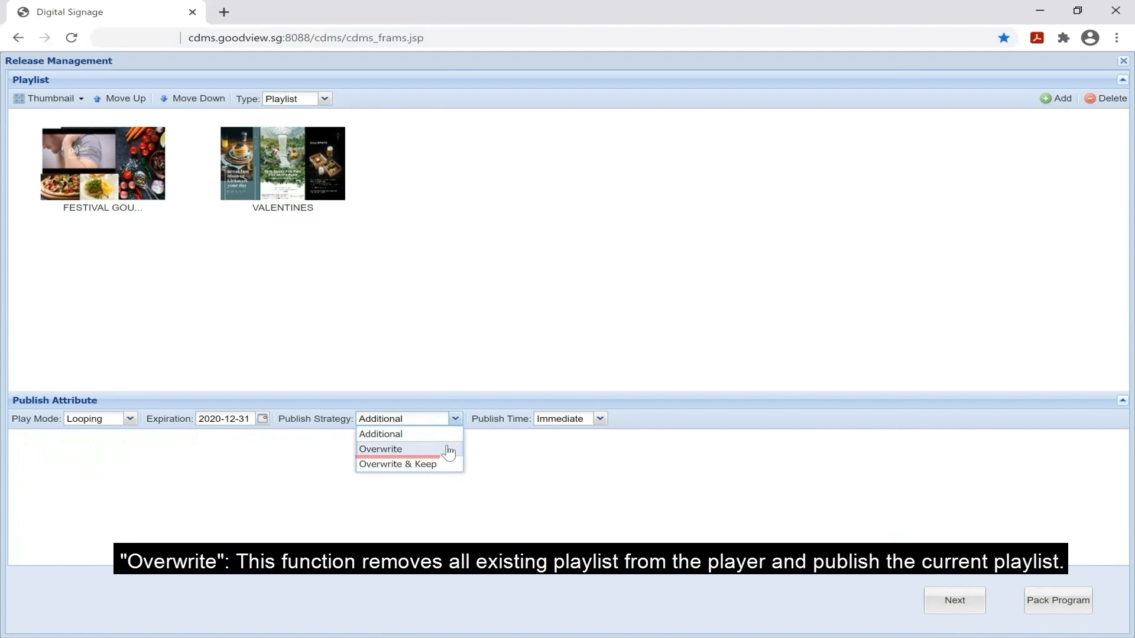
{"action": "left_click", "coordinate": [380, 450]}
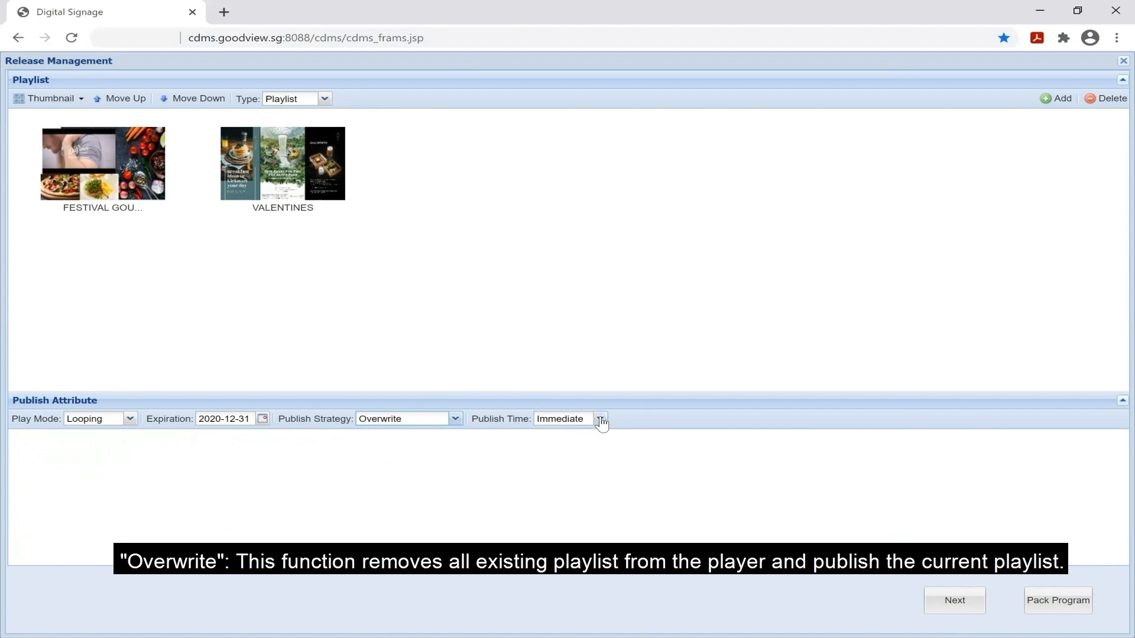
{"action": "left_click", "coordinate": [599, 418]}
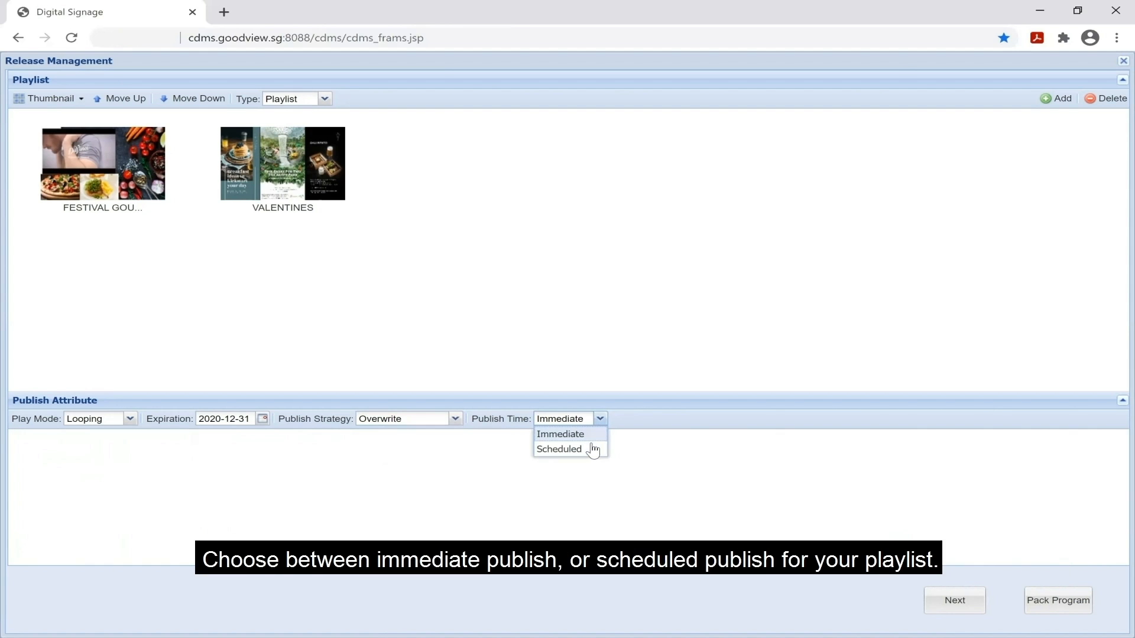
{"action": "left_click", "coordinate": [559, 449]}
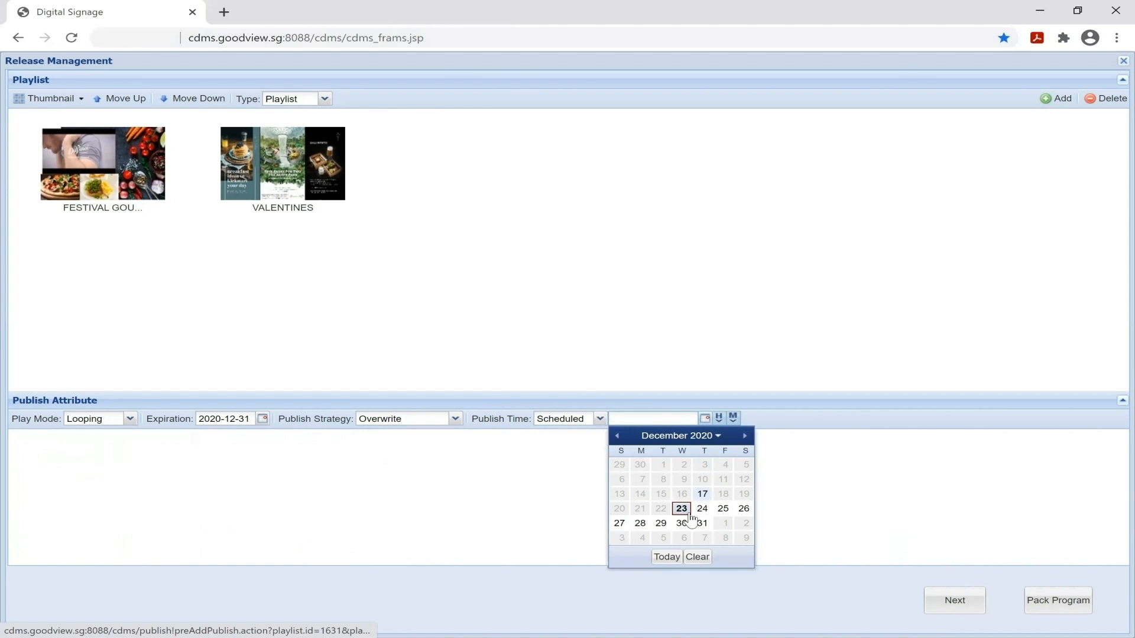
{"action": "left_click", "coordinate": [701, 508]}
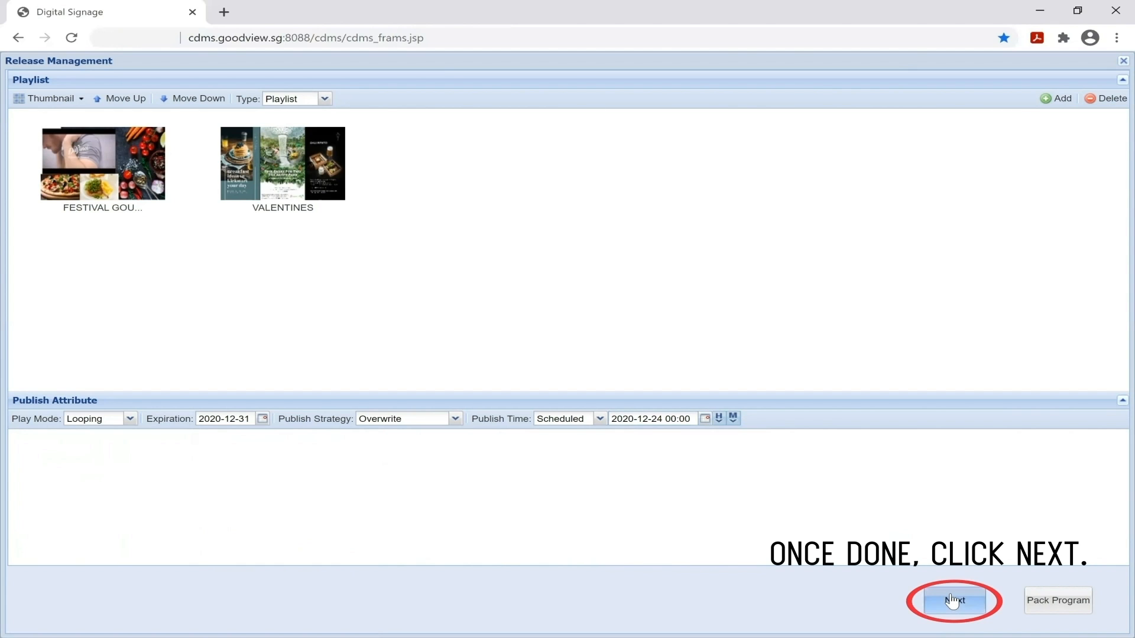
Target LOBBY1, ORDERING KIOSK and WAITING AREA, select all targets and publish the release
{"action": "left_click", "coordinate": [953, 601]}
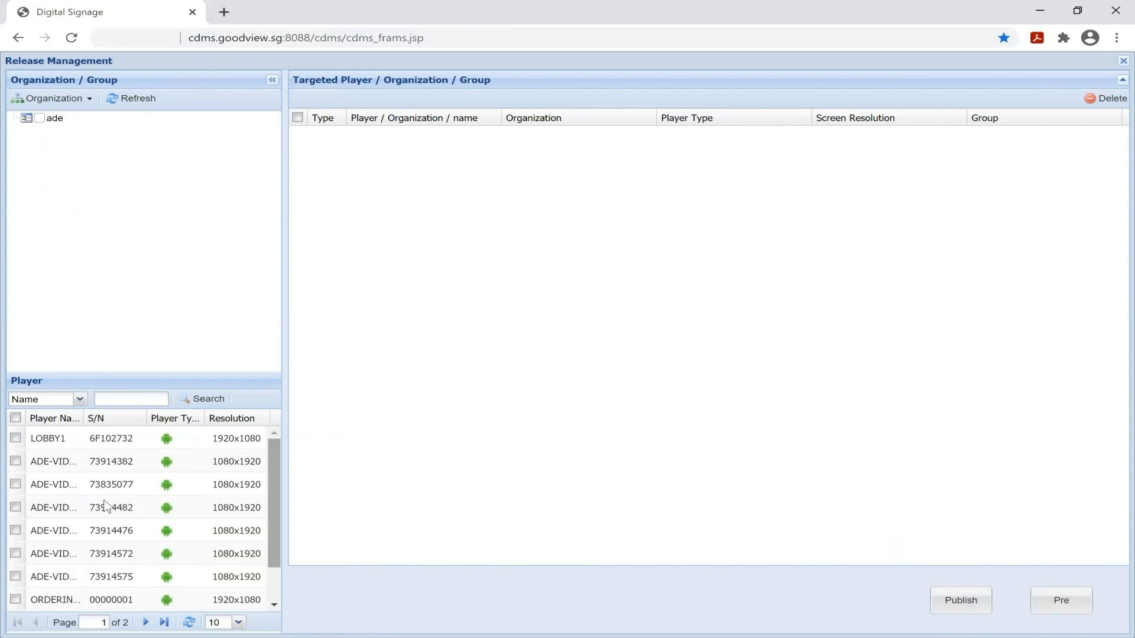
{"action": "left_click", "coordinate": [15, 438]}
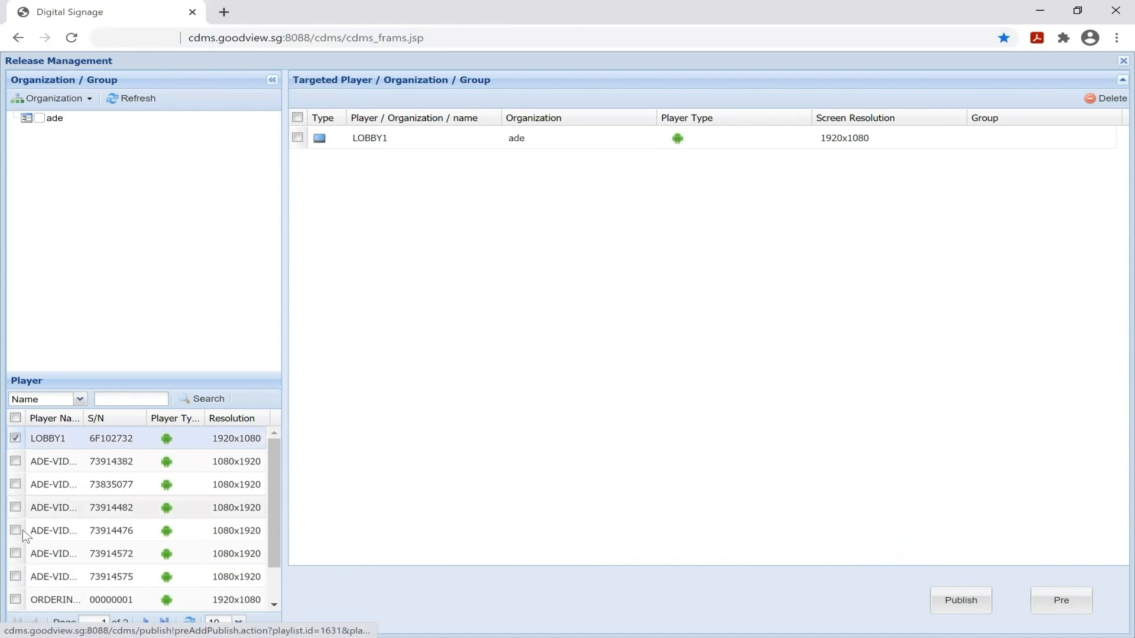
{"action": "left_click", "coordinate": [15, 599]}
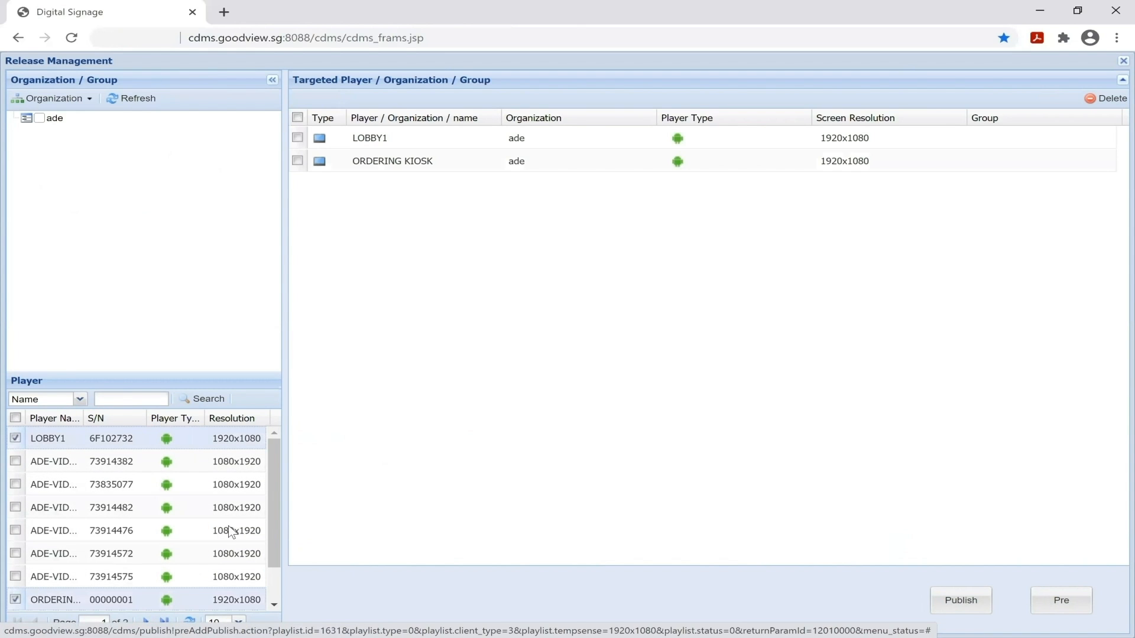
{"action": "scroll", "scroll_direction": "down", "scroll_amount": 3}
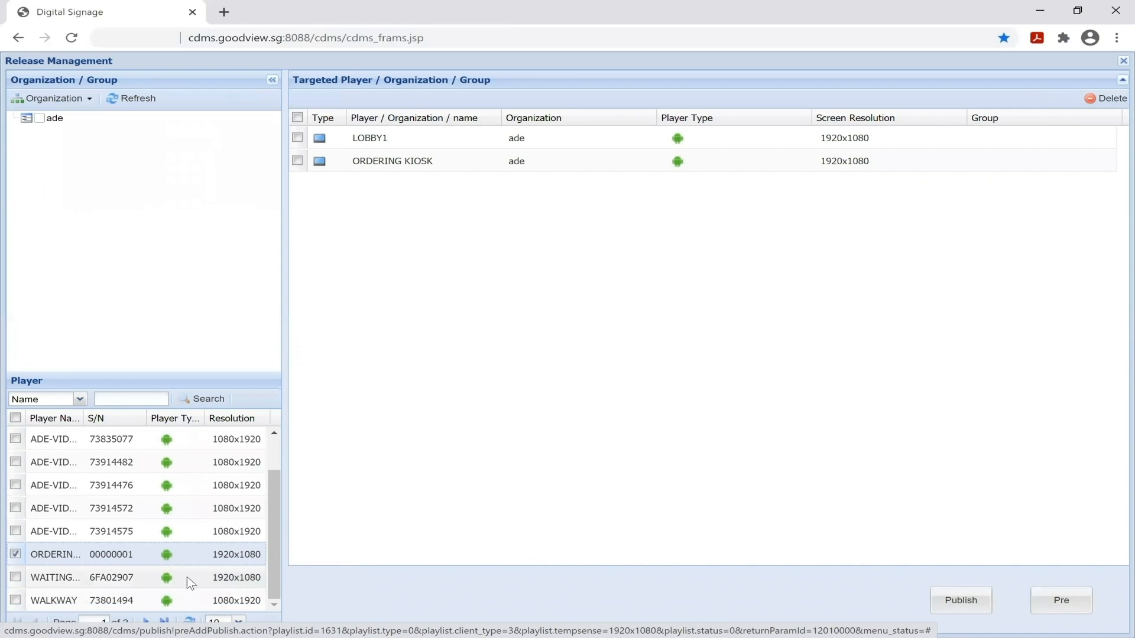
{"action": "left_click", "coordinate": [16, 577]}
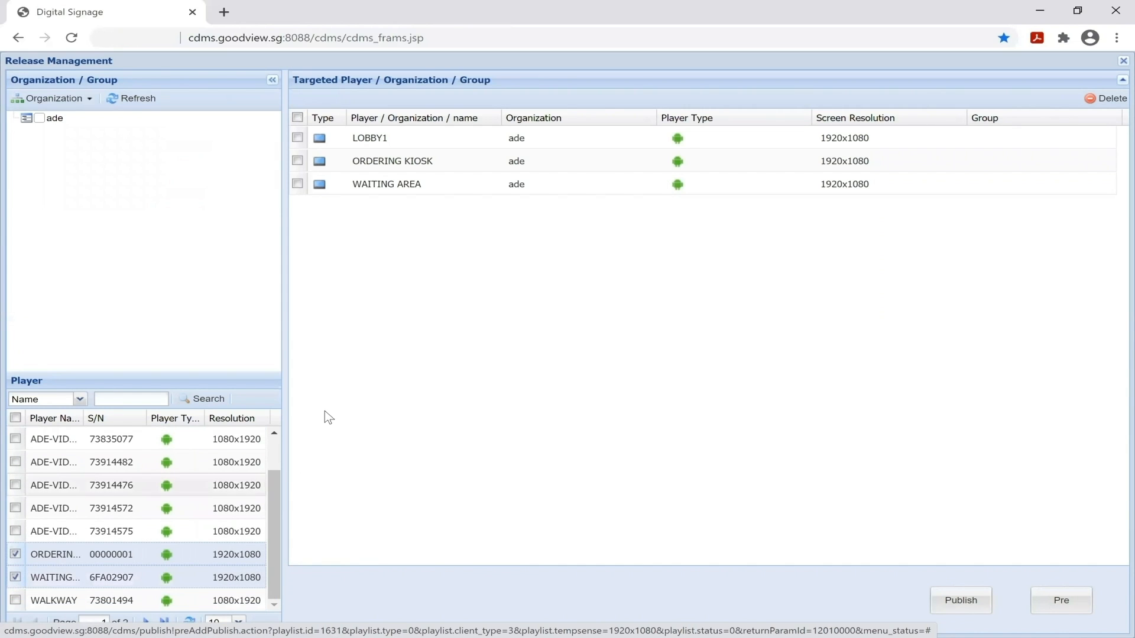
{"action": "left_click", "coordinate": [298, 118]}
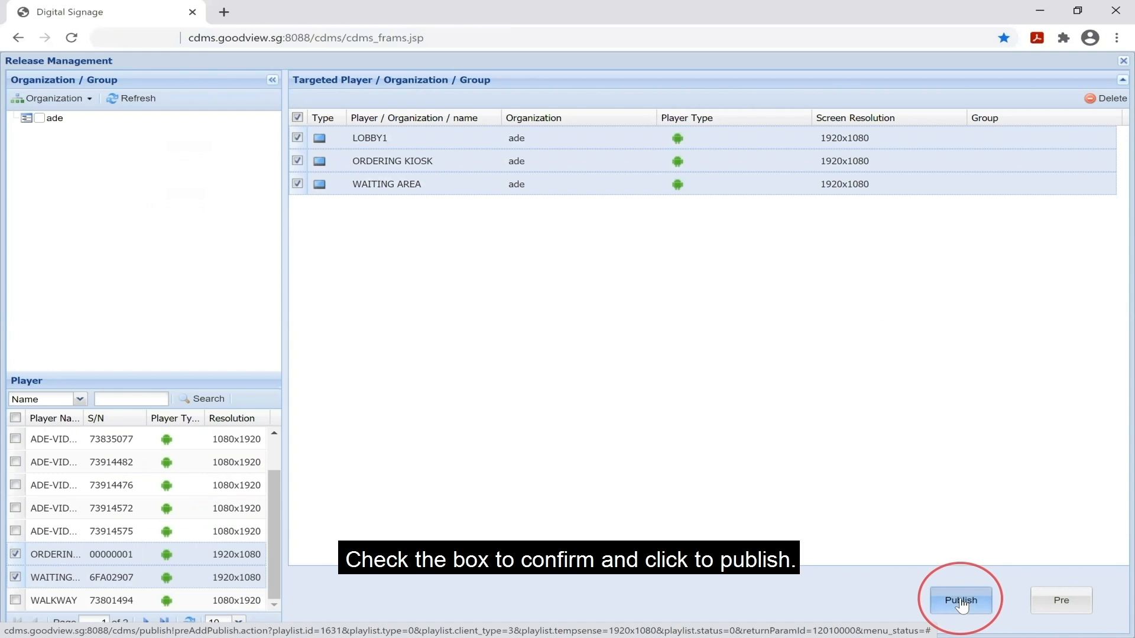
{"action": "left_click", "coordinate": [960, 601]}
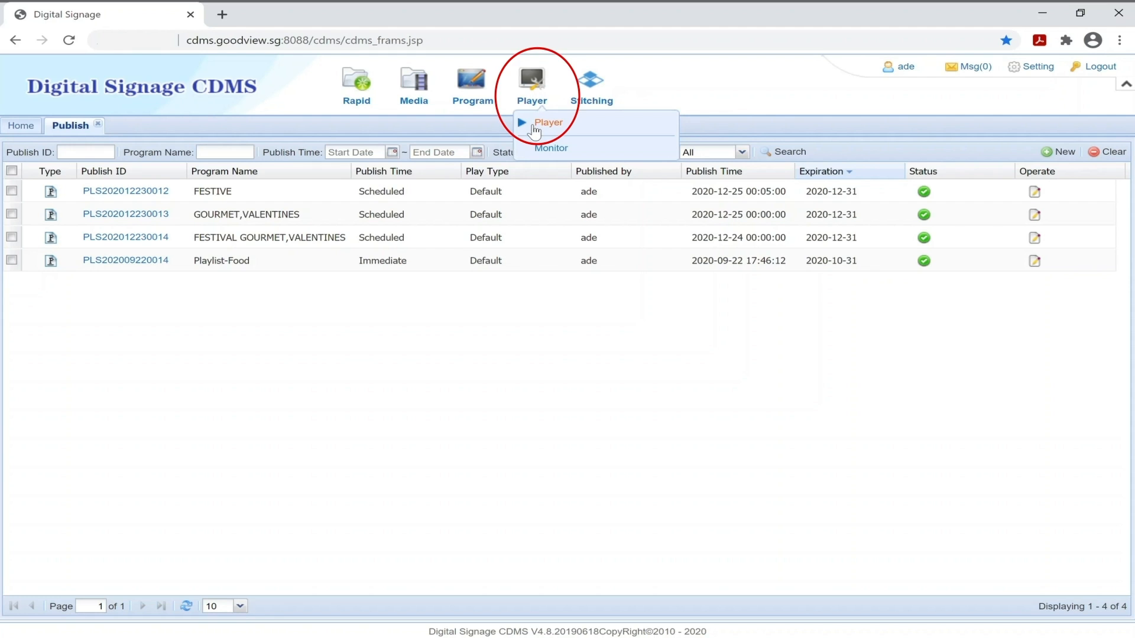
Edit the LOBBY1 player from the player list and change its name to WAITING BAR
{"action": "left_click", "coordinate": [548, 122]}
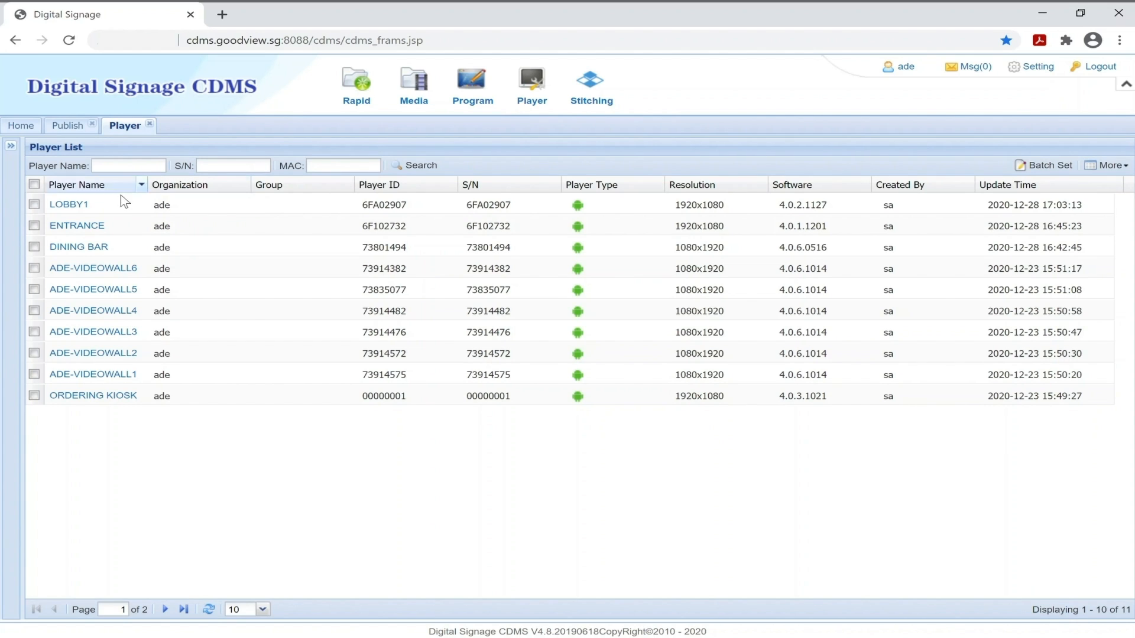
{"action": "right_click", "coordinate": [69, 204]}
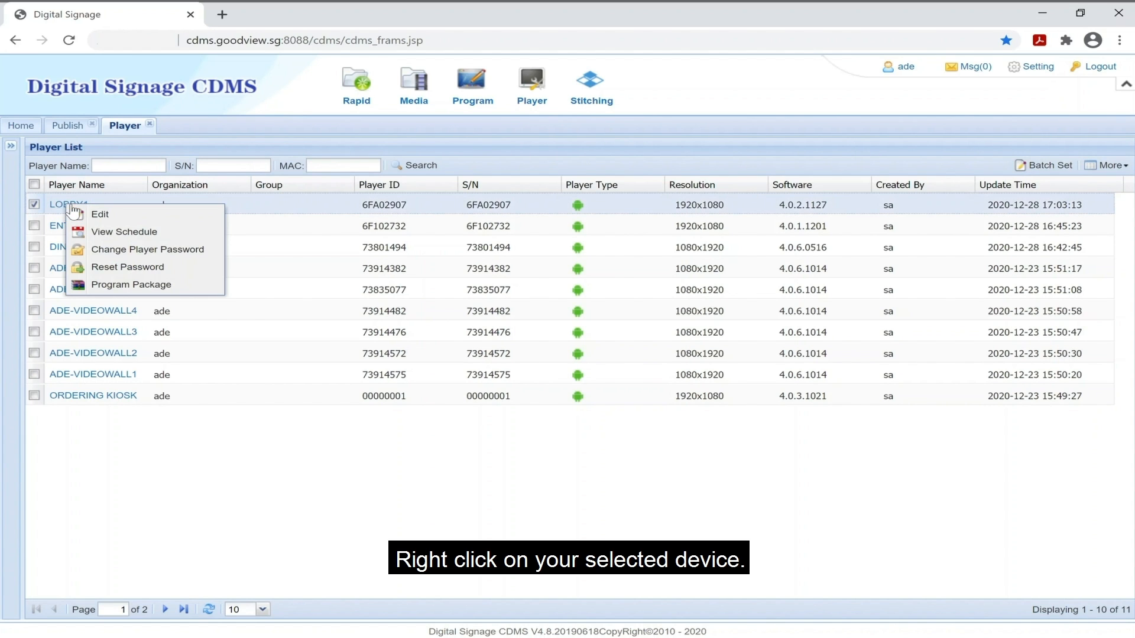
{"action": "mouse_move", "coordinate": [124, 232]}
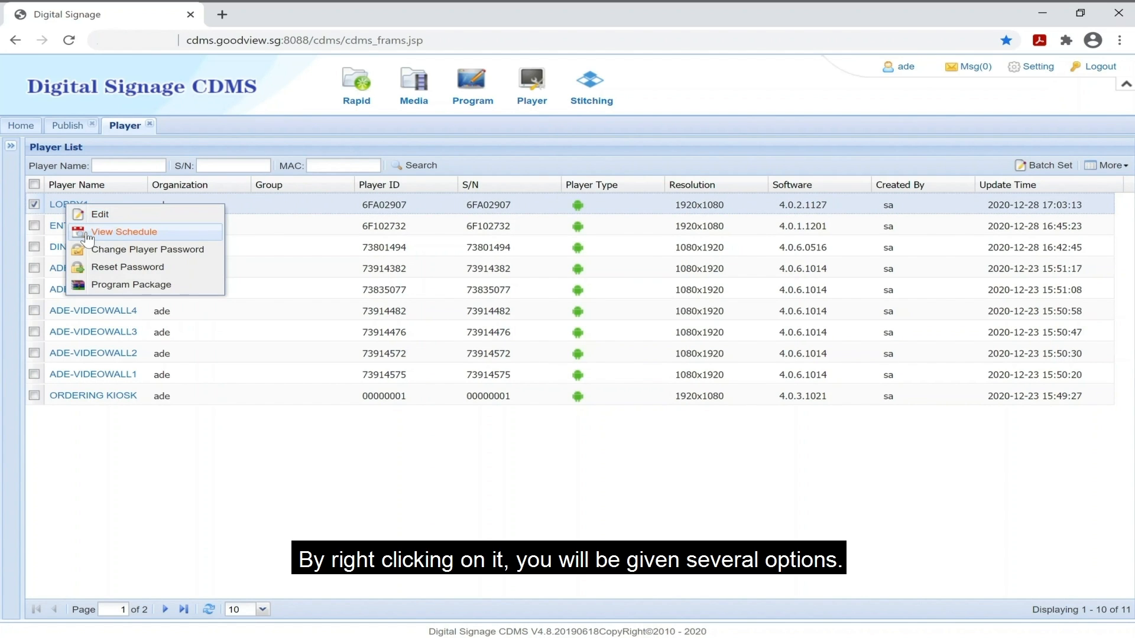
{"action": "mouse_move", "coordinate": [86, 267]}
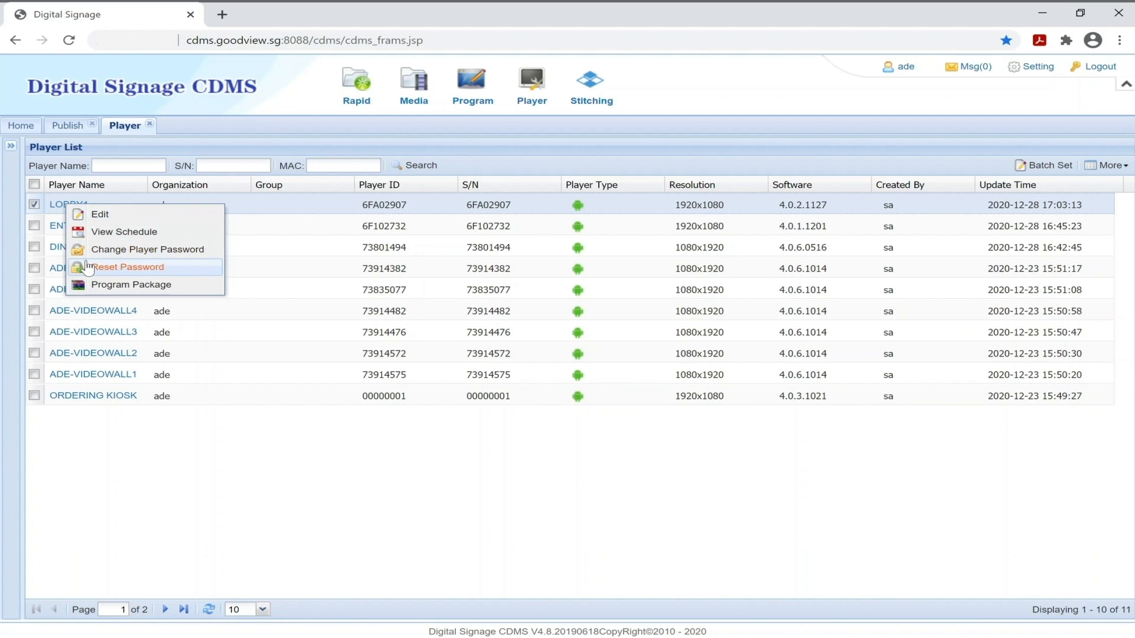
{"action": "mouse_move", "coordinate": [100, 214]}
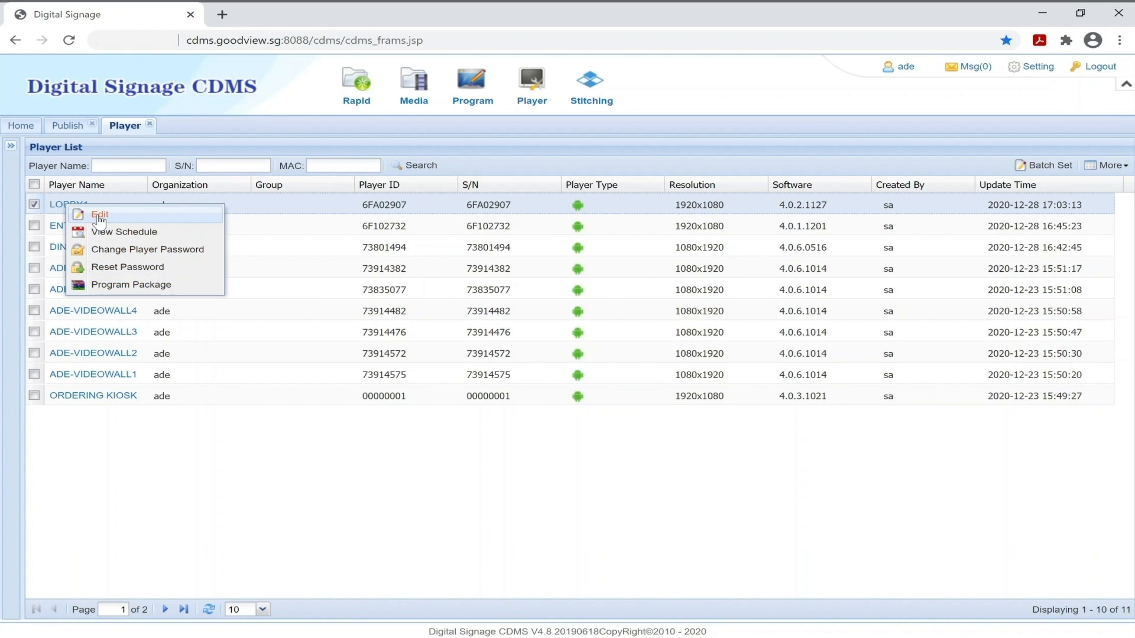
{"action": "left_click", "coordinate": [99, 214]}
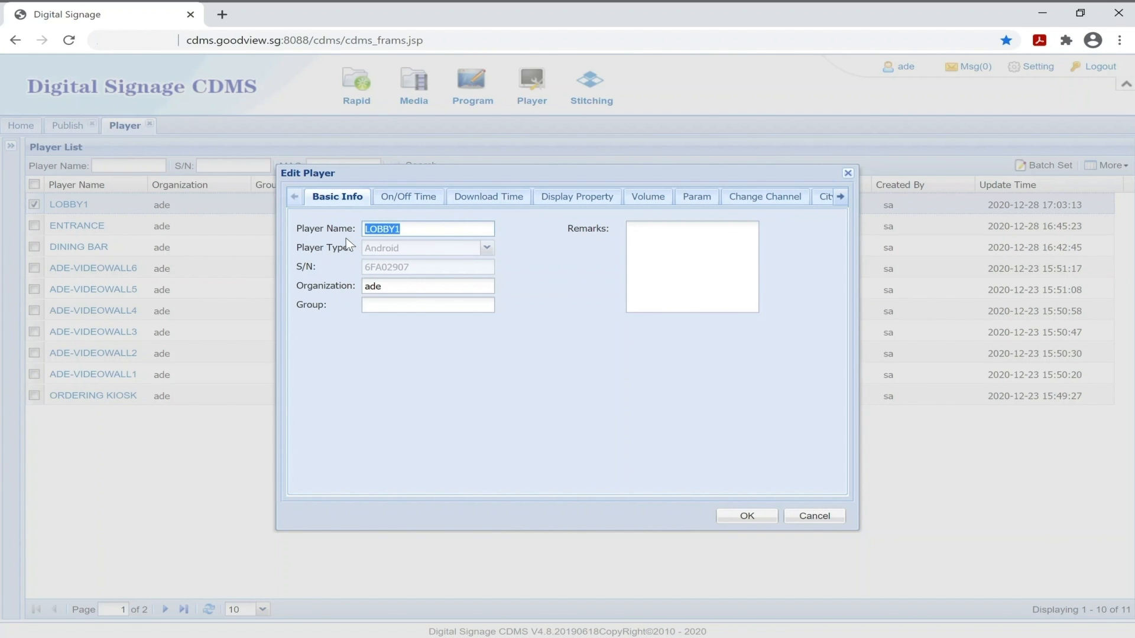
{"action": "type", "text": "WAITING B"}
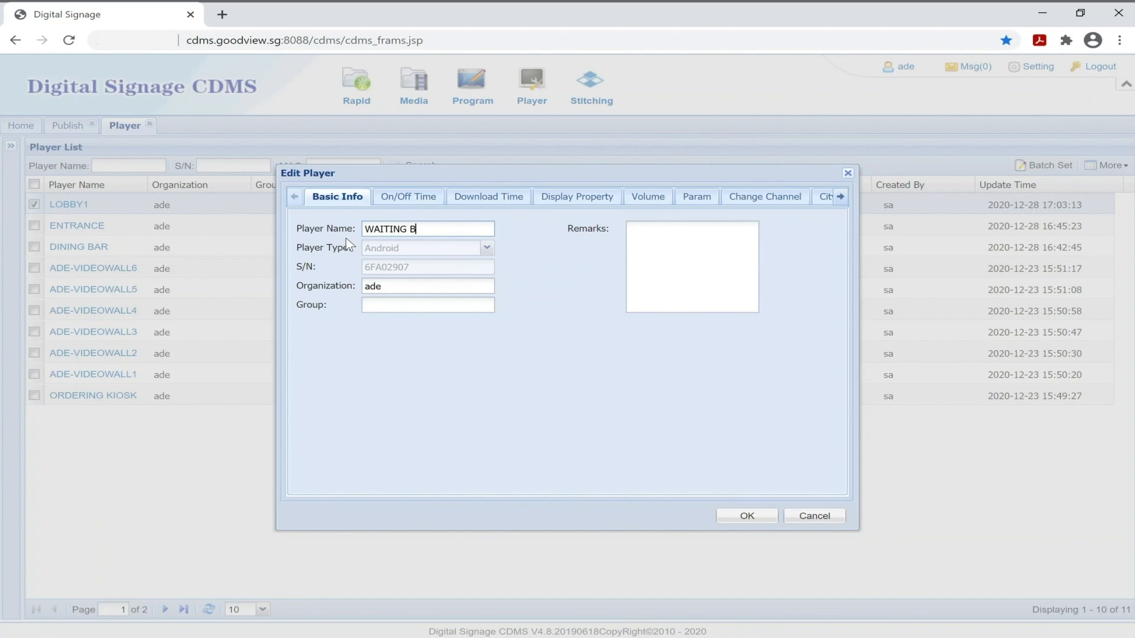
{"action": "type", "text": "AR"}
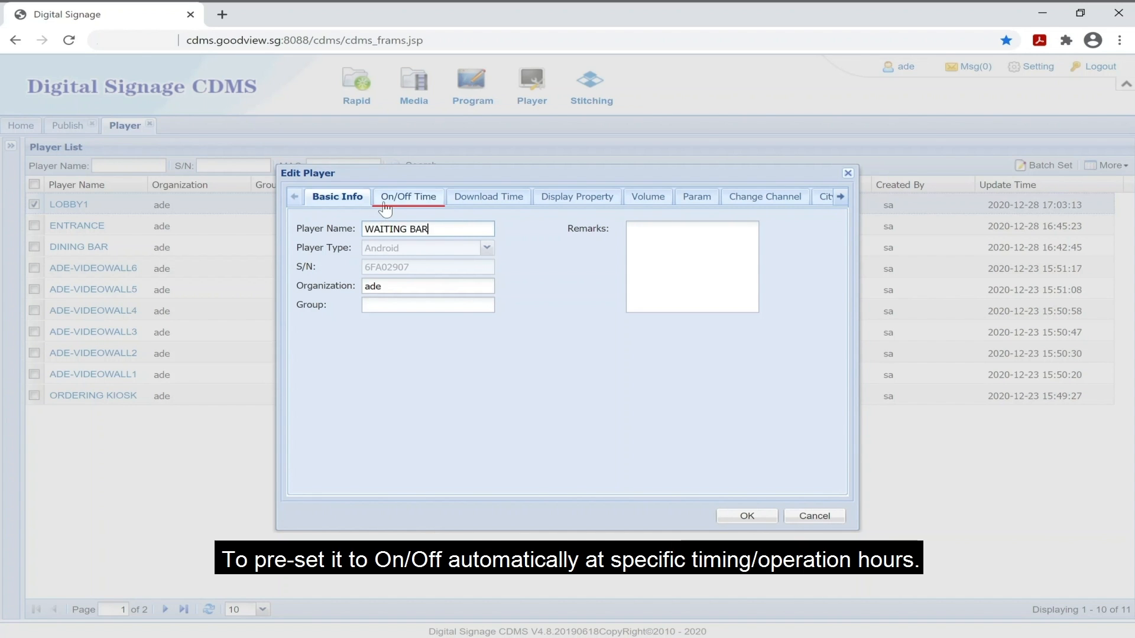
Set the player's on/off mode to Timer, activate the 09:30–22:30 schedule and save the player
{"action": "left_click", "coordinate": [408, 198]}
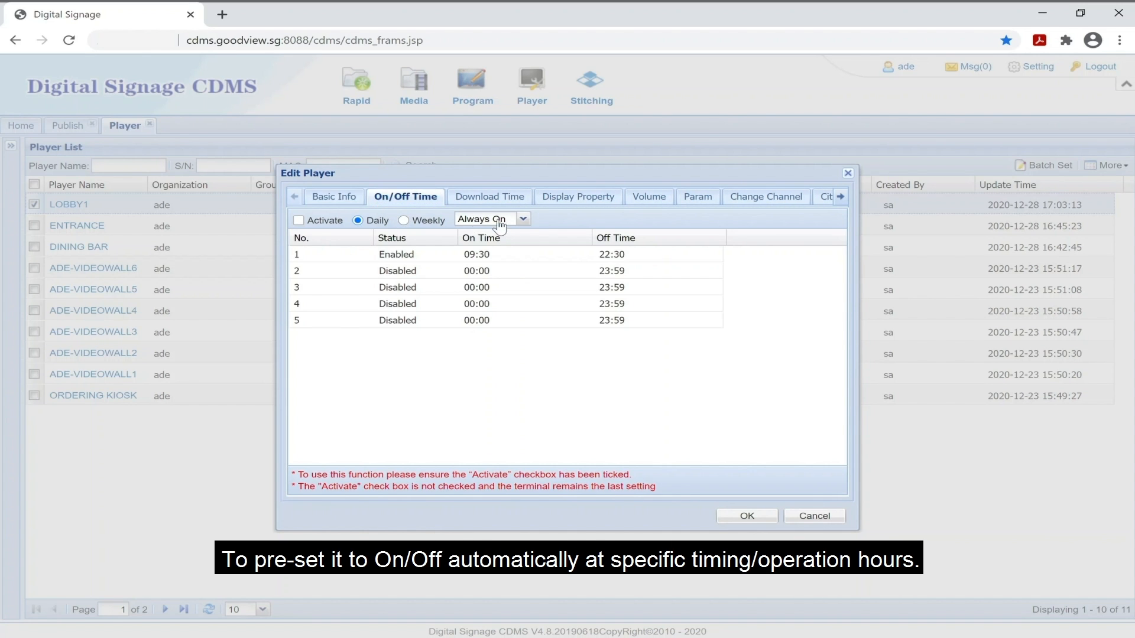
{"action": "left_click", "coordinate": [492, 219]}
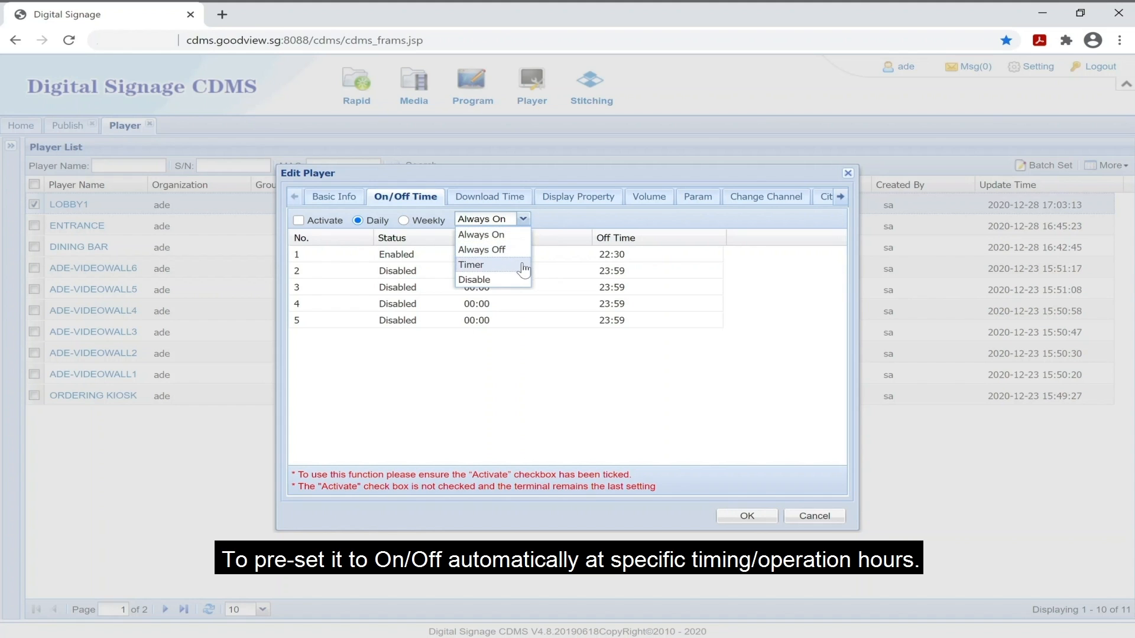
{"action": "left_click", "coordinate": [471, 265]}
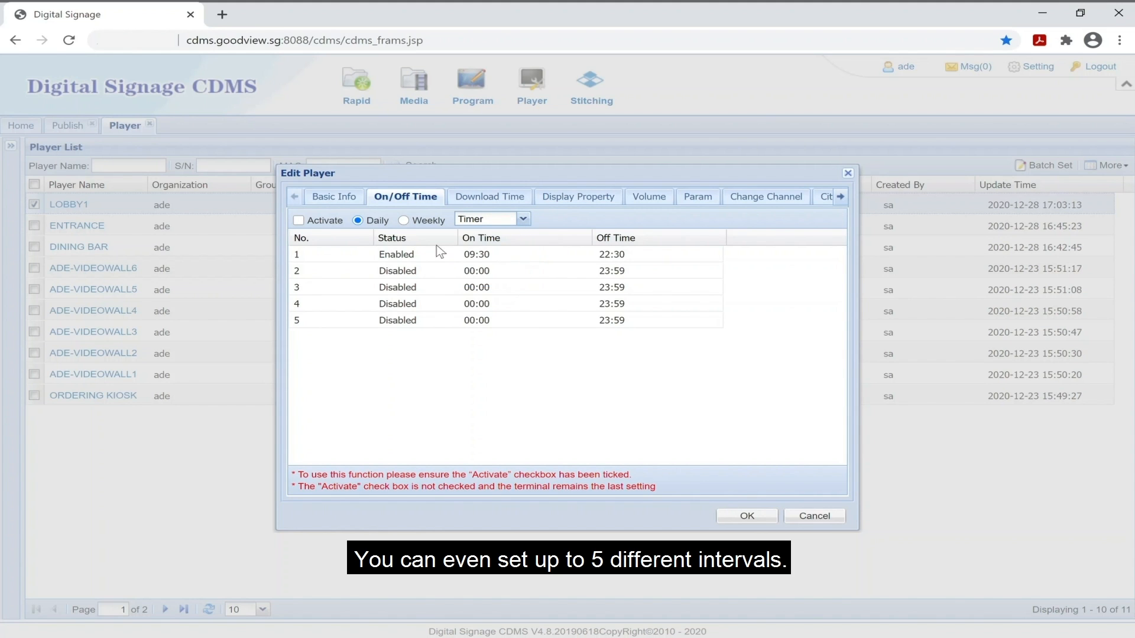
{"action": "left_click", "coordinate": [298, 219]}
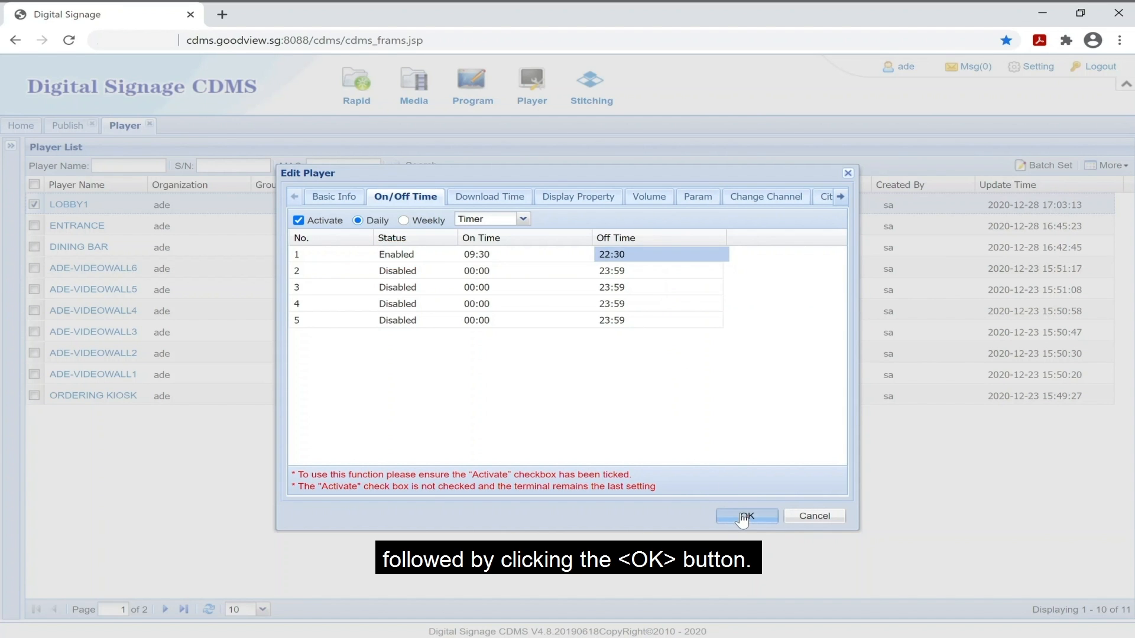
{"action": "left_click", "coordinate": [746, 516]}
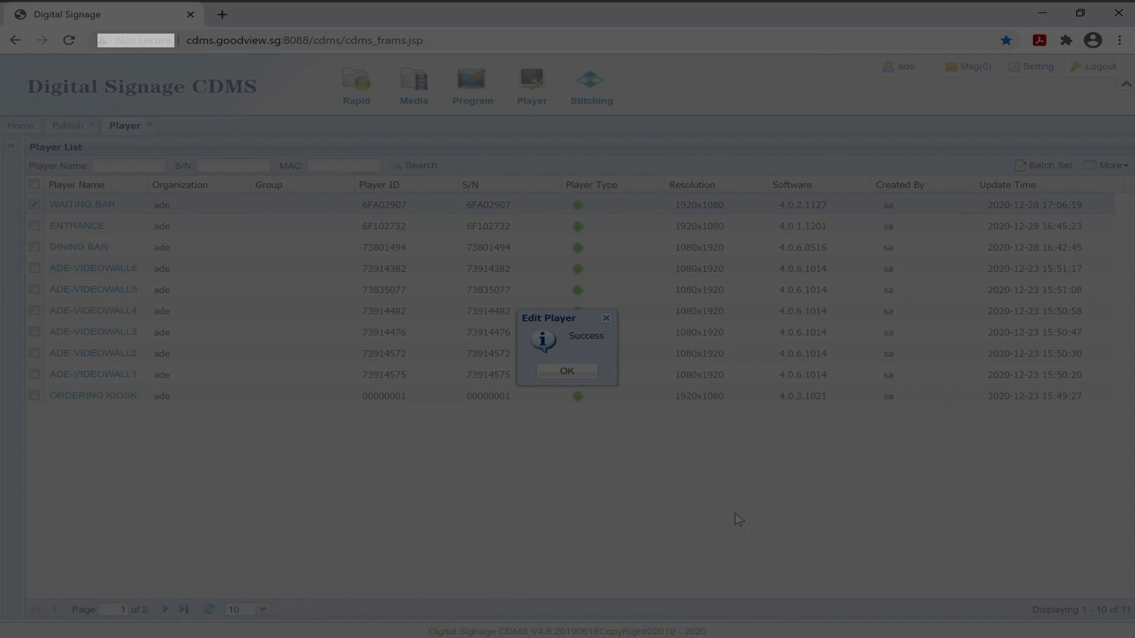
{"action": "left_click", "coordinate": [567, 371]}
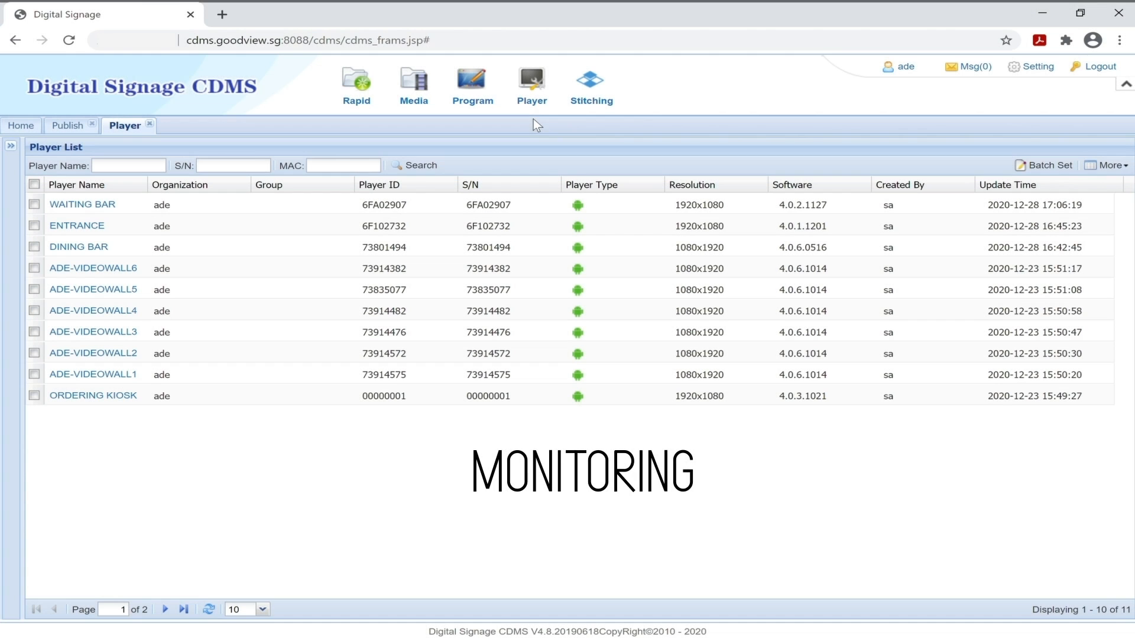
In Player Monitor, view WAITING BAR's current schedule showing the looping FESTIVE playlist, then close it
{"action": "left_click", "coordinate": [531, 79]}
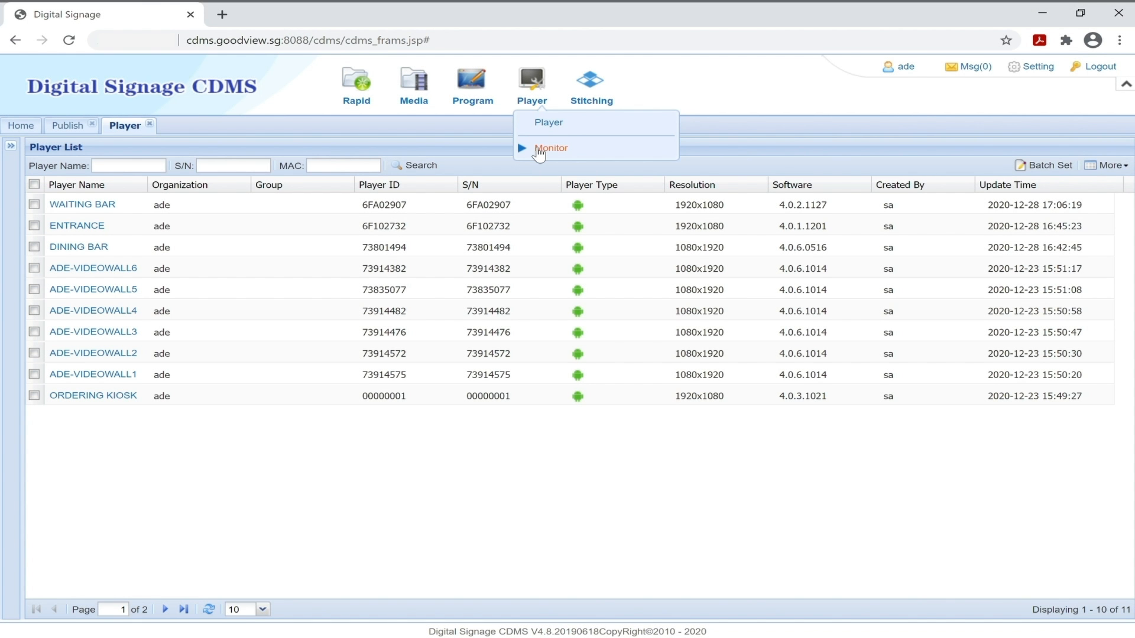
{"action": "left_click", "coordinate": [551, 149]}
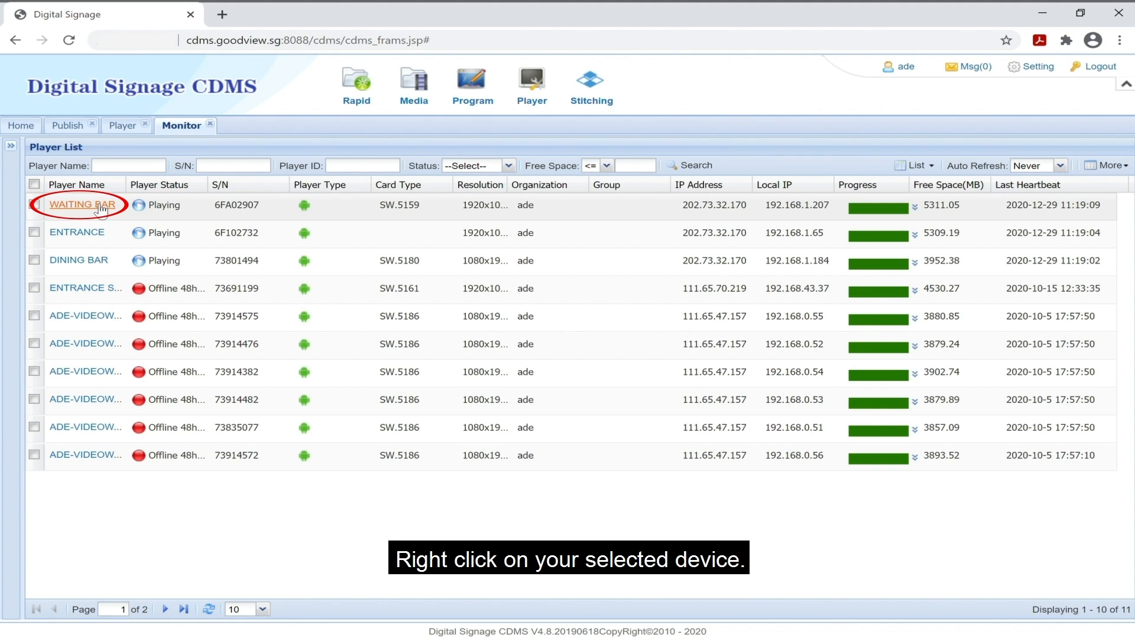
{"action": "right_click", "coordinate": [79, 205]}
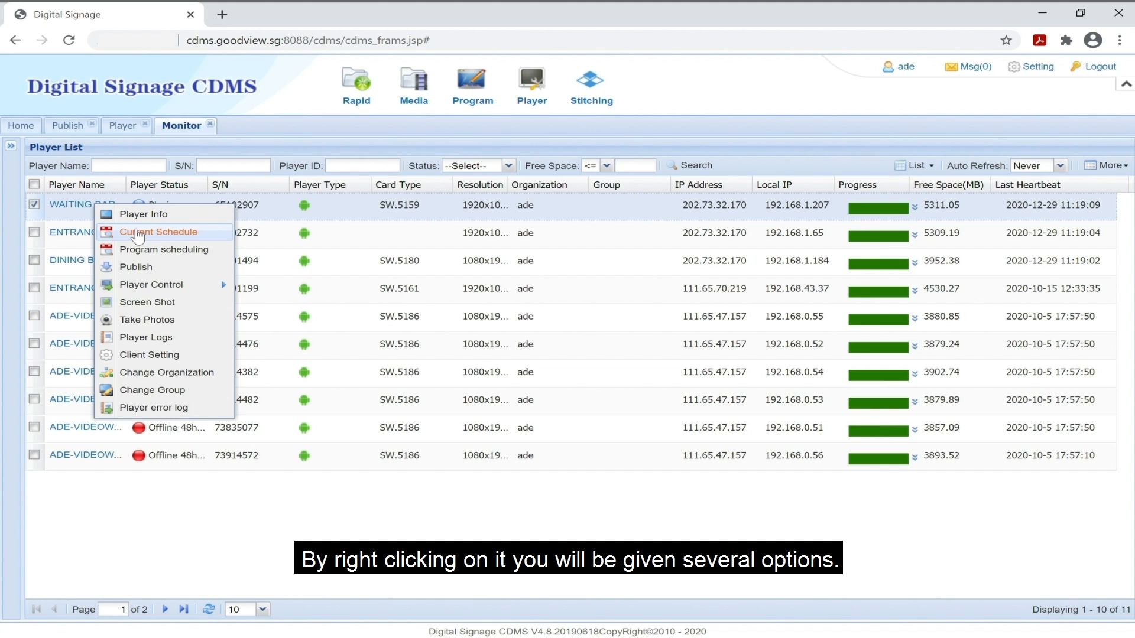
{"action": "left_click", "coordinate": [159, 231]}
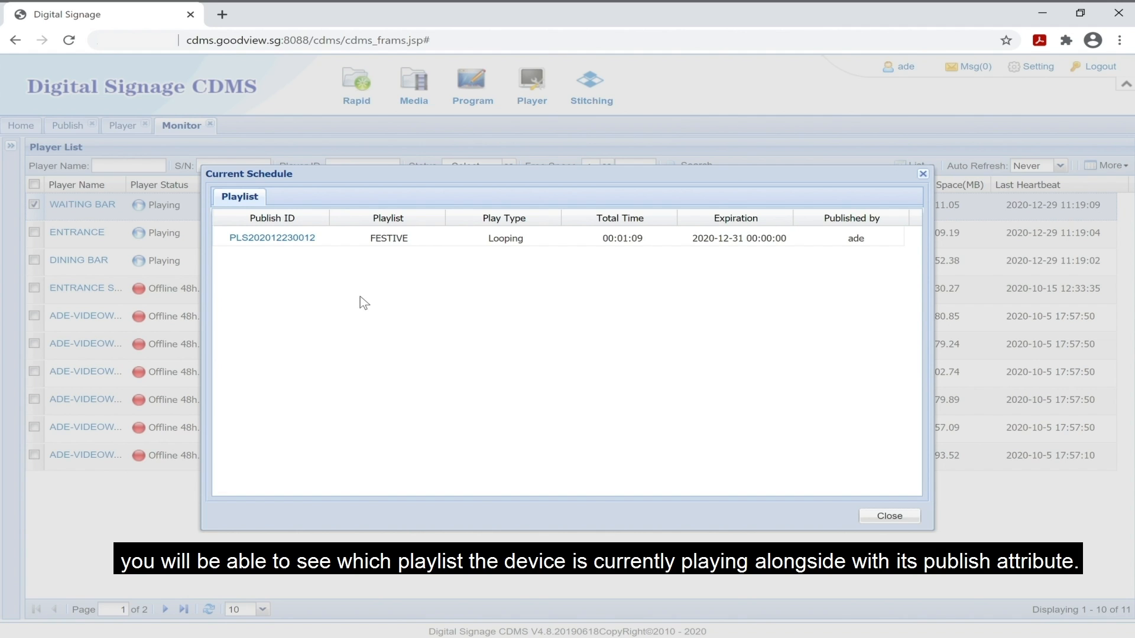
{"action": "mouse_move", "coordinate": [854, 301]}
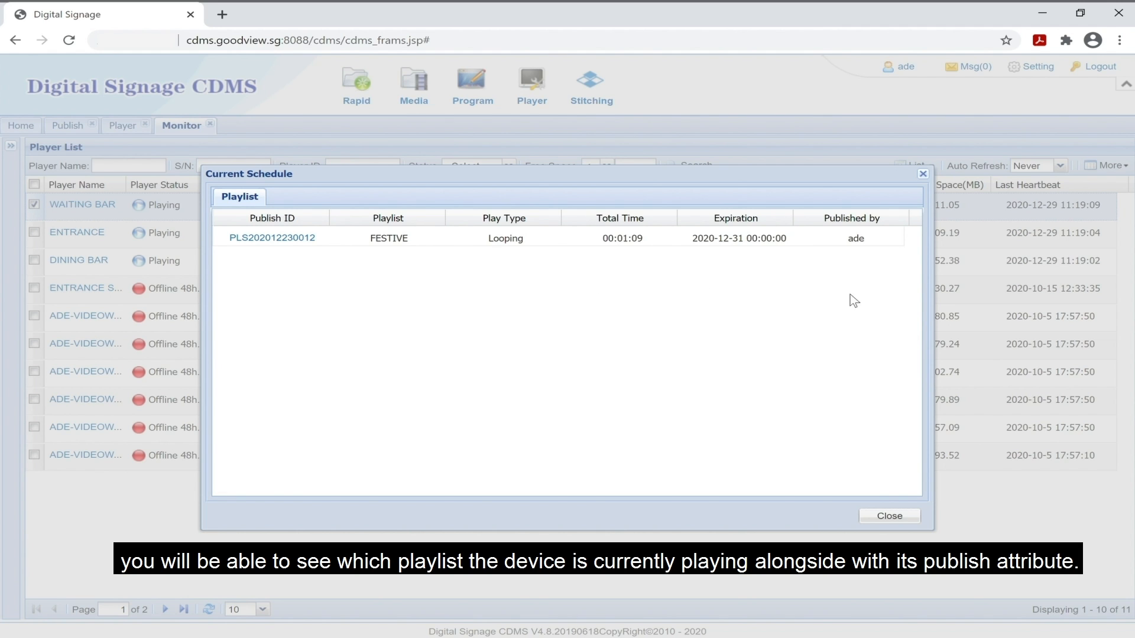
{"action": "mouse_move", "coordinate": [890, 515]}
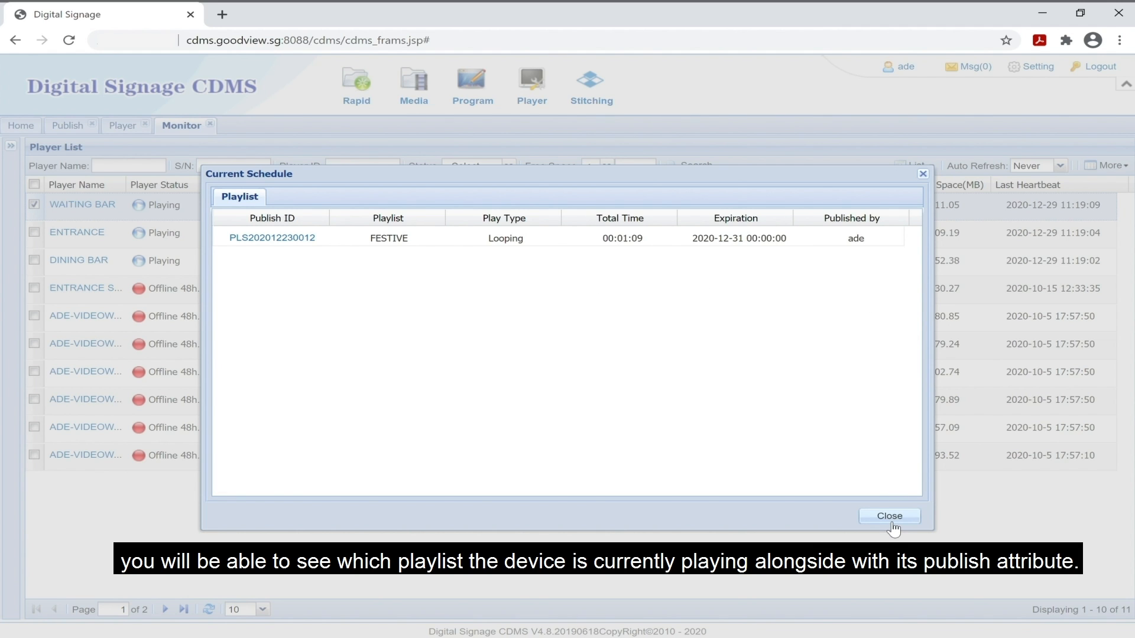
{"action": "left_click", "coordinate": [889, 517]}
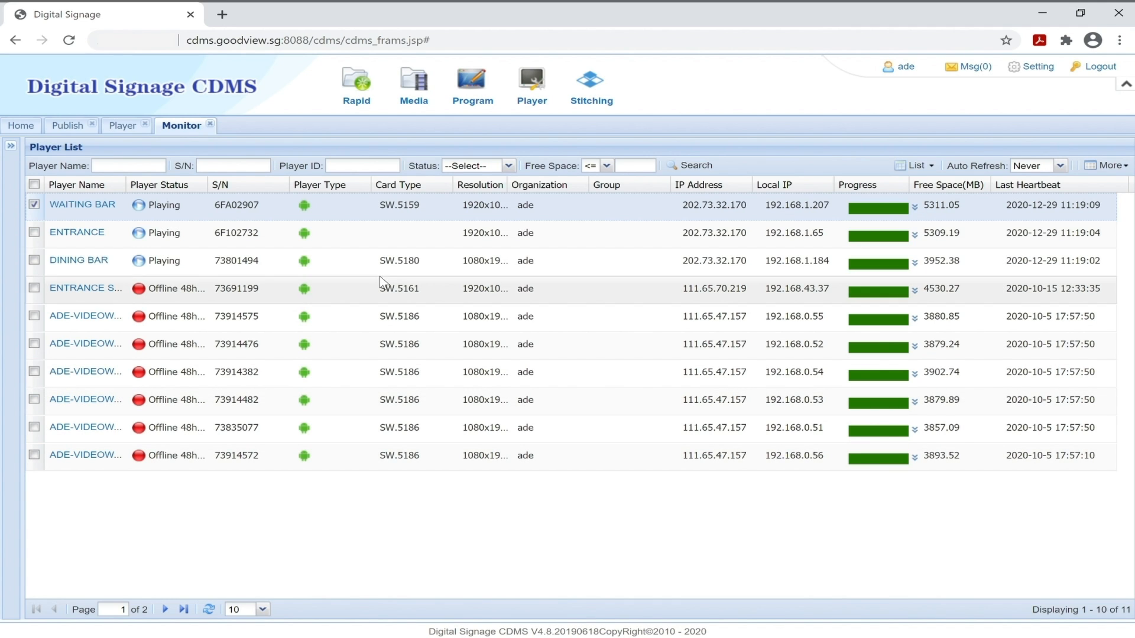
Send a Screen Shot command to WAITING BAR, view the captured food menu image and close it
{"action": "right_click", "coordinate": [83, 204]}
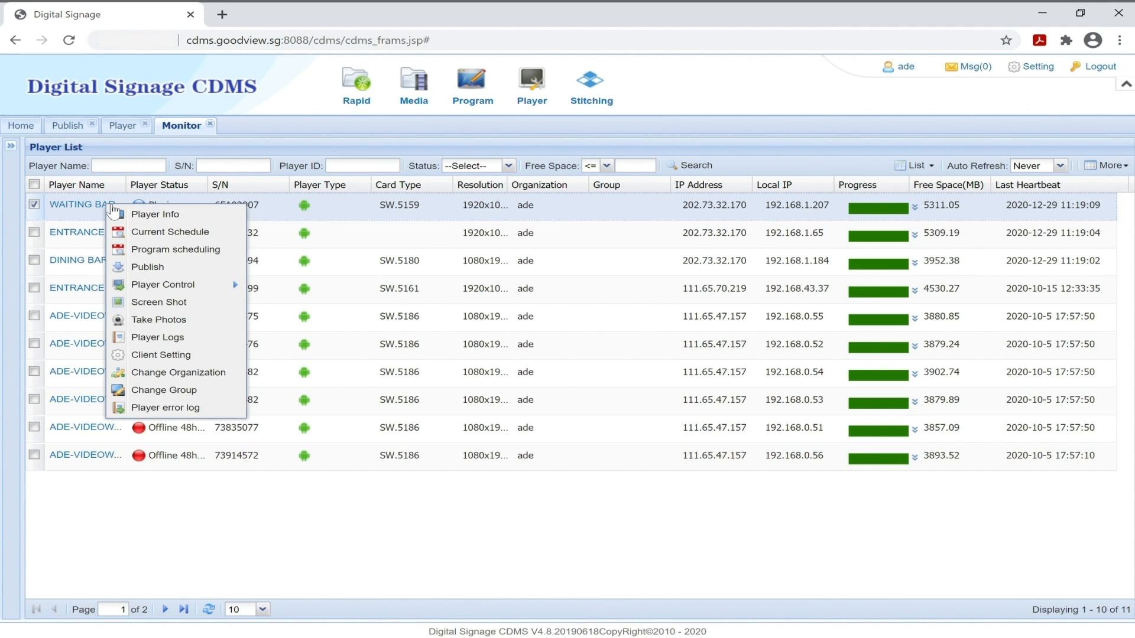
{"action": "mouse_move", "coordinate": [163, 285]}
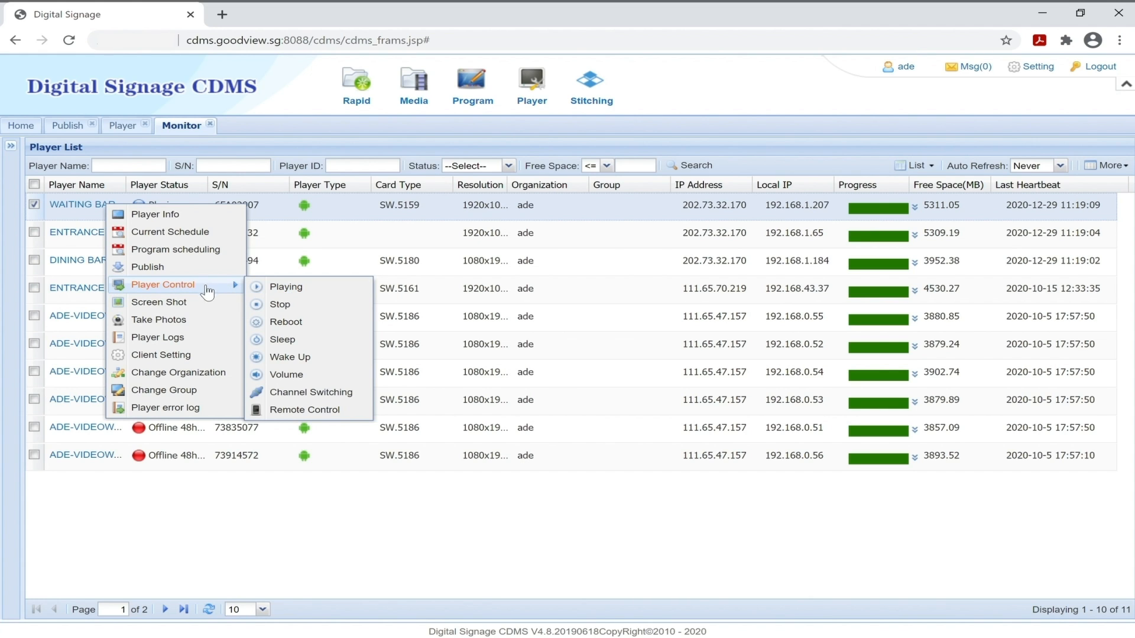
{"action": "left_click", "coordinate": [157, 301]}
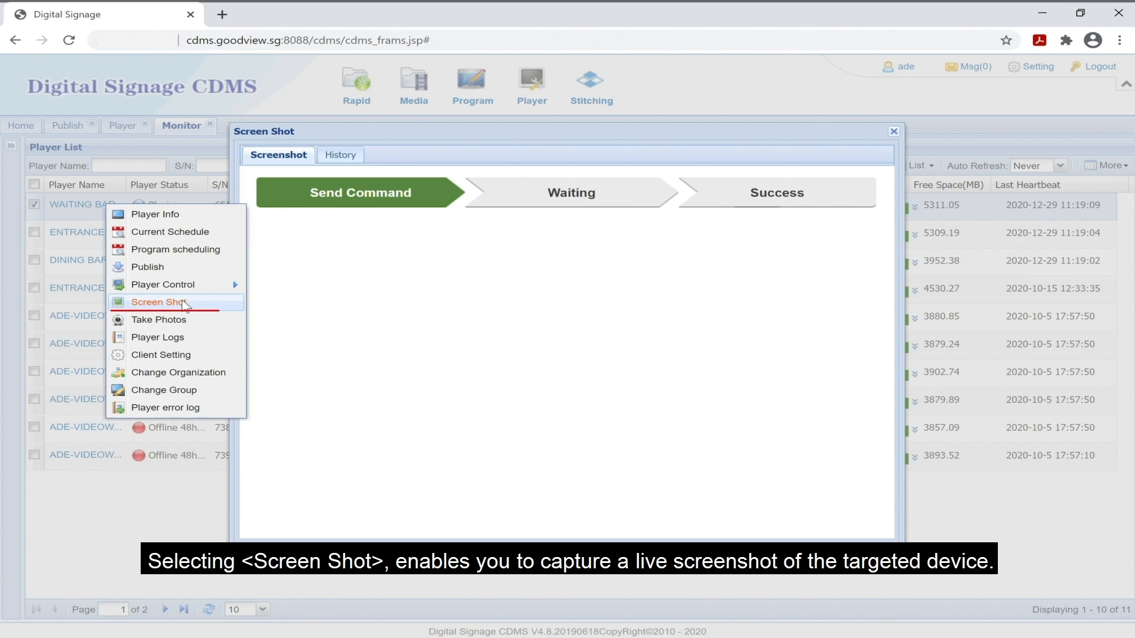
{"action": "left_click", "coordinate": [160, 302]}
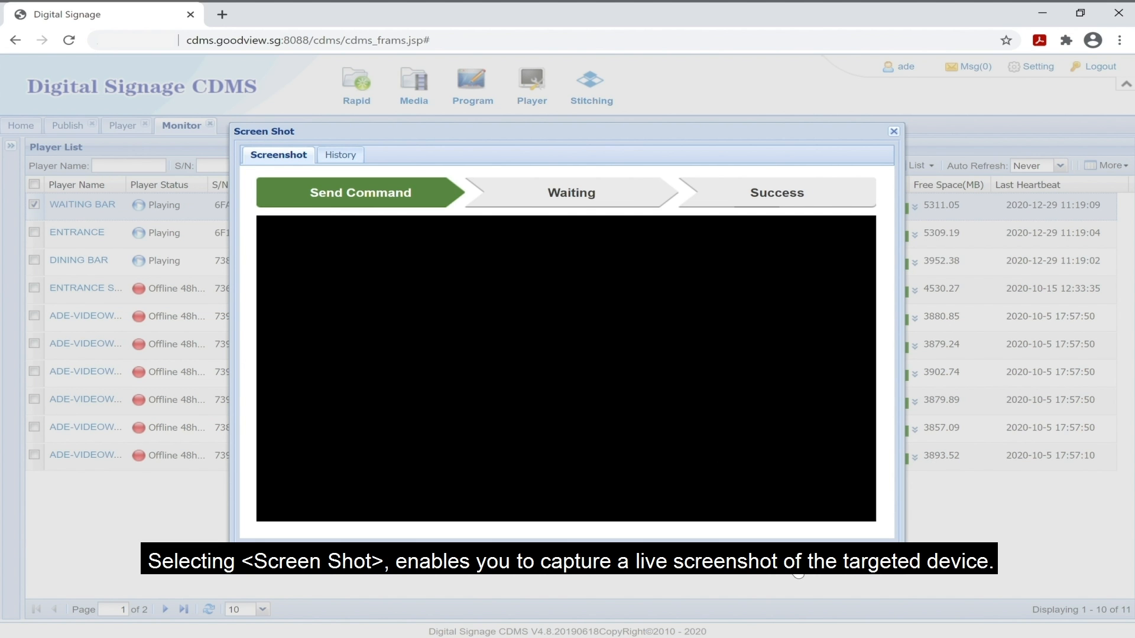
{"action": "left_click", "coordinate": [360, 193]}
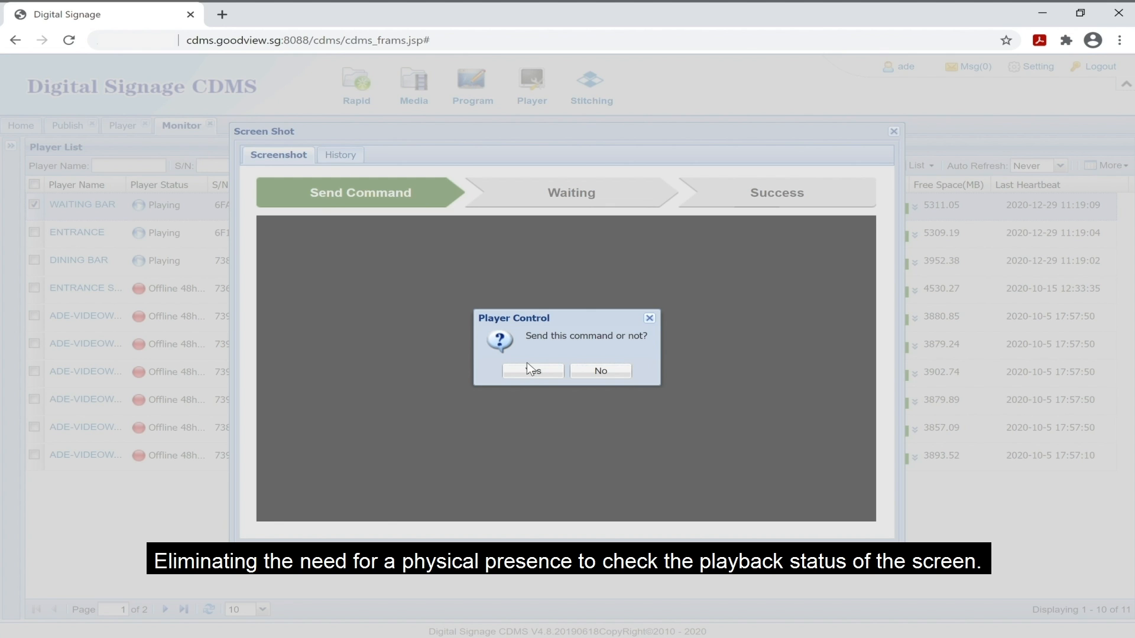
{"action": "left_click", "coordinate": [534, 370]}
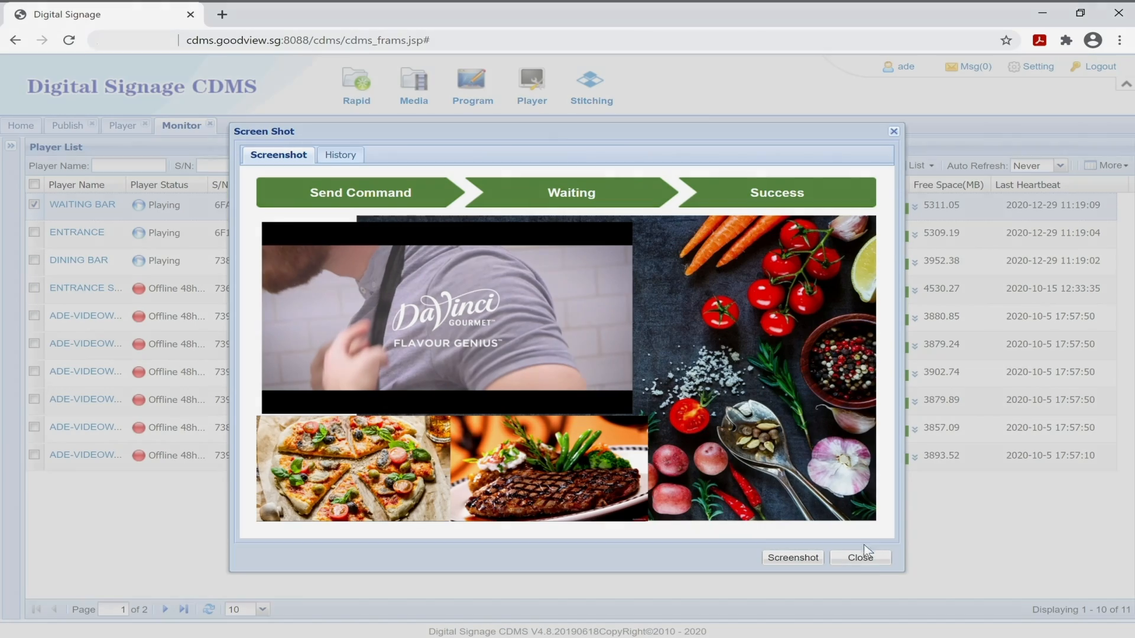
{"action": "left_click", "coordinate": [860, 557]}
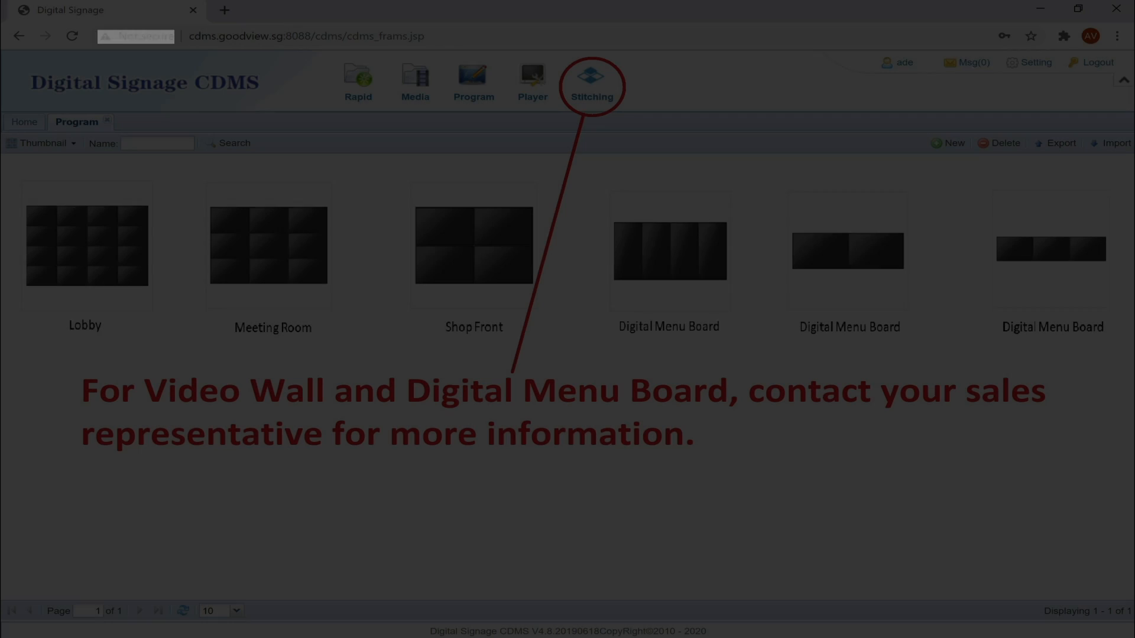